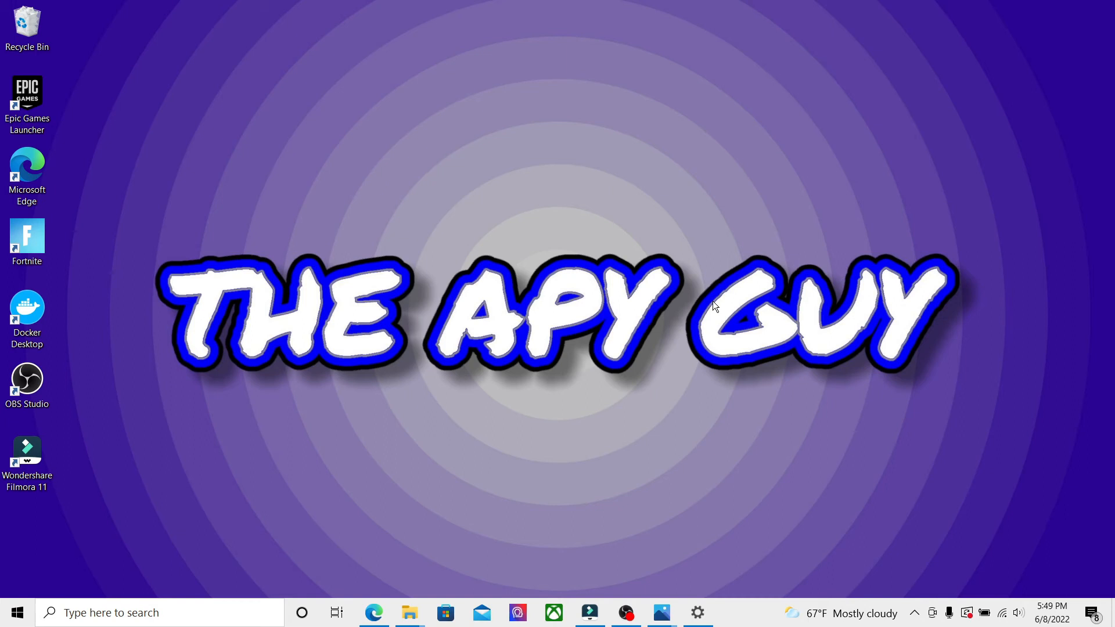
Launch Microsoft Edge and open the Tranquil Finance homepage at tranquil.finance
left_click(374, 612)
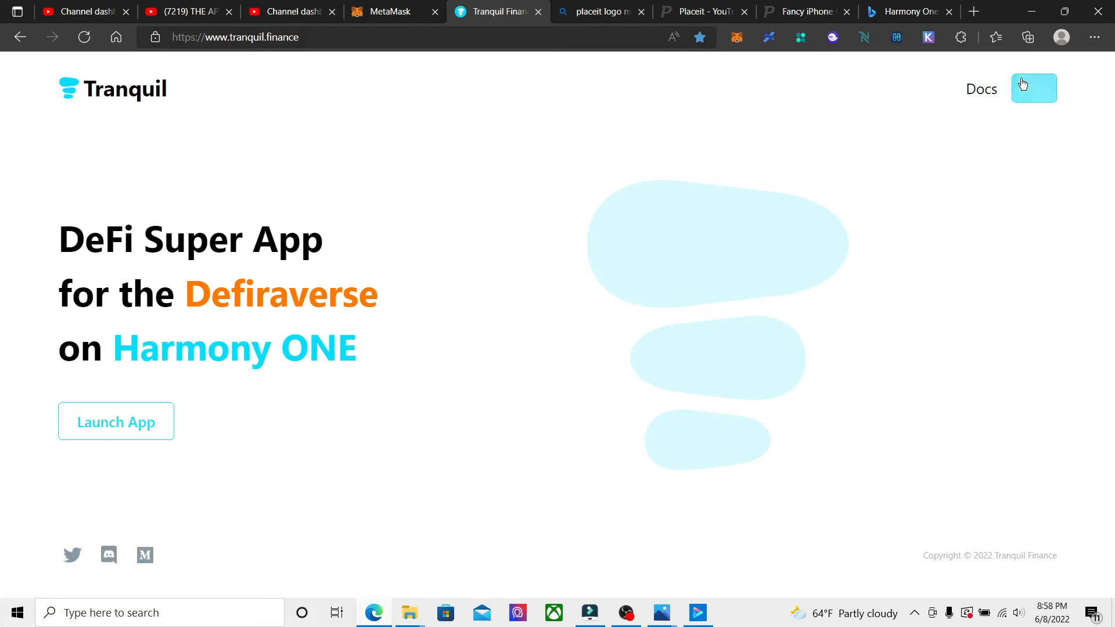
Launch the lending app and scroll through the Supply and Borrow Markets tables
left_click(1033, 88)
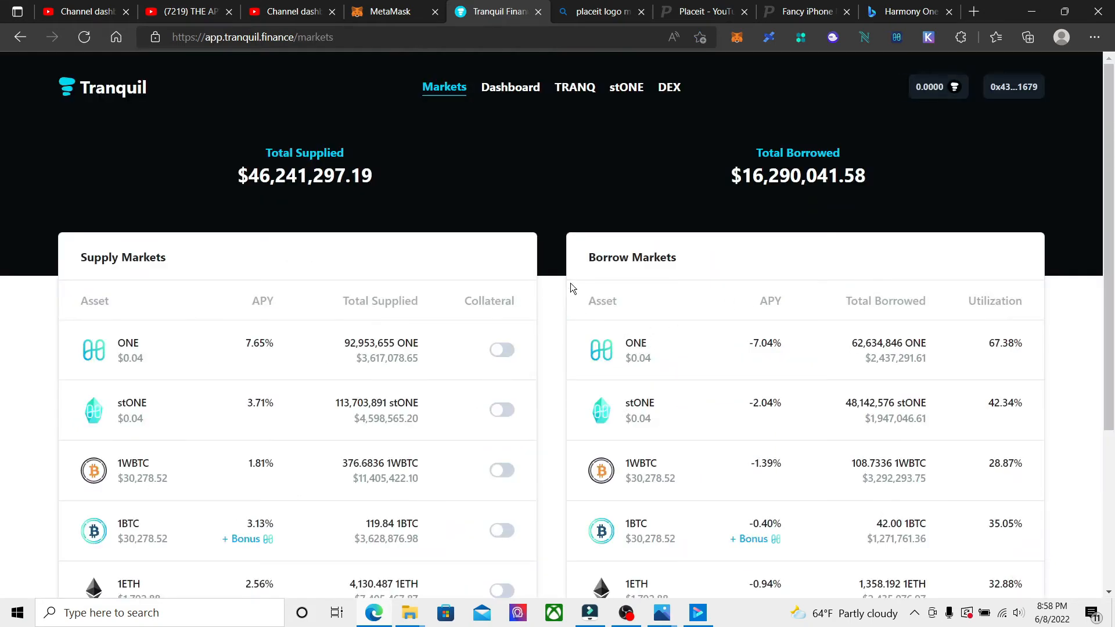
mouse_move(627, 151)
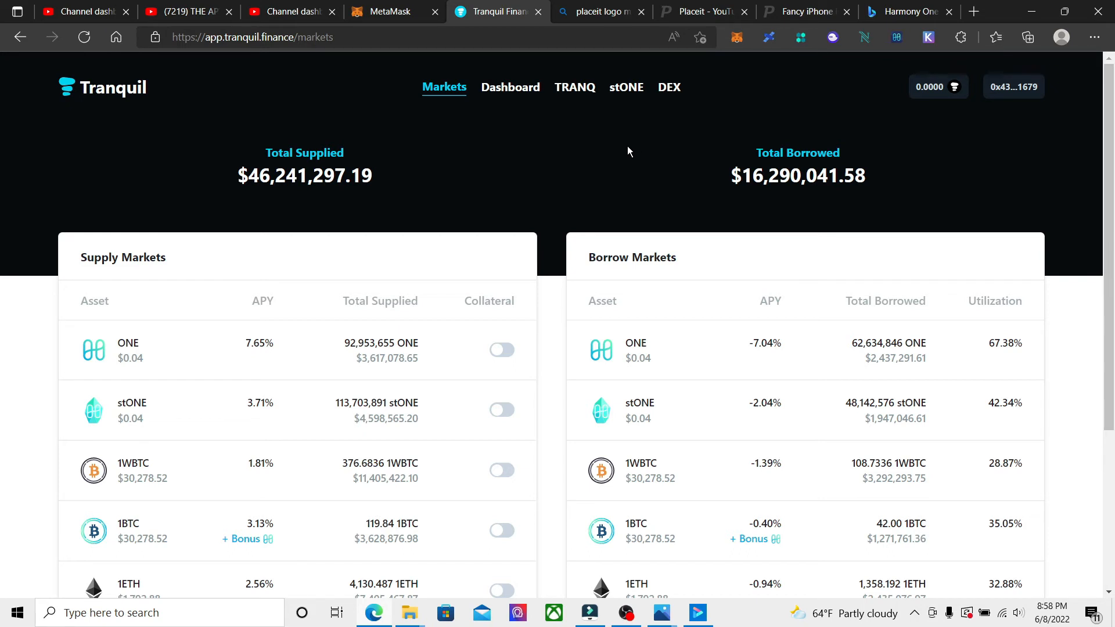
mouse_move(556, 165)
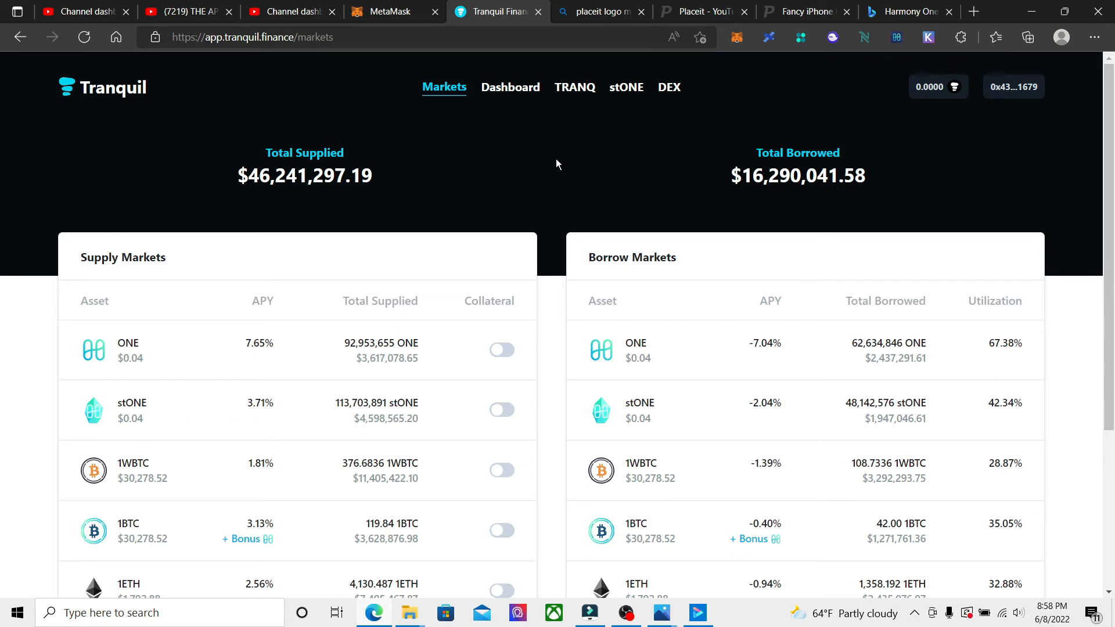
mouse_move(663, 156)
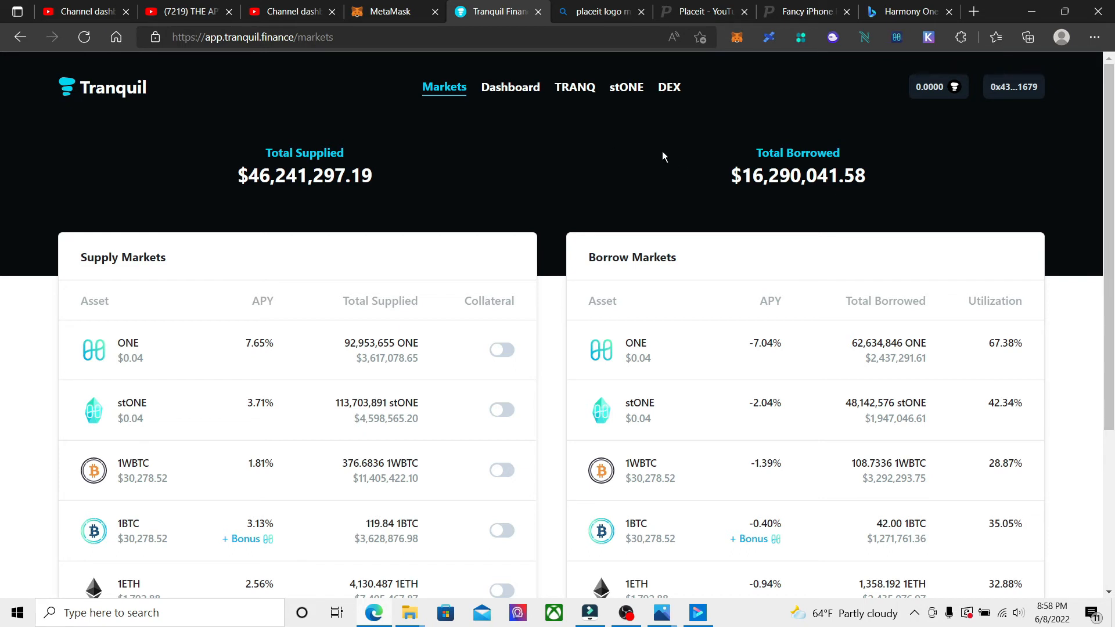
scroll("down", 3)
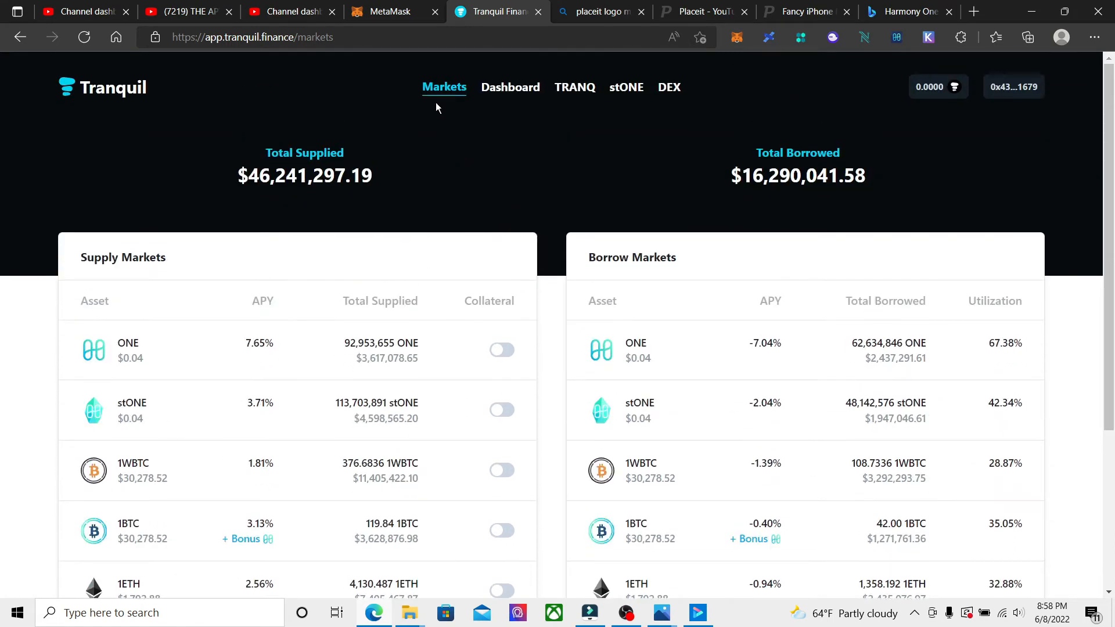
mouse_move(150, 275)
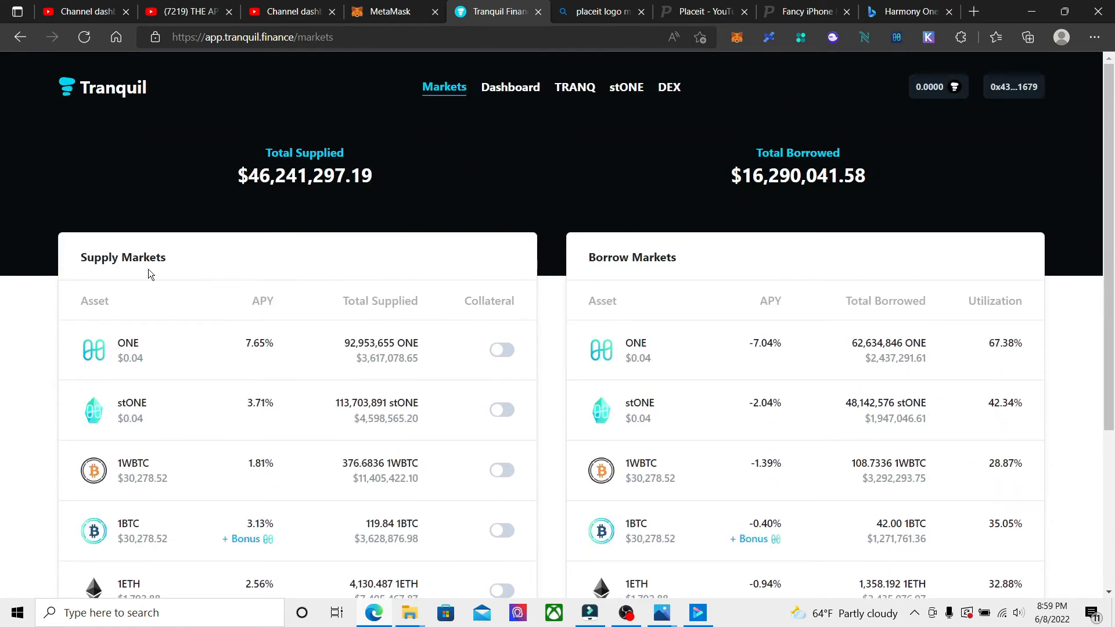
mouse_move(659, 285)
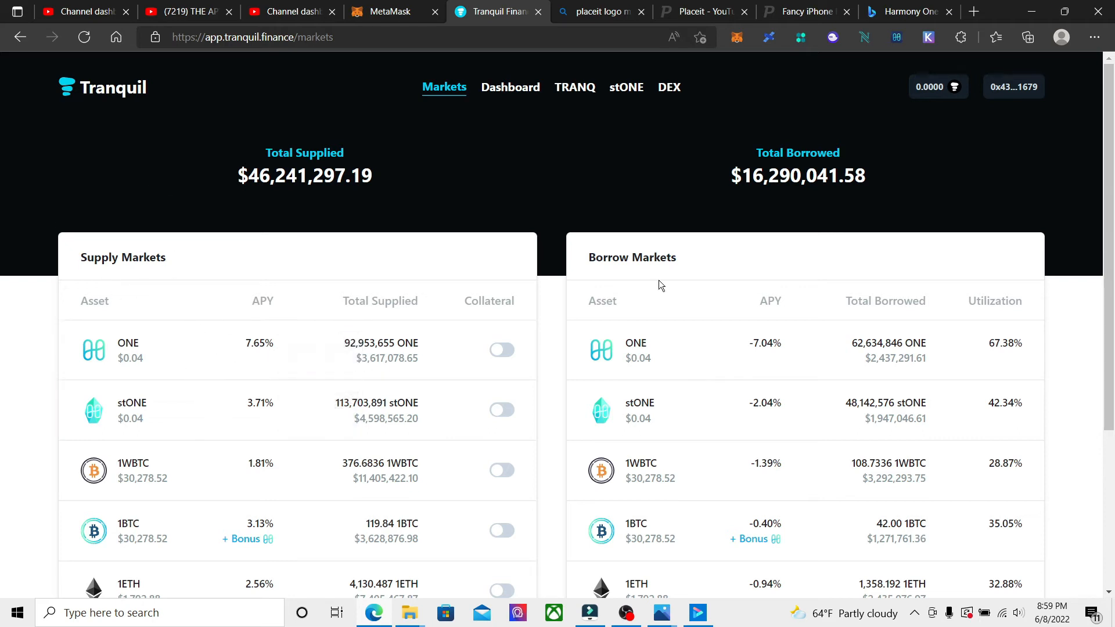
mouse_move(672, 324)
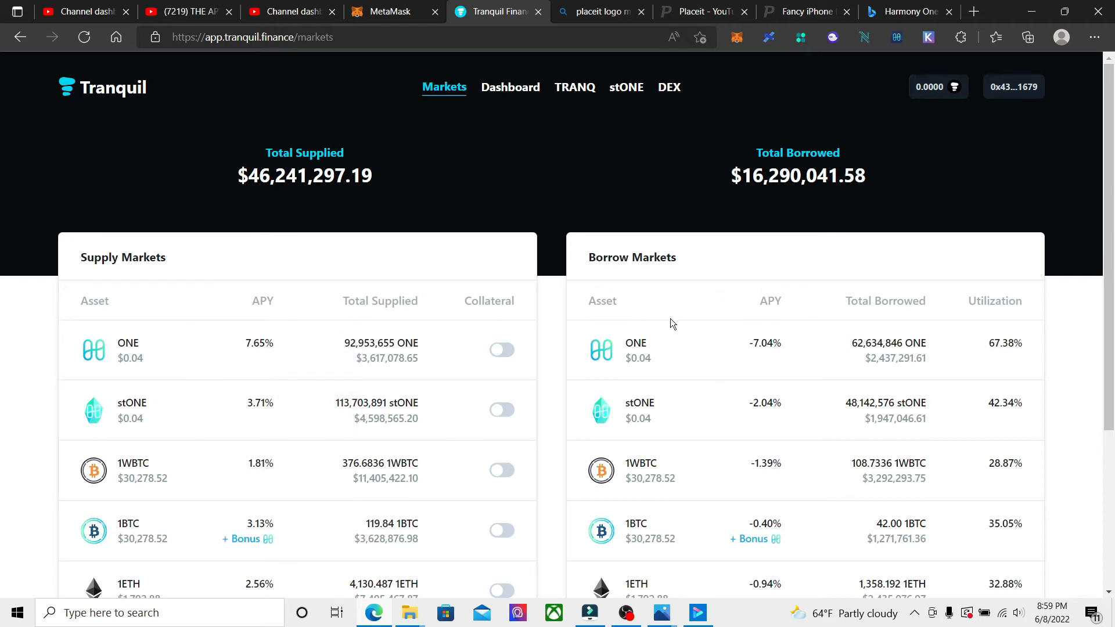
scroll("down", 3)
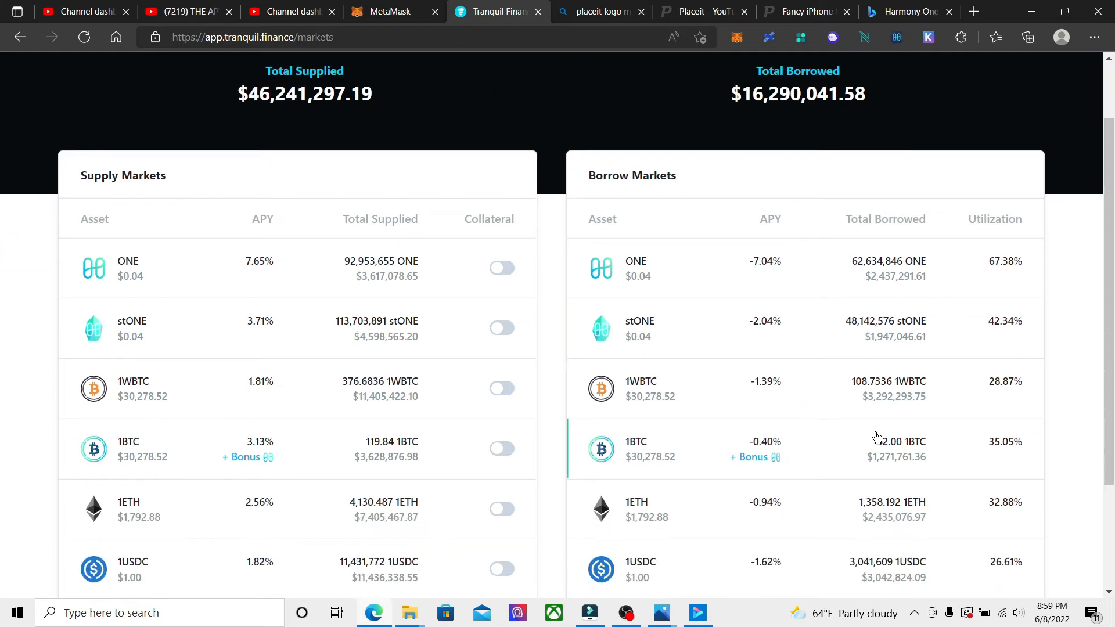
mouse_move(60, 242)
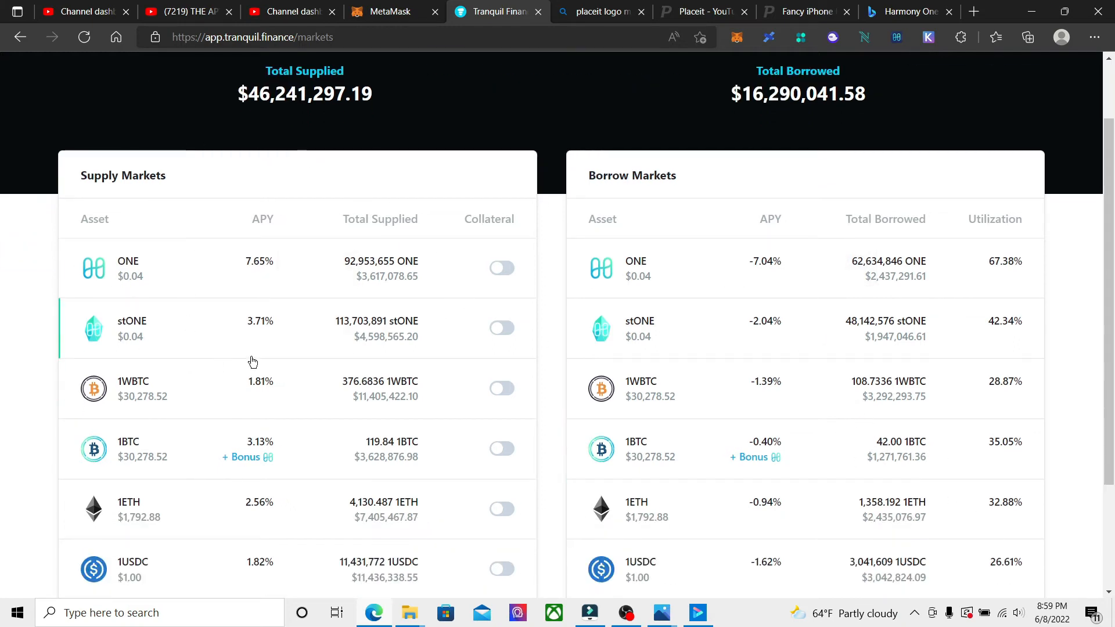
mouse_move(788, 241)
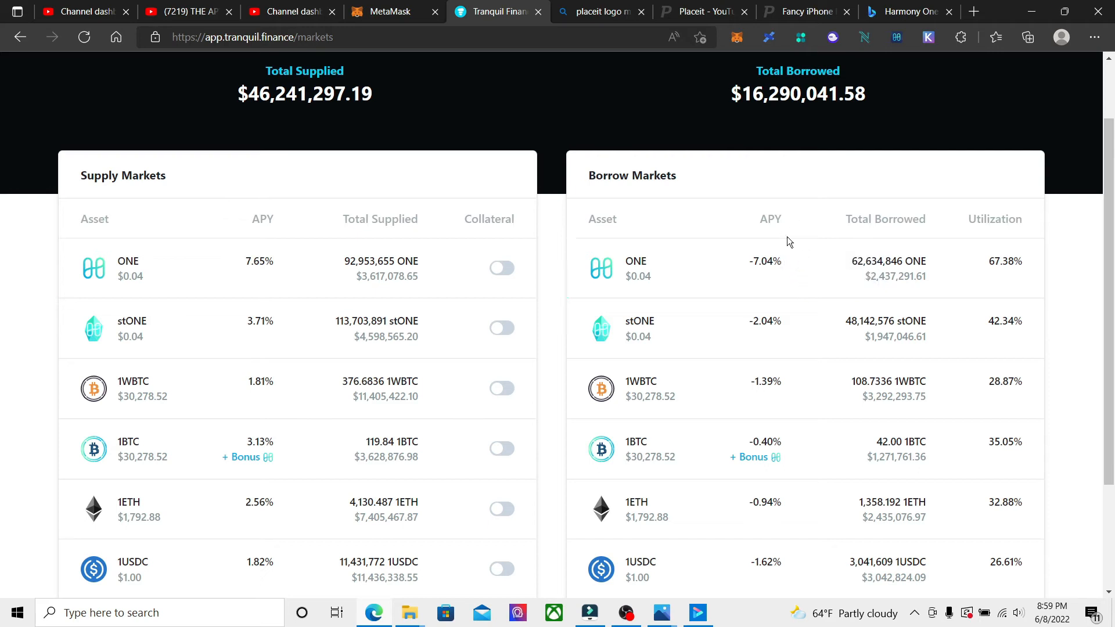
mouse_move(323, 256)
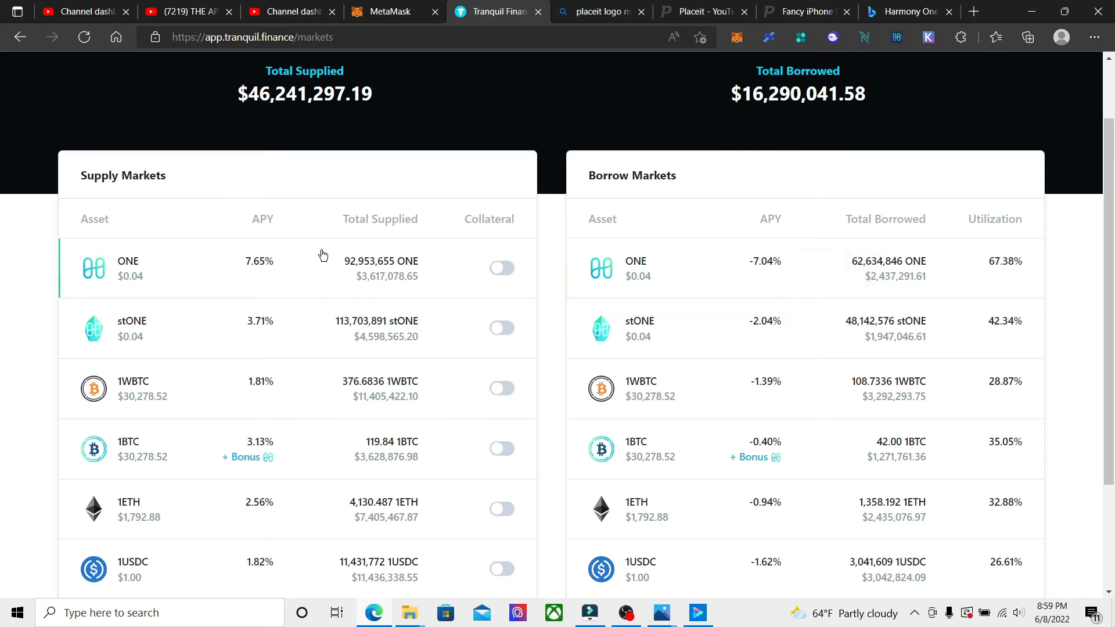
mouse_move(400, 264)
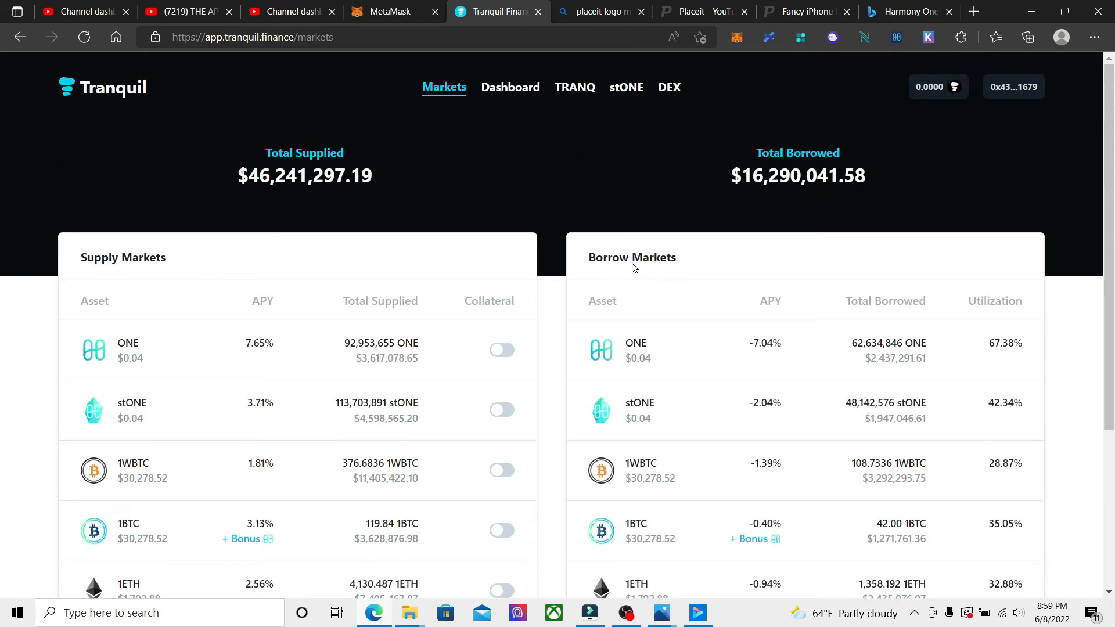
Browse the Dashboard, stONE and Markets pages, ending on the stONE staking page
left_click(510, 86)
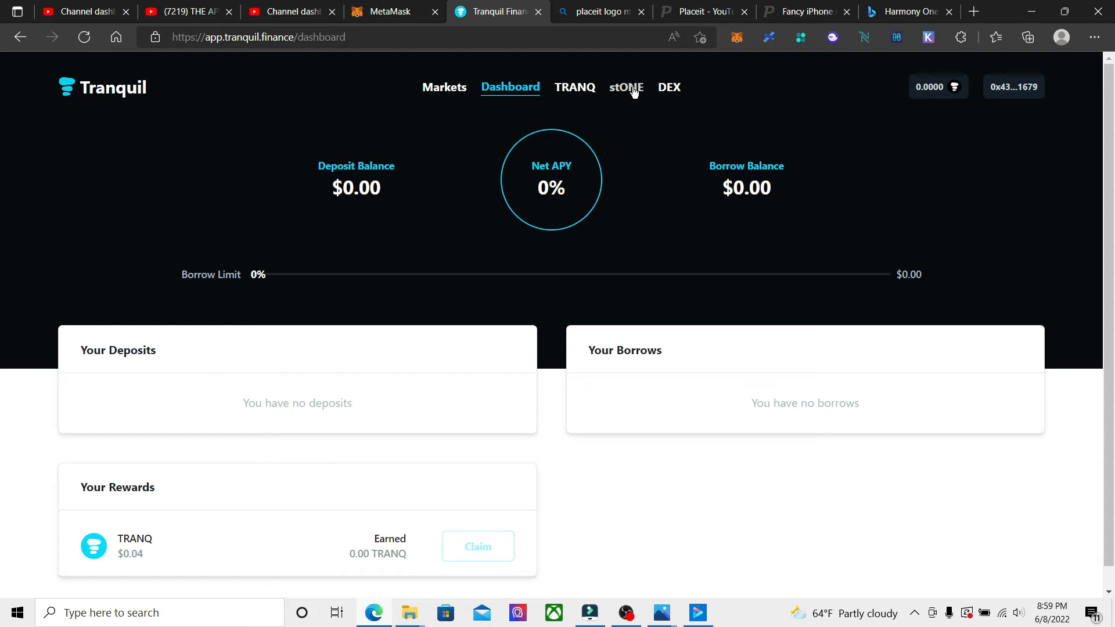
left_click(626, 87)
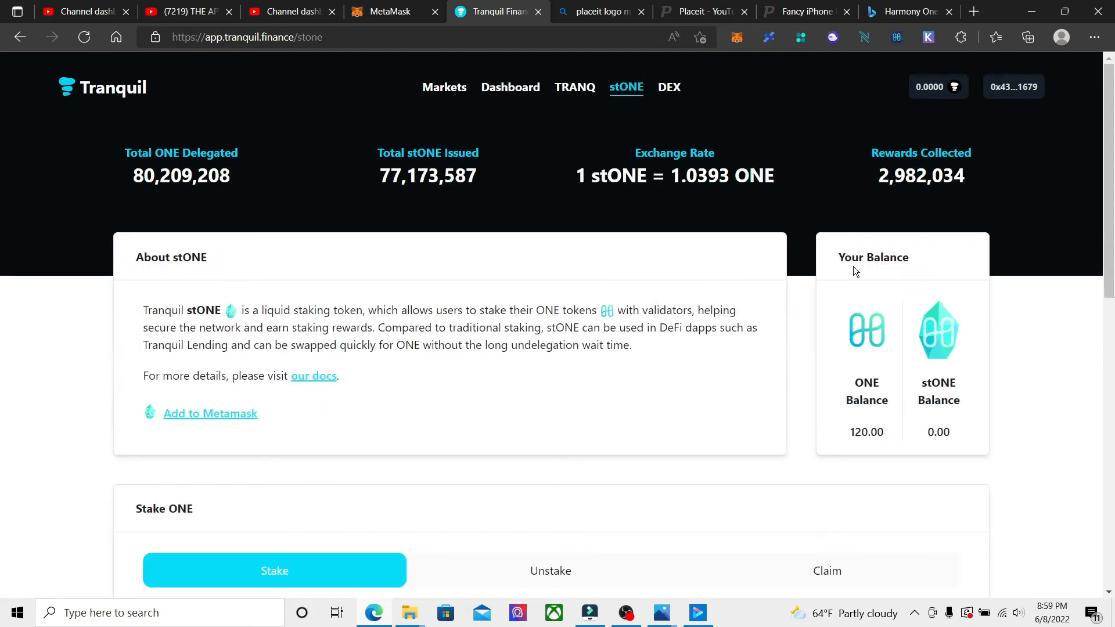
mouse_move(1081, 355)
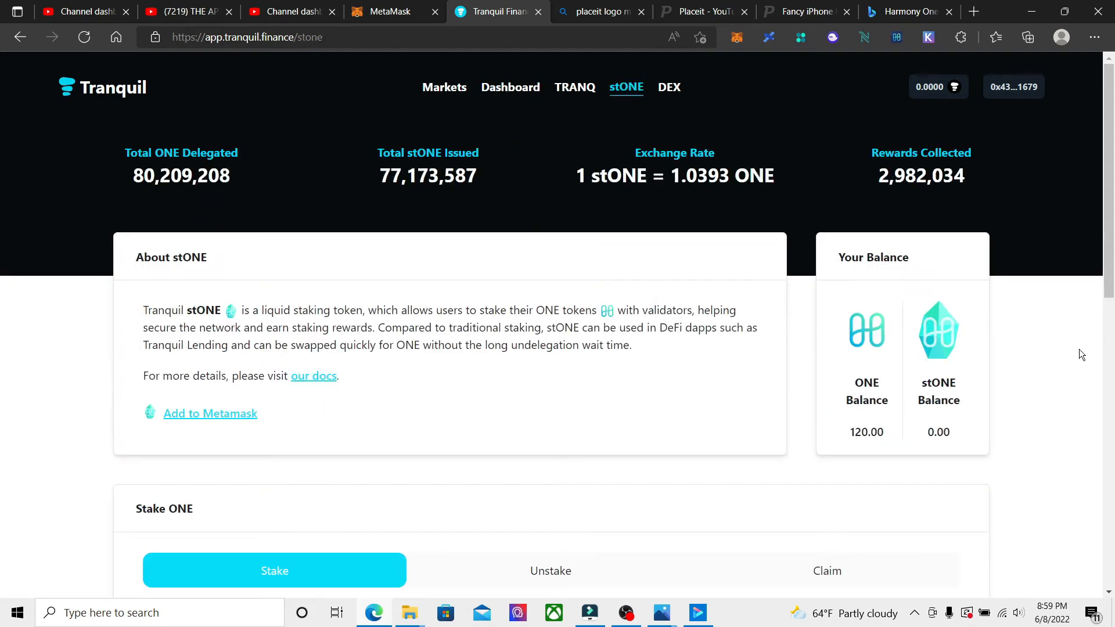
mouse_move(979, 425)
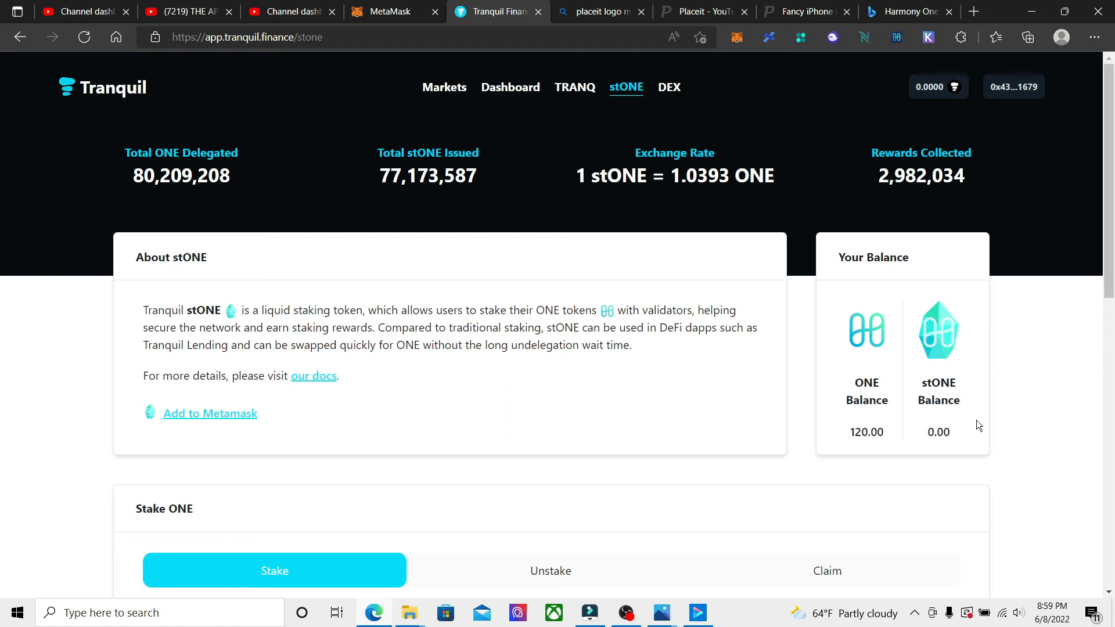
mouse_move(942, 396)
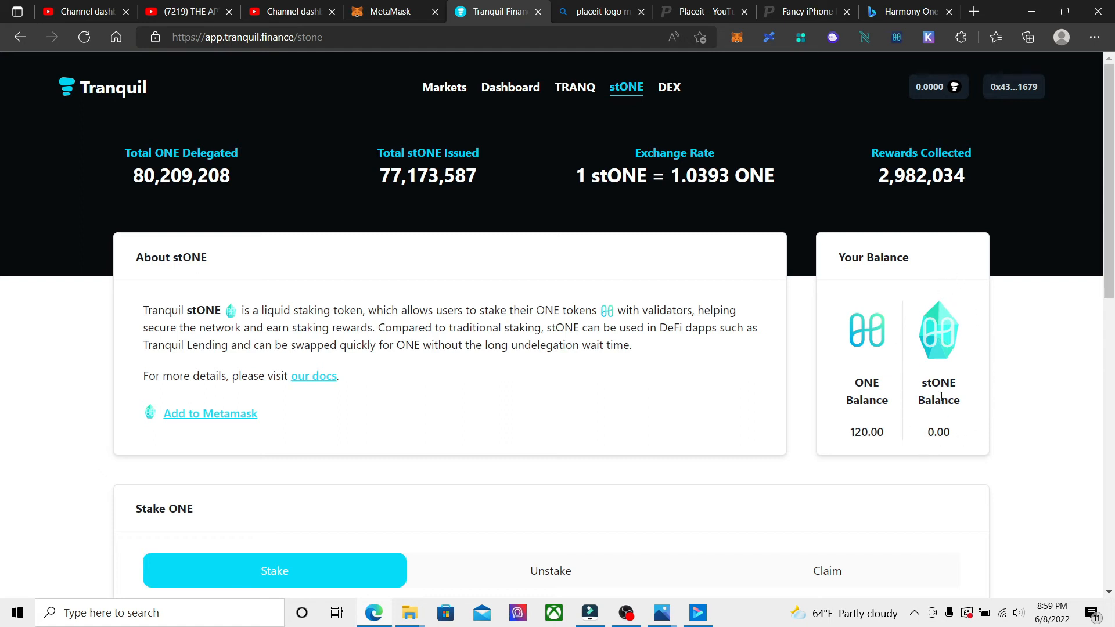
mouse_move(386, 79)
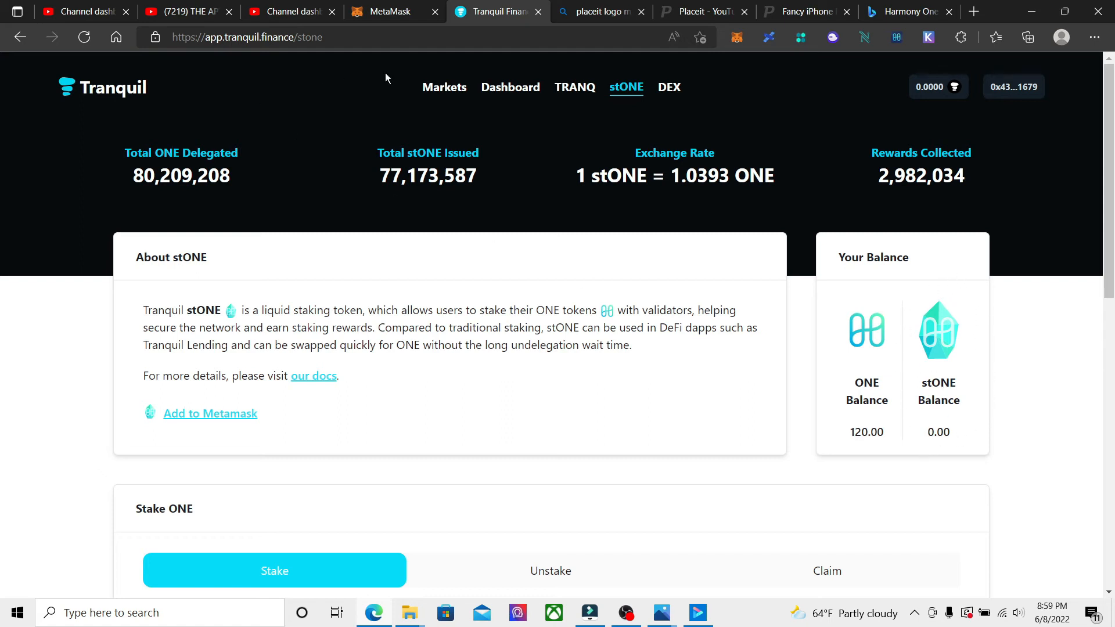
left_click(443, 87)
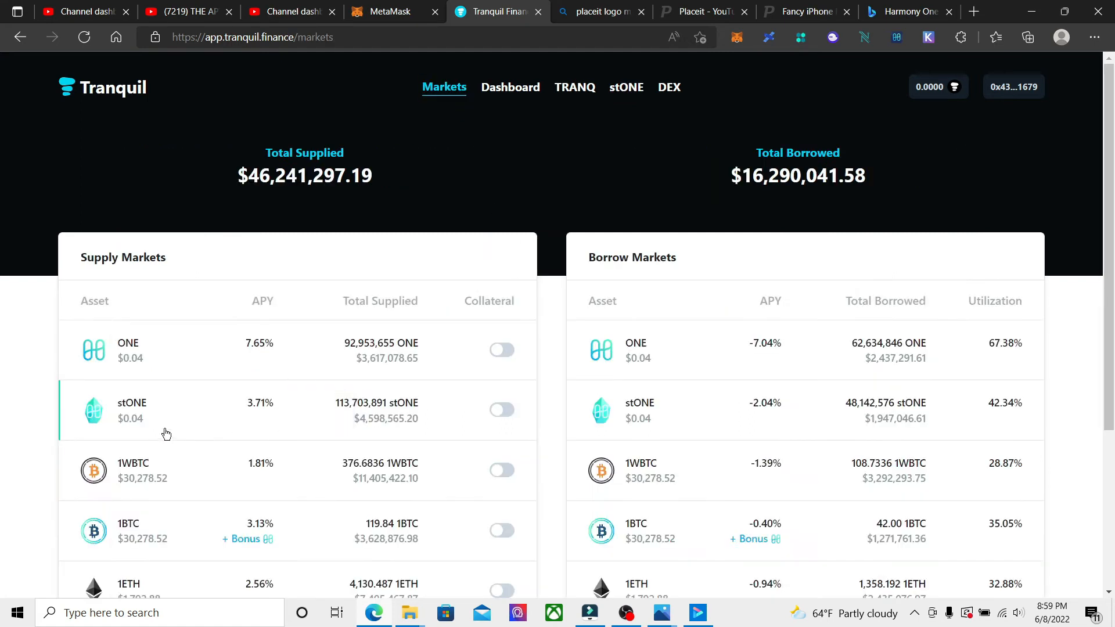
mouse_move(576, 134)
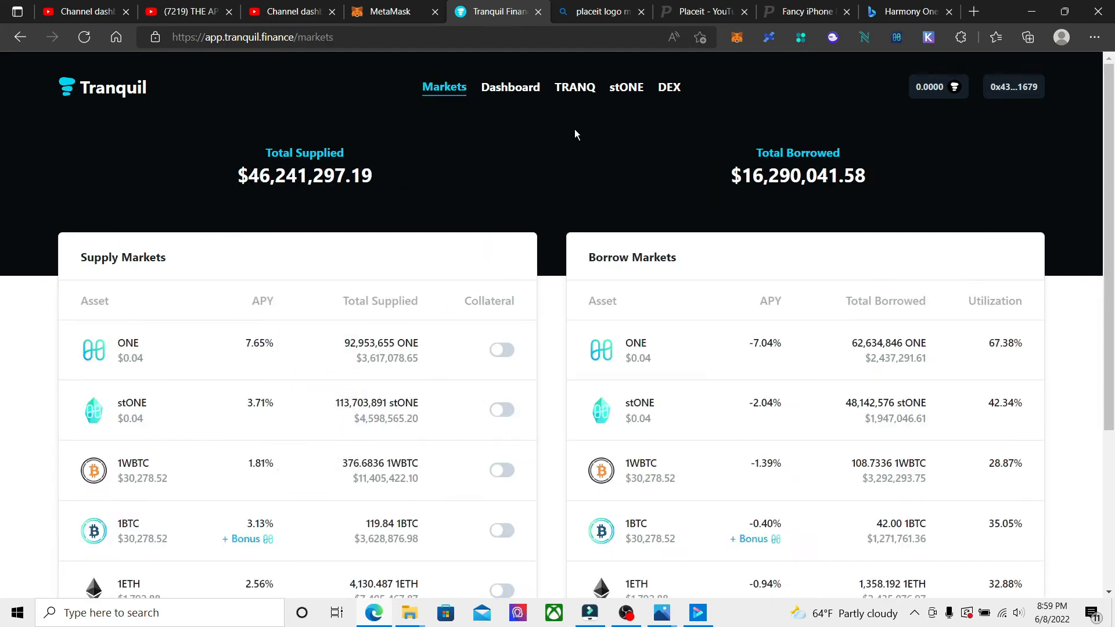
left_click(624, 87)
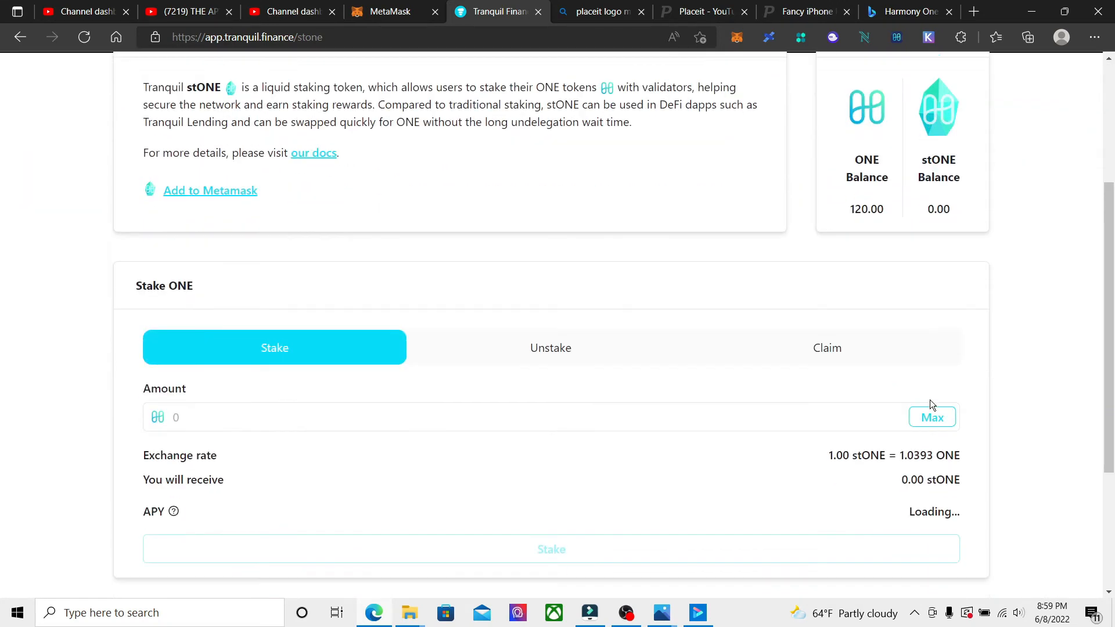
scroll("down", 3)
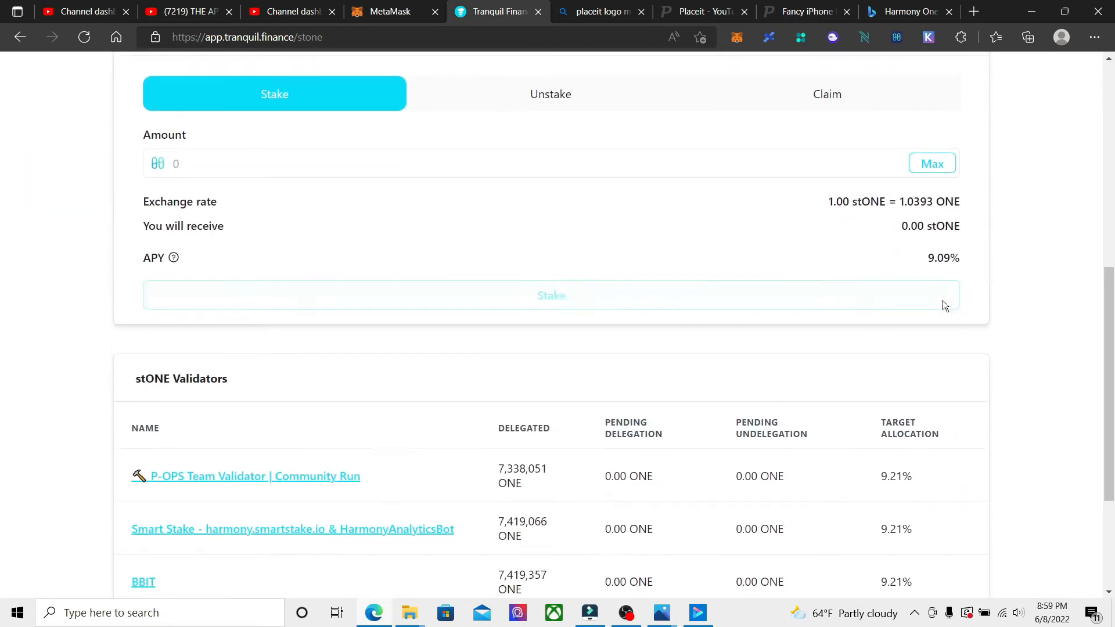
scroll("up", 3)
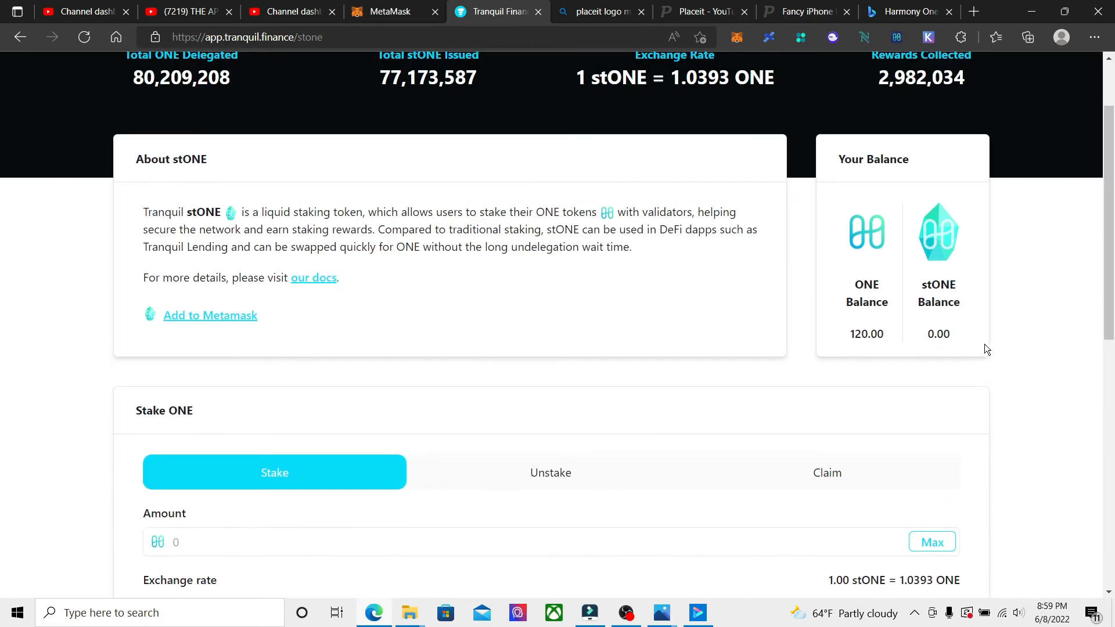
scroll("up", 3)
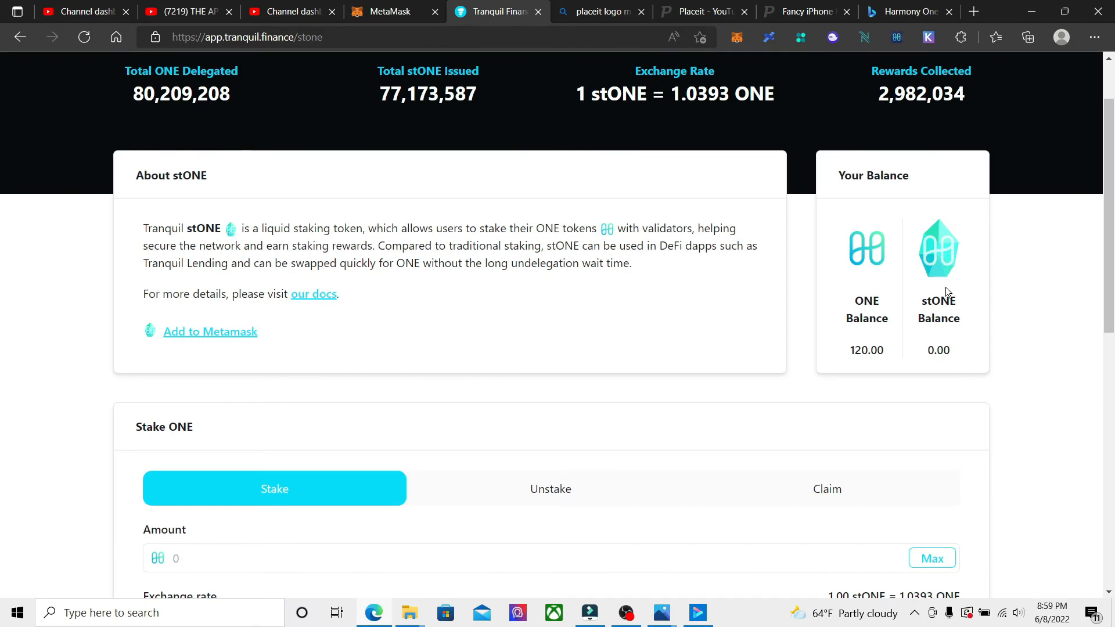
mouse_move(434, 178)
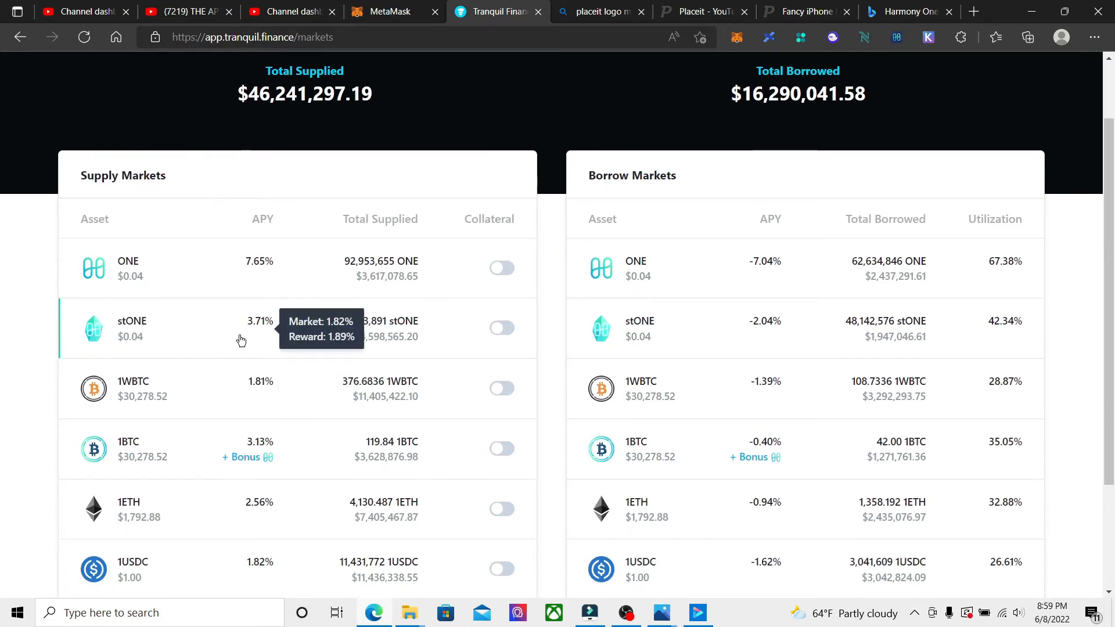
mouse_move(183, 327)
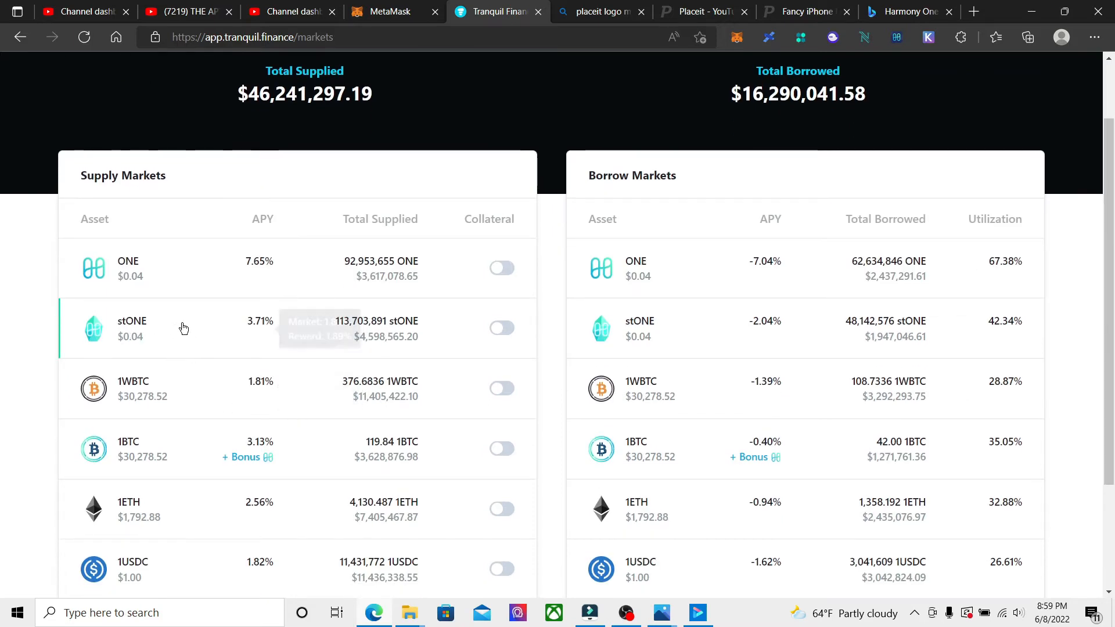
mouse_move(204, 194)
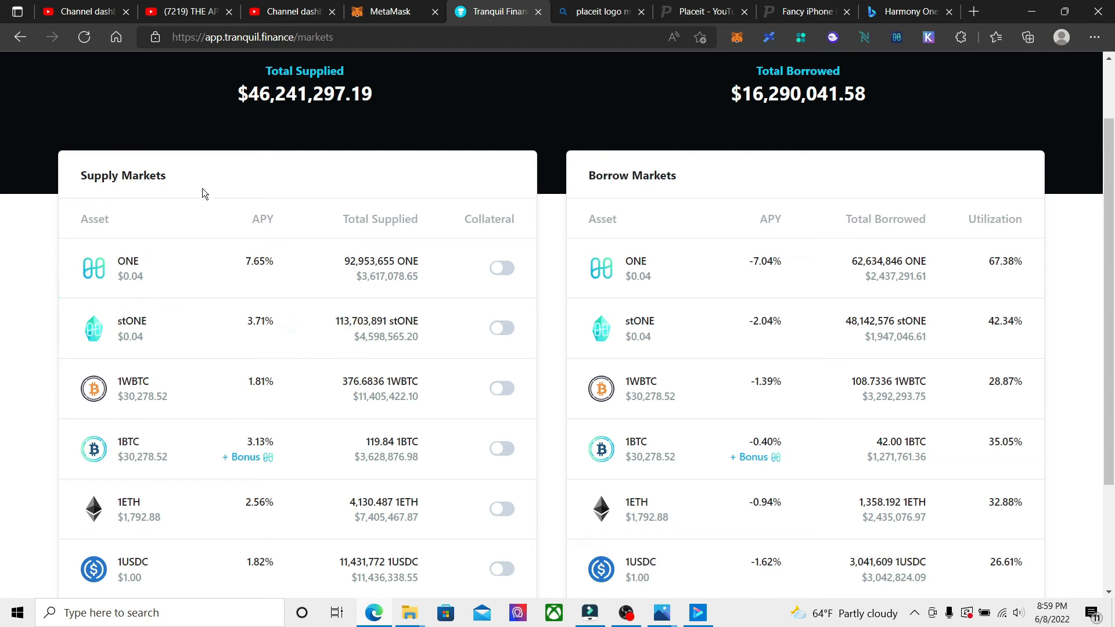
mouse_move(220, 348)
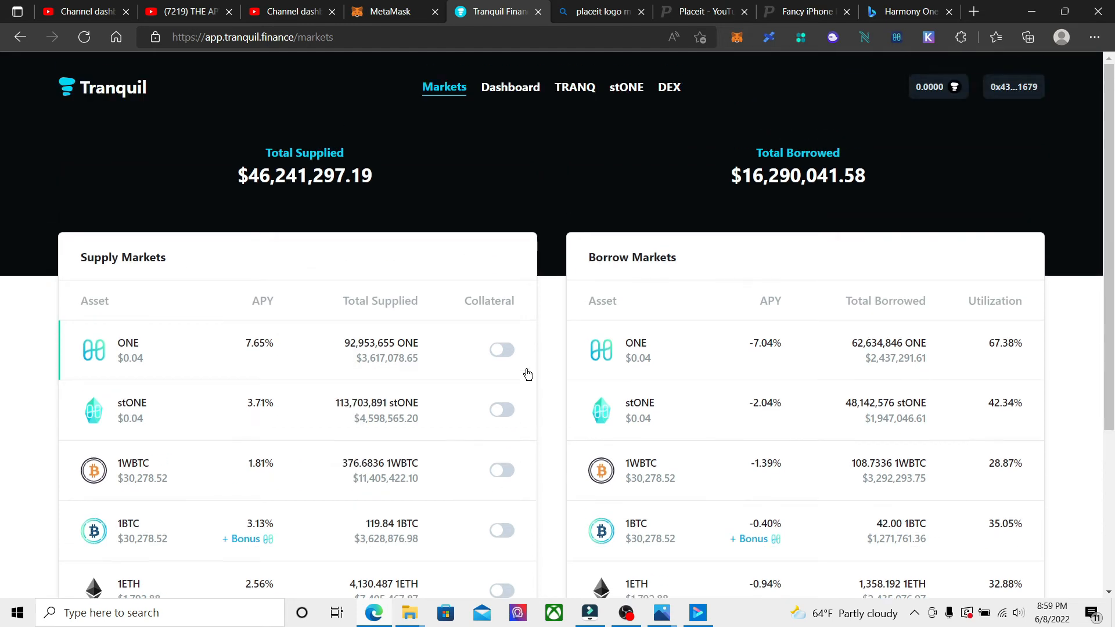
mouse_move(626, 86)
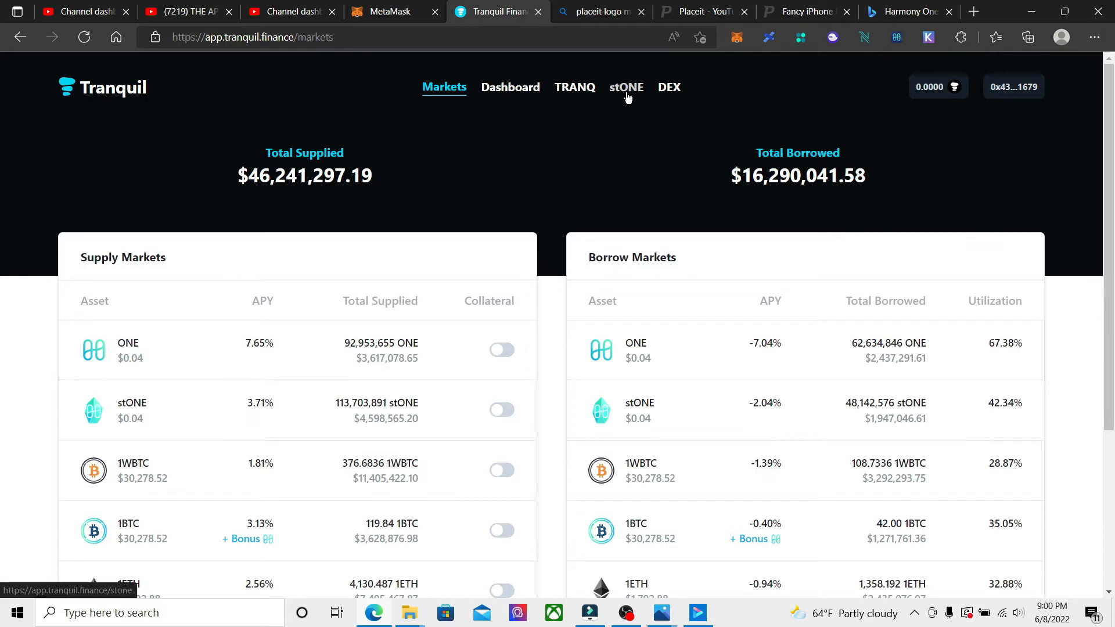
Stake 110 ONE on the stONE page, quoted at 105.83 stONE
left_click(626, 86)
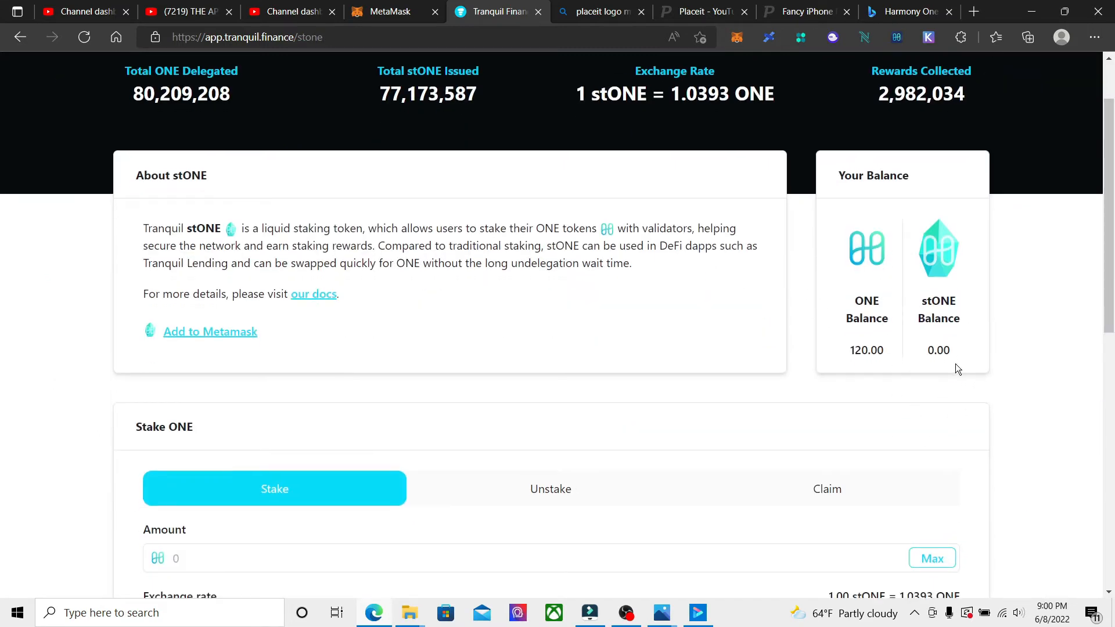
mouse_move(929, 384)
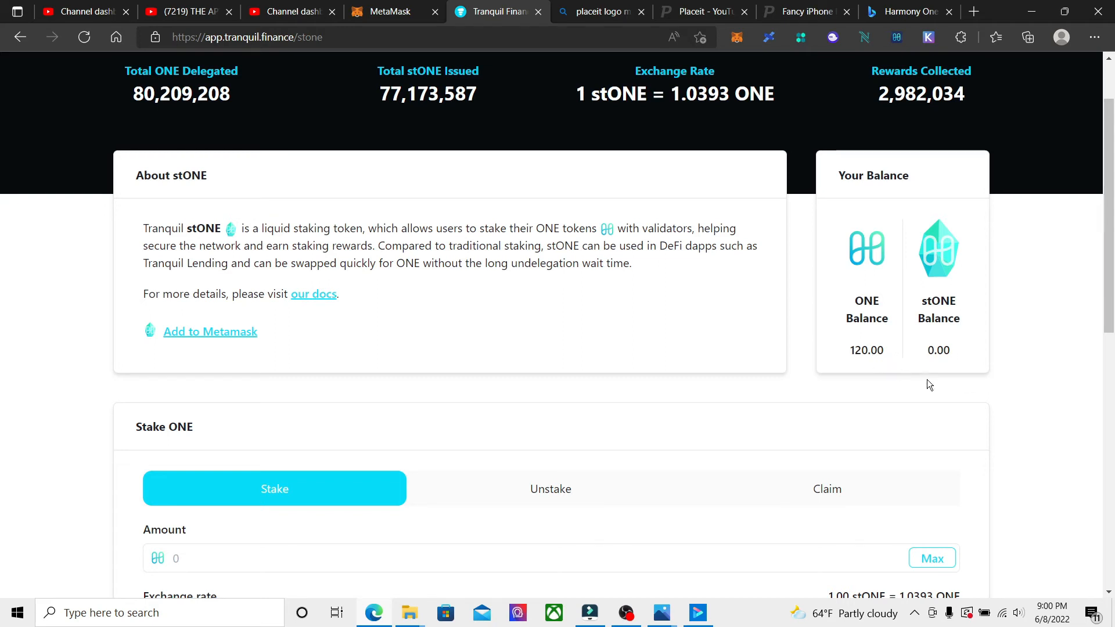
scroll("down", 3)
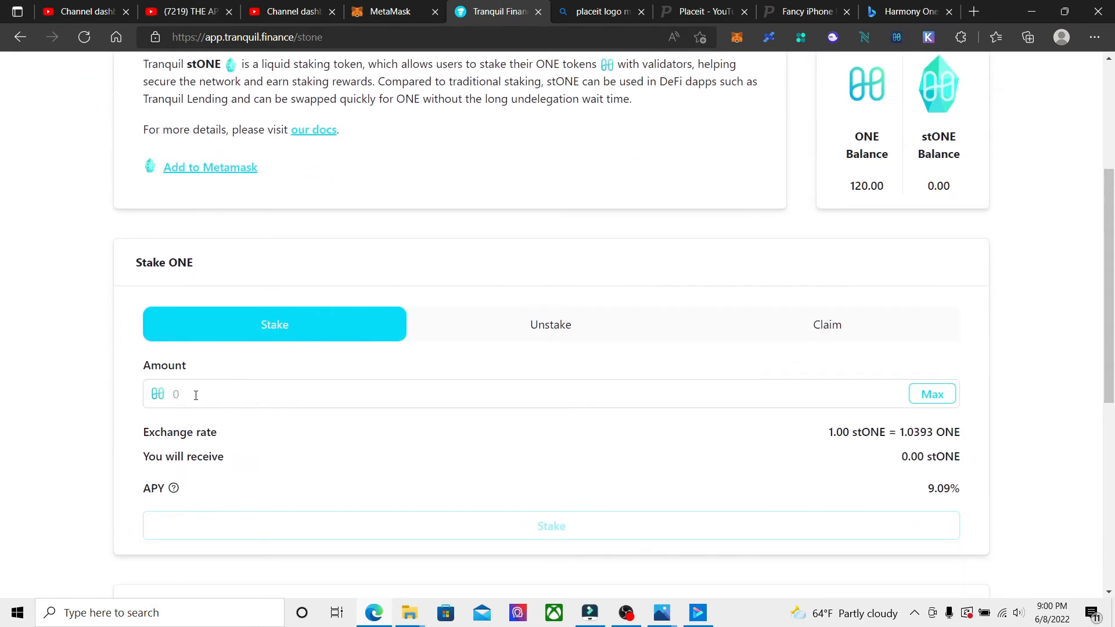
type("110")
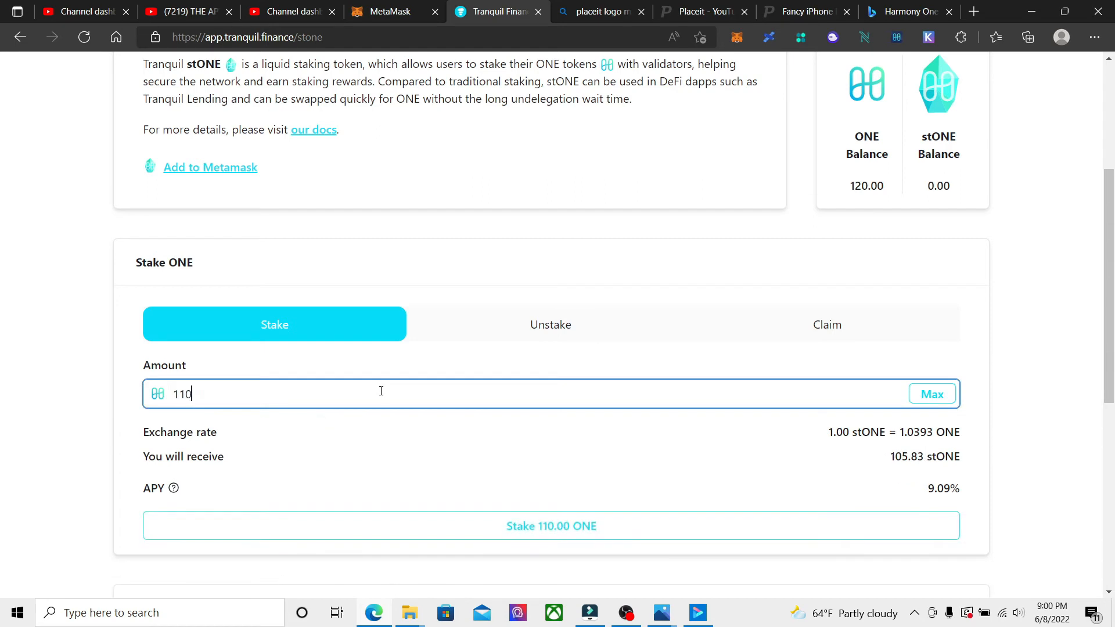
mouse_move(738, 499)
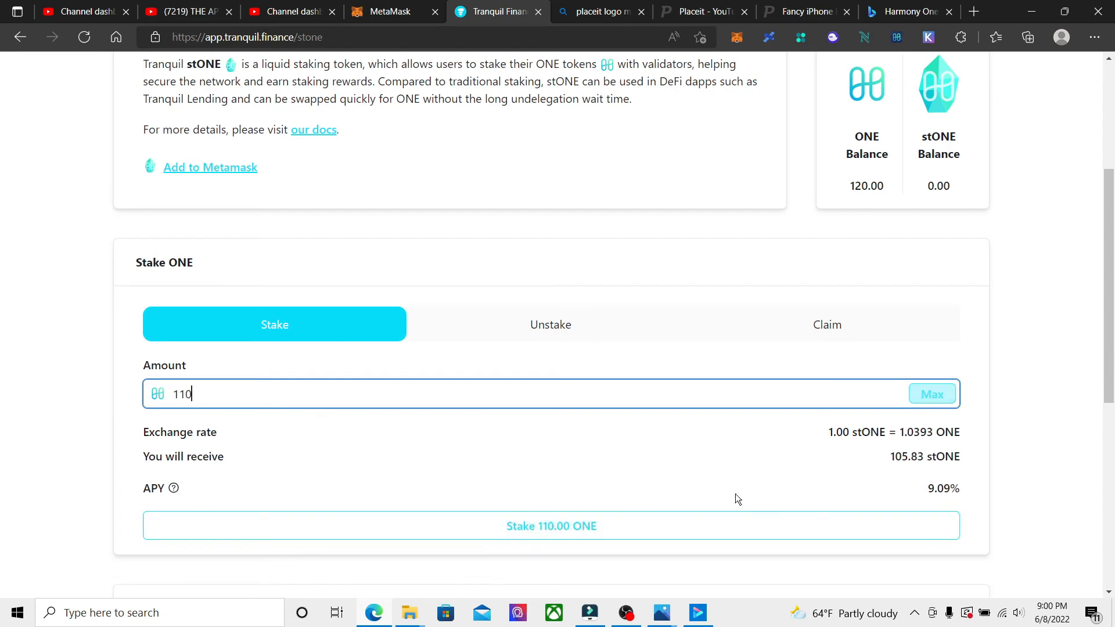
left_click(551, 525)
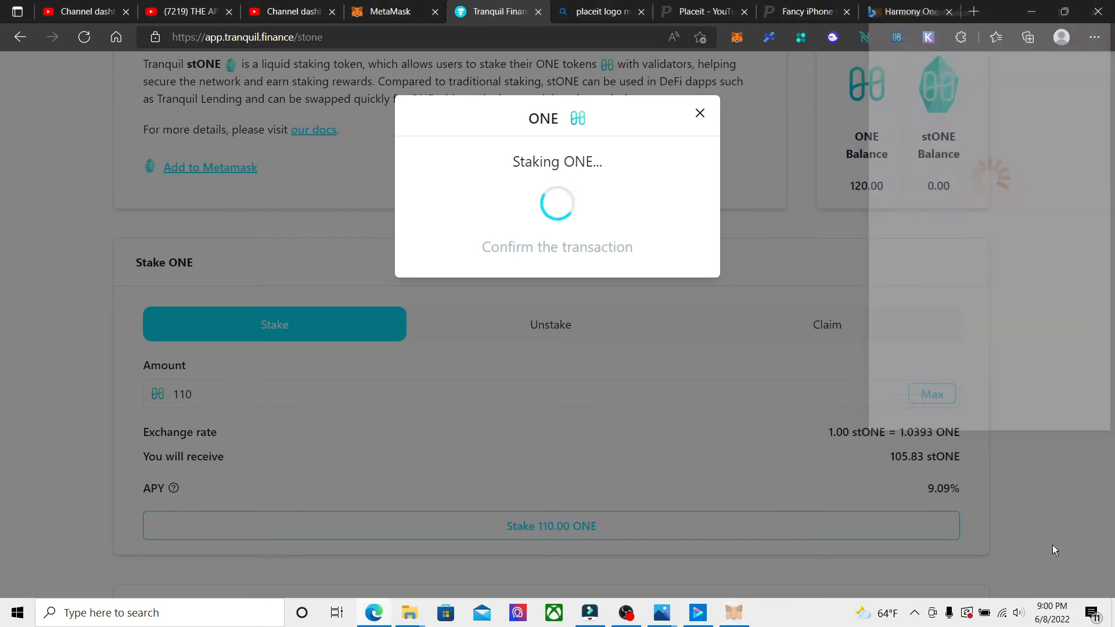
mouse_move(1017, 260)
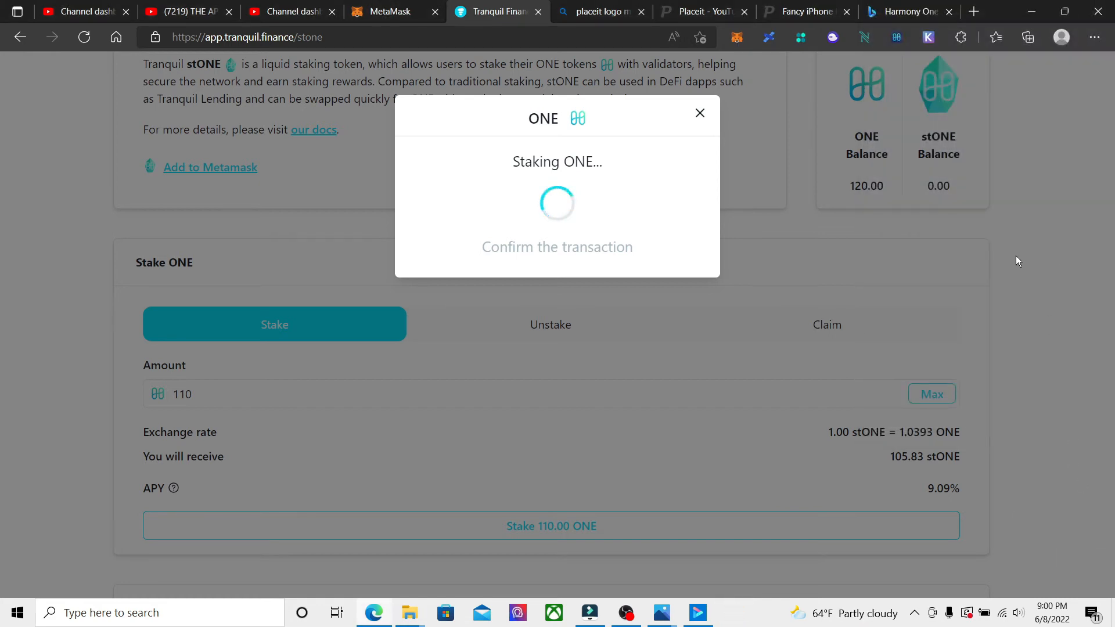
mouse_move(1016, 356)
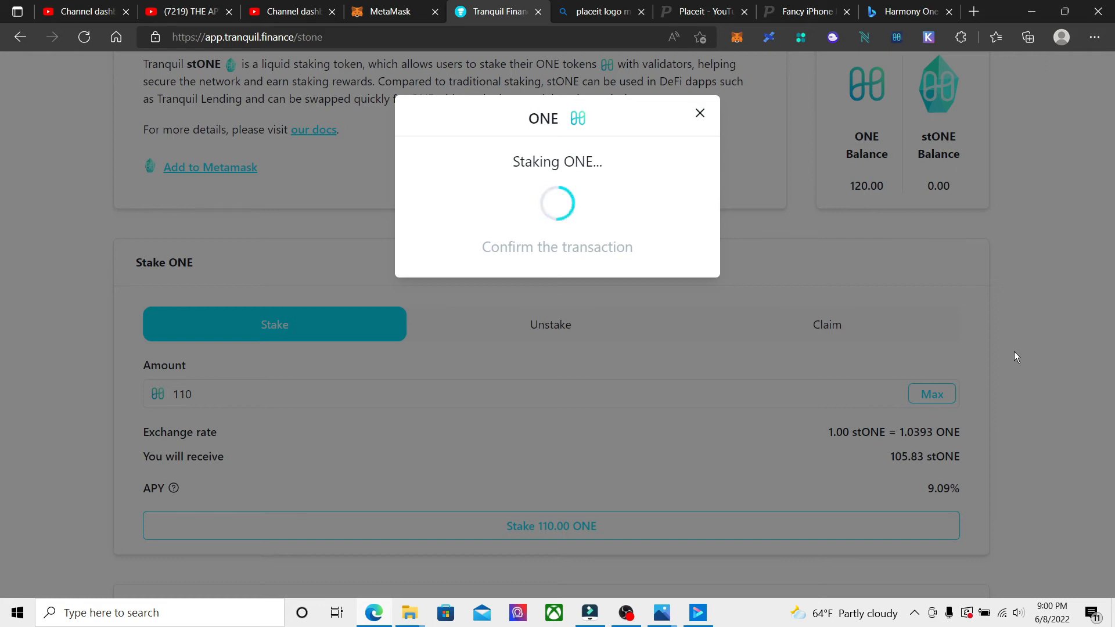
mouse_move(979, 266)
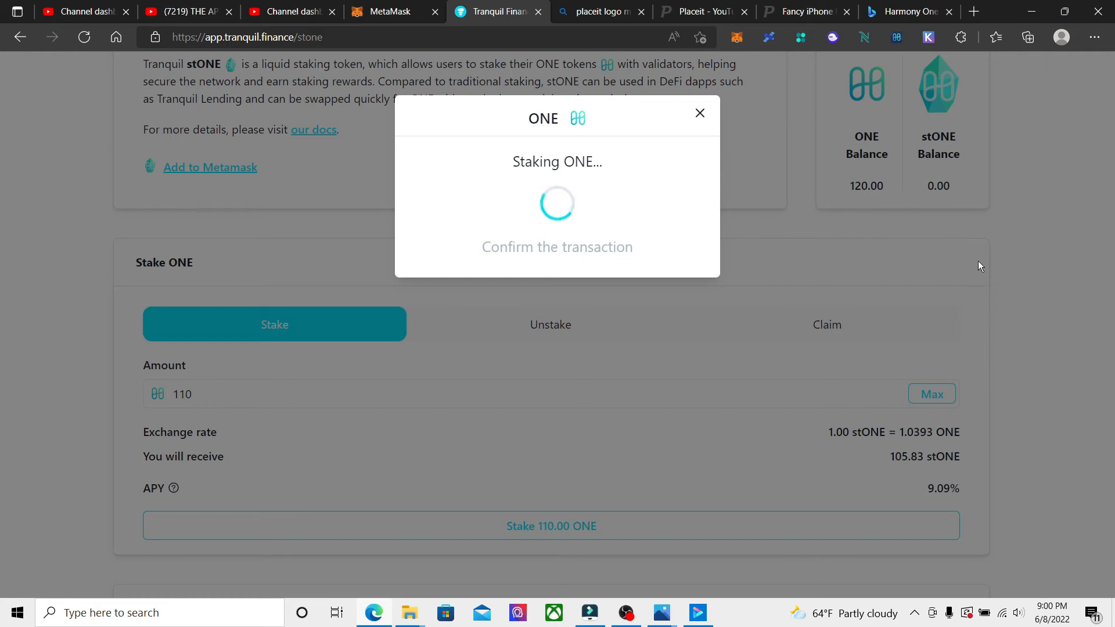
mouse_move(1022, 354)
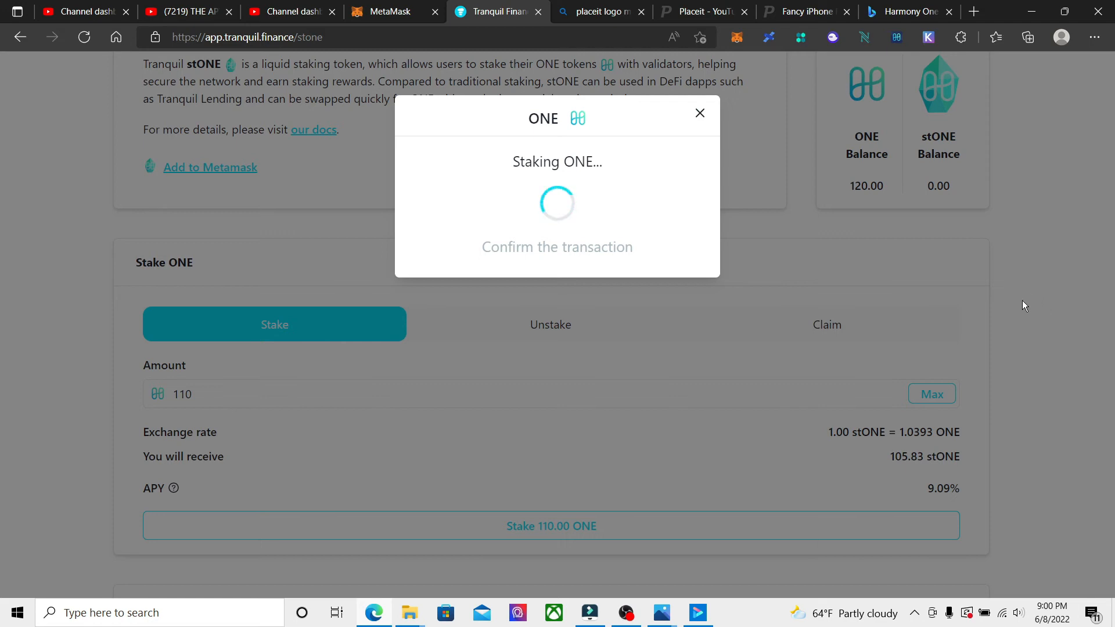
mouse_move(1018, 319)
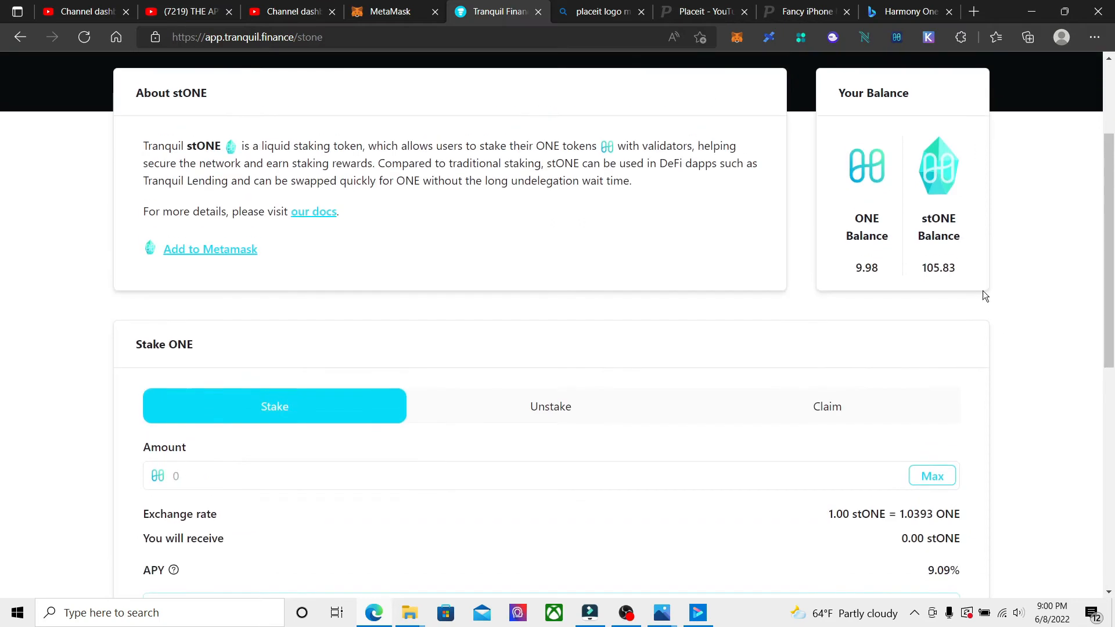
mouse_move(942, 177)
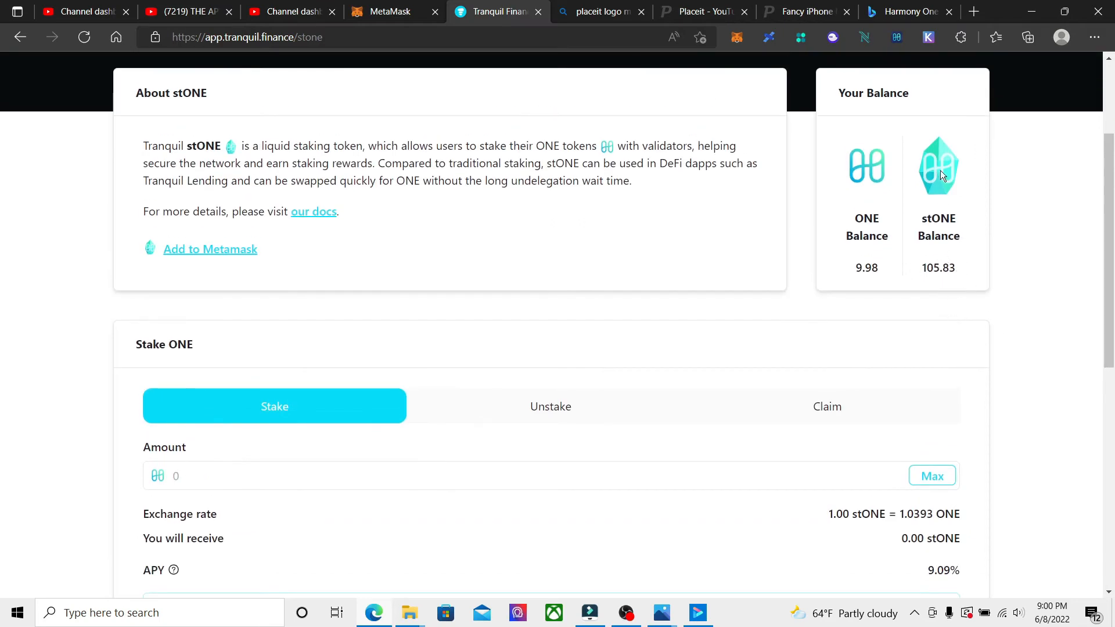
Check the updated balances after staking: 9.98 ONE and 105.83 stONE
scroll("down", 3)
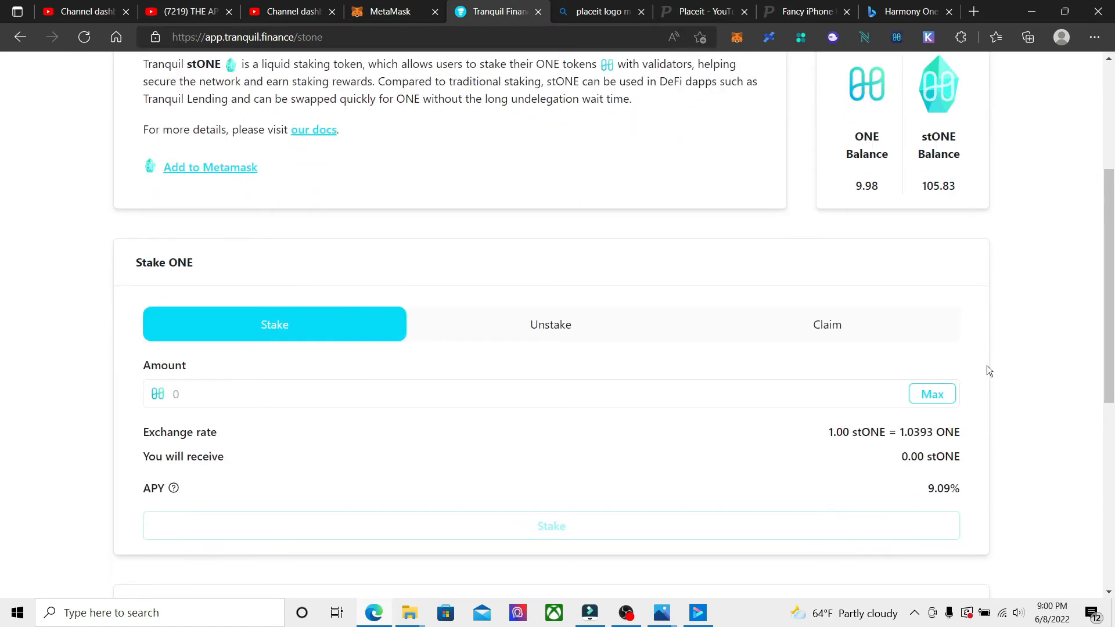
mouse_move(877, 445)
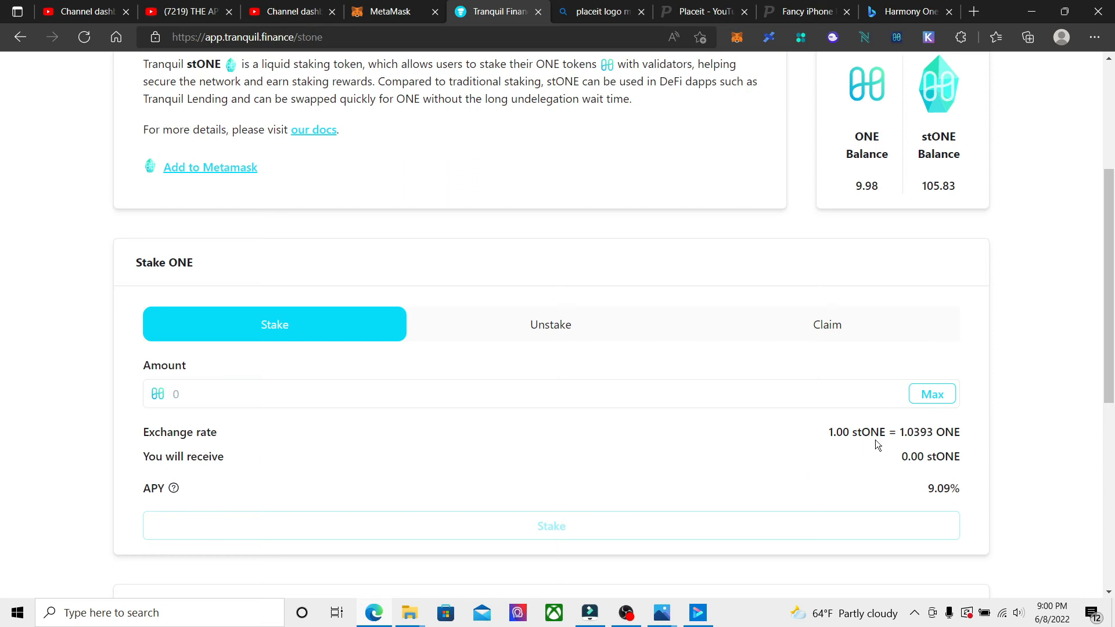
mouse_move(939, 450)
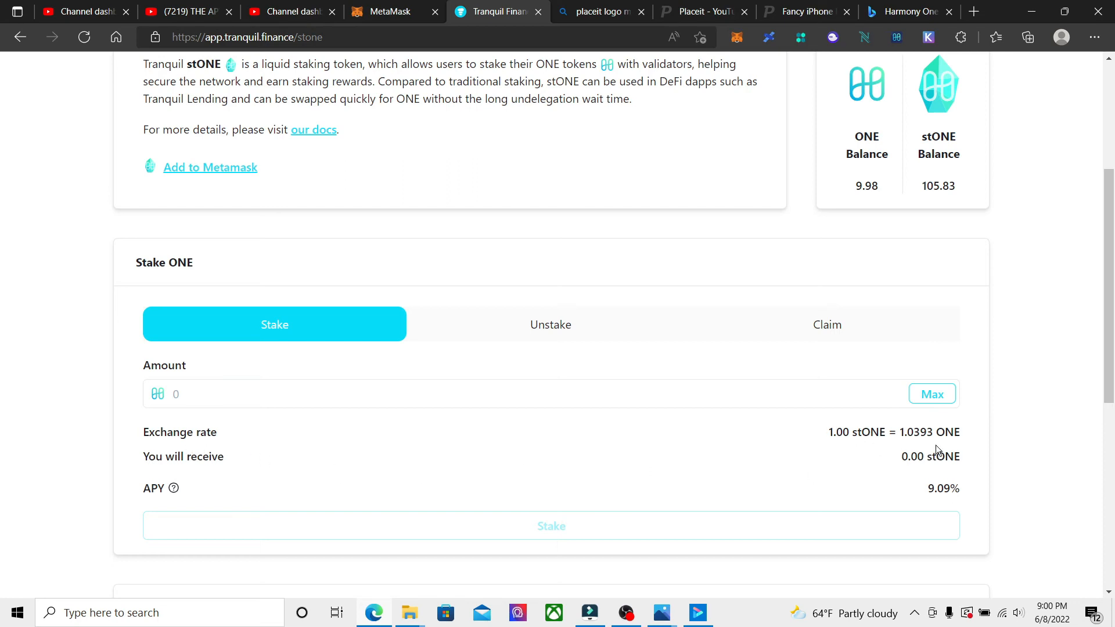
mouse_move(941, 453)
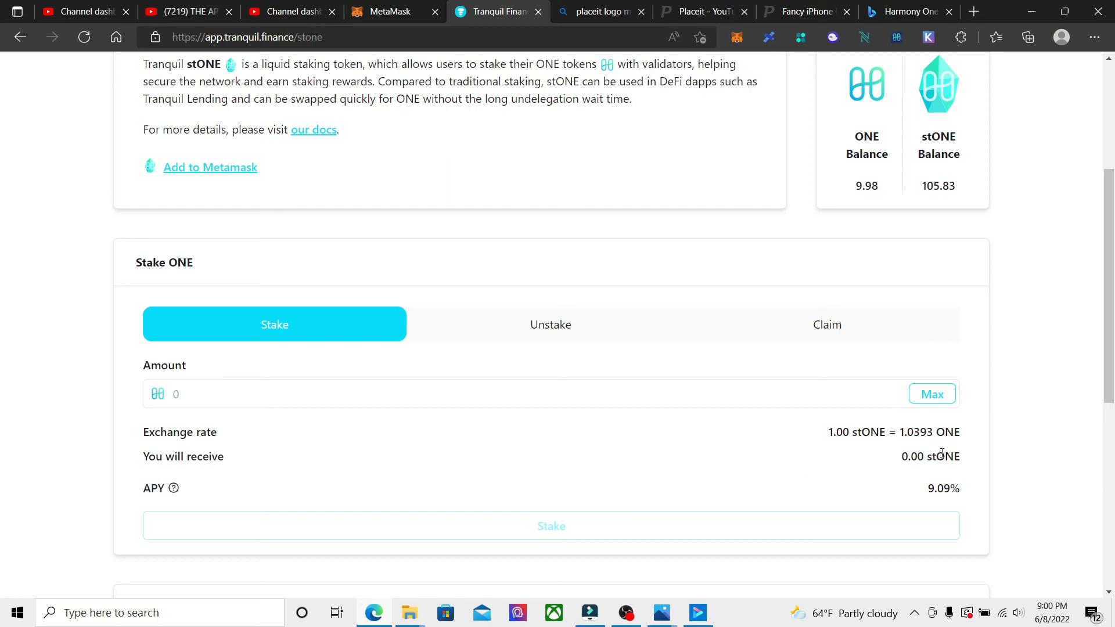
mouse_move(719, 468)
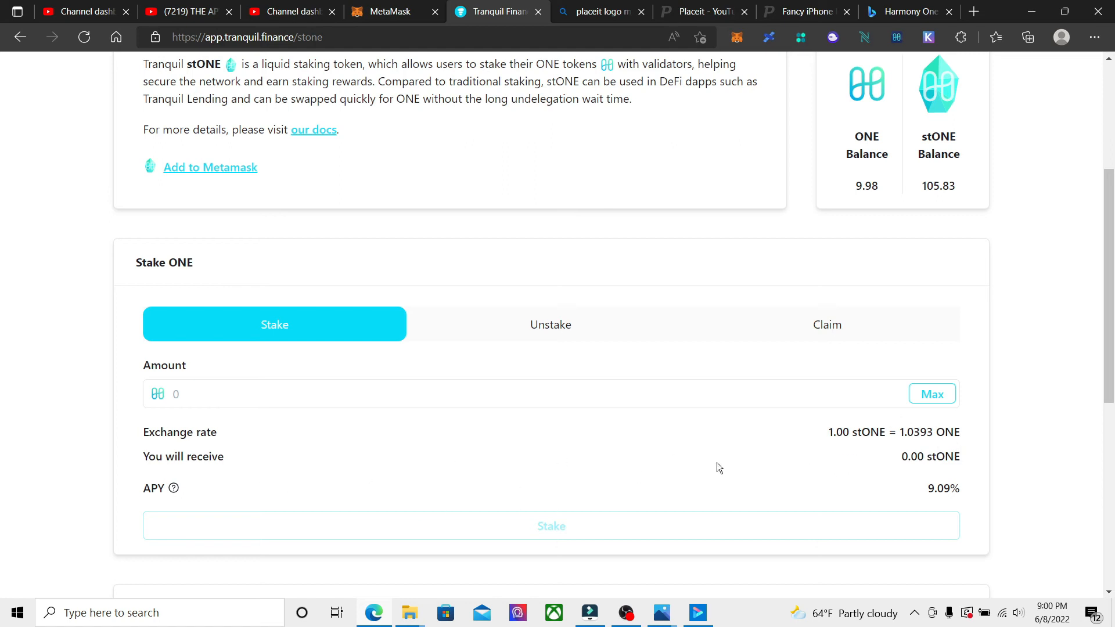
mouse_move(900, 448)
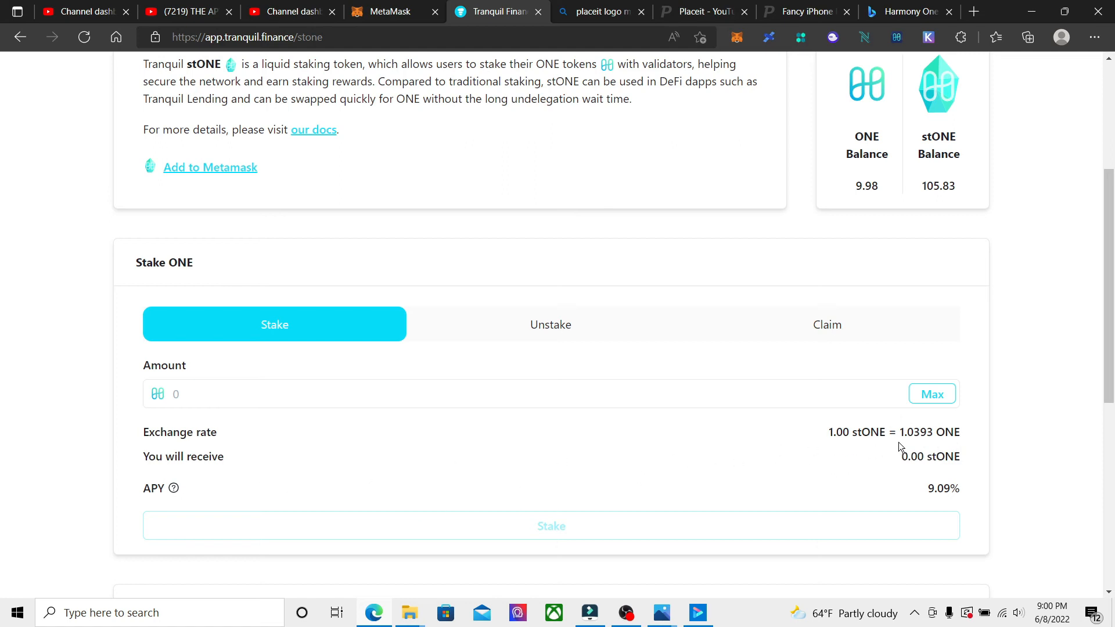
scroll("up", 3)
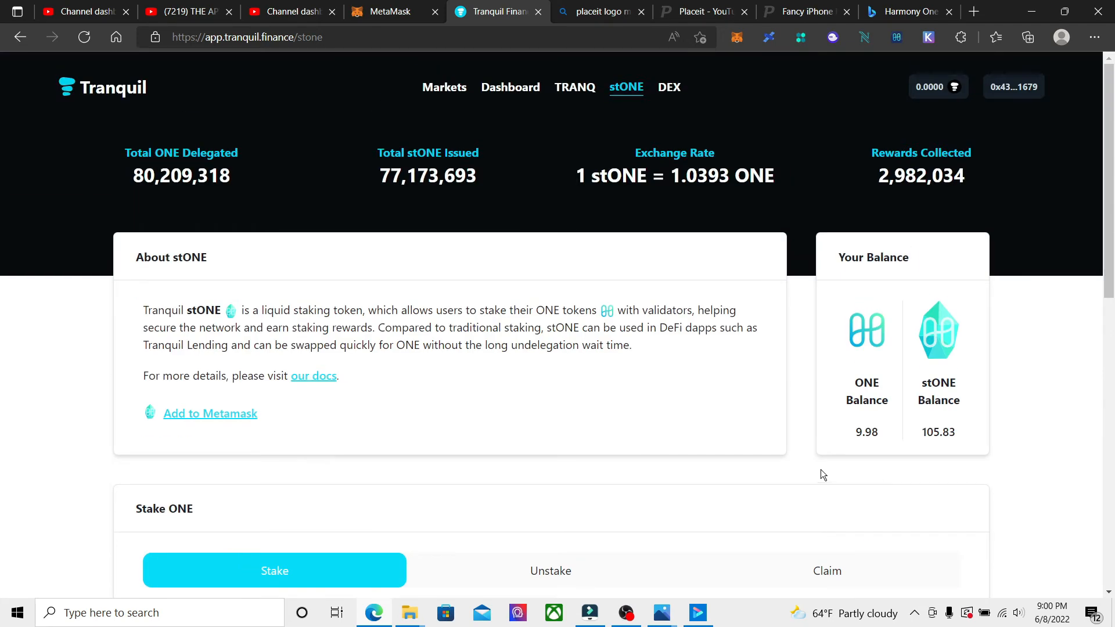
Toggle stONE collateral on in Supply Markets and confirm it in MetaMask
left_click(443, 87)
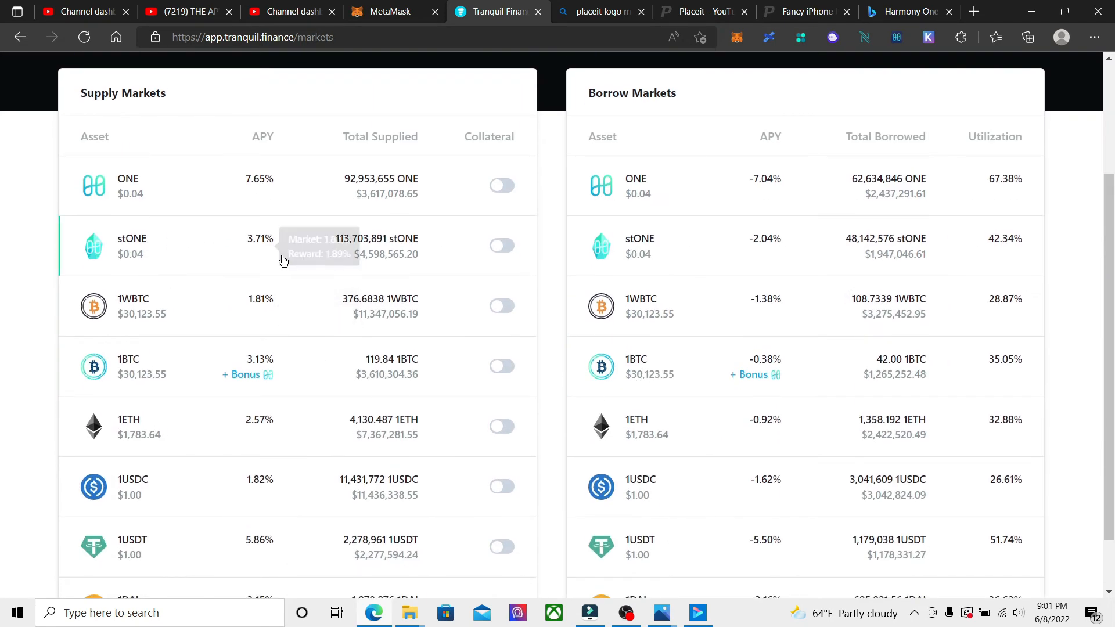
mouse_move(173, 108)
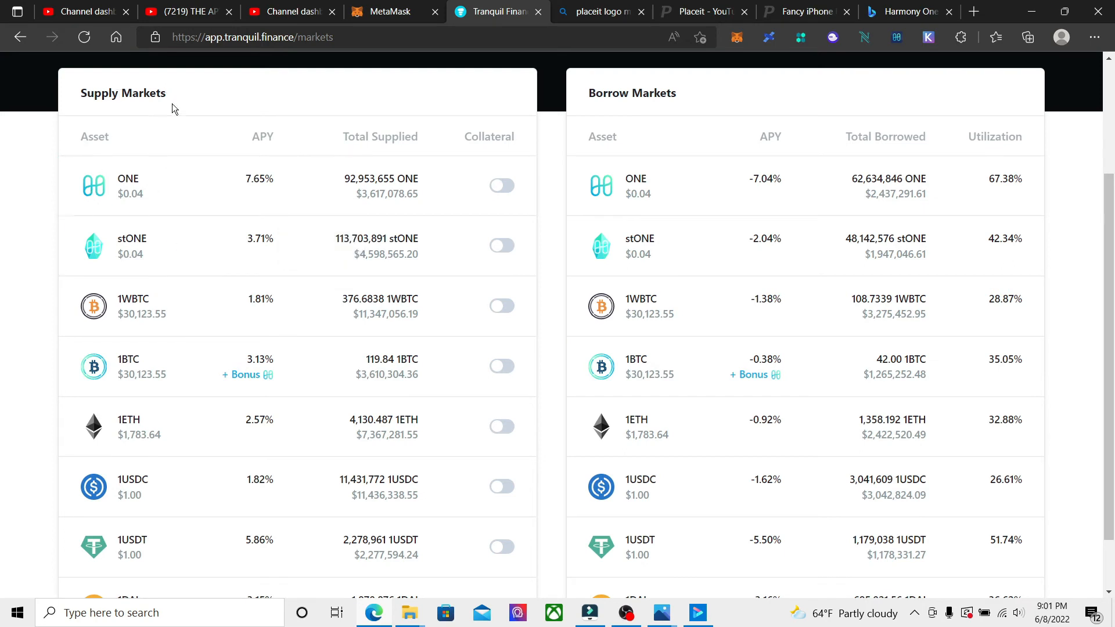
left_click(500, 245)
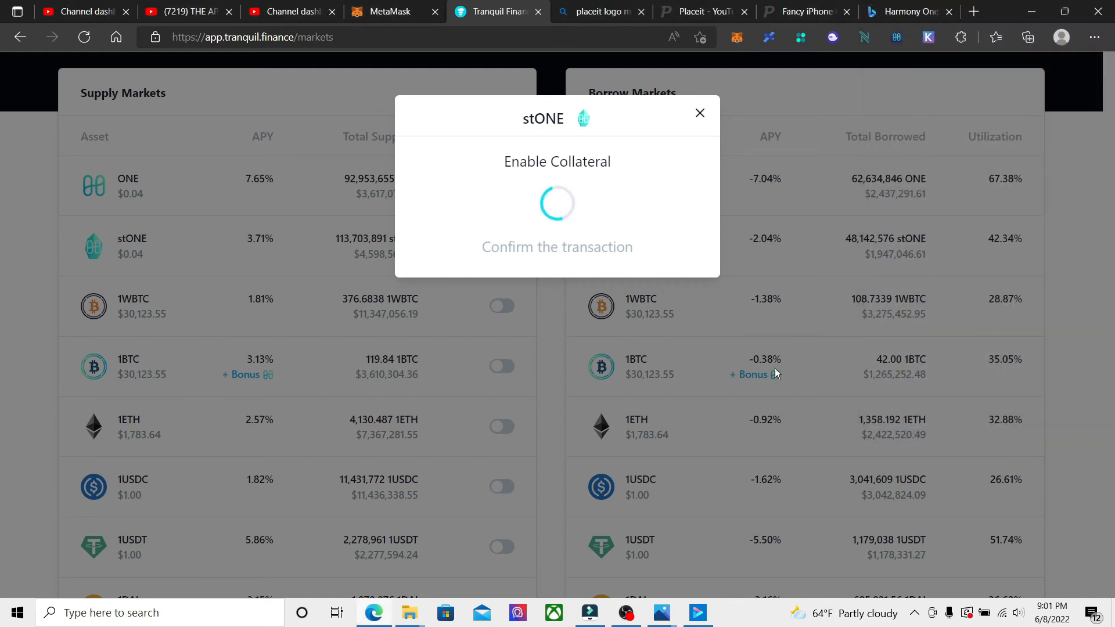
mouse_move(881, 424)
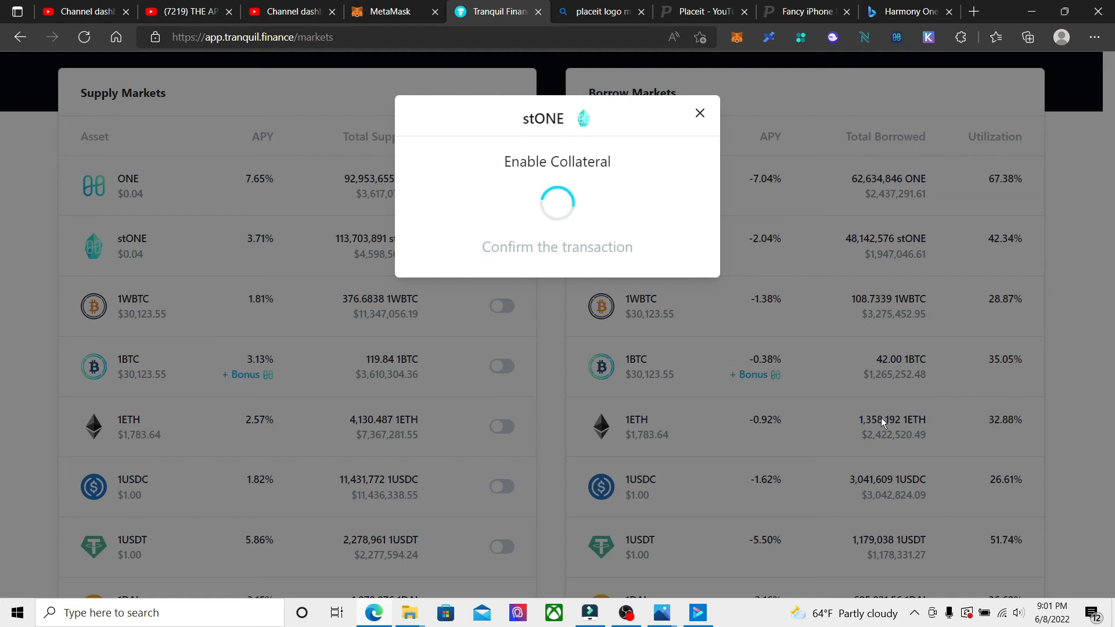
mouse_move(876, 405)
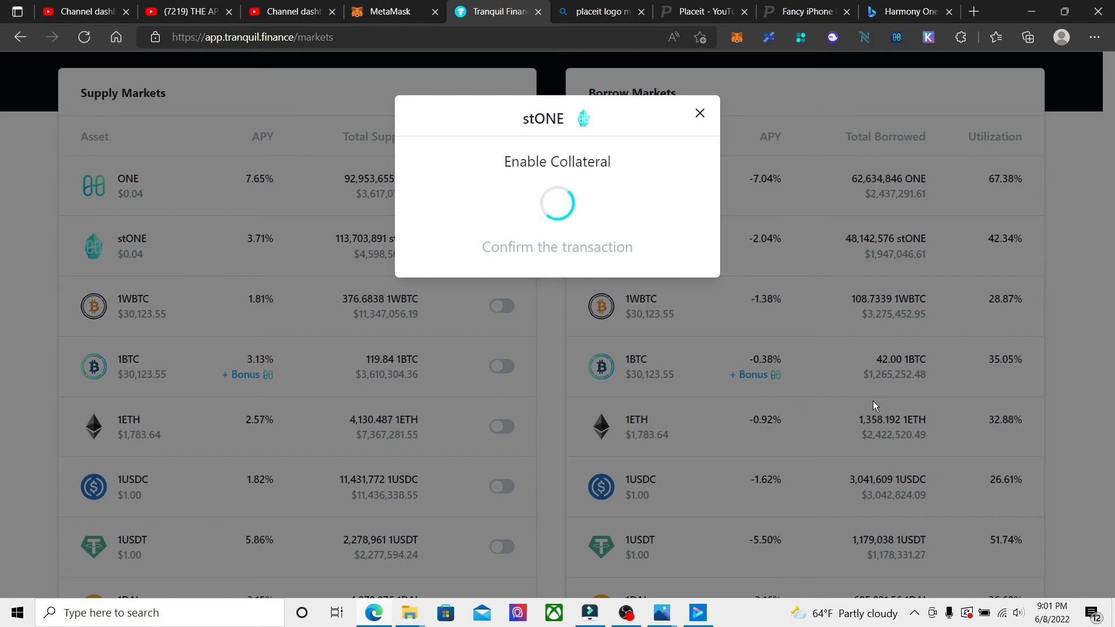
mouse_move(788, 434)
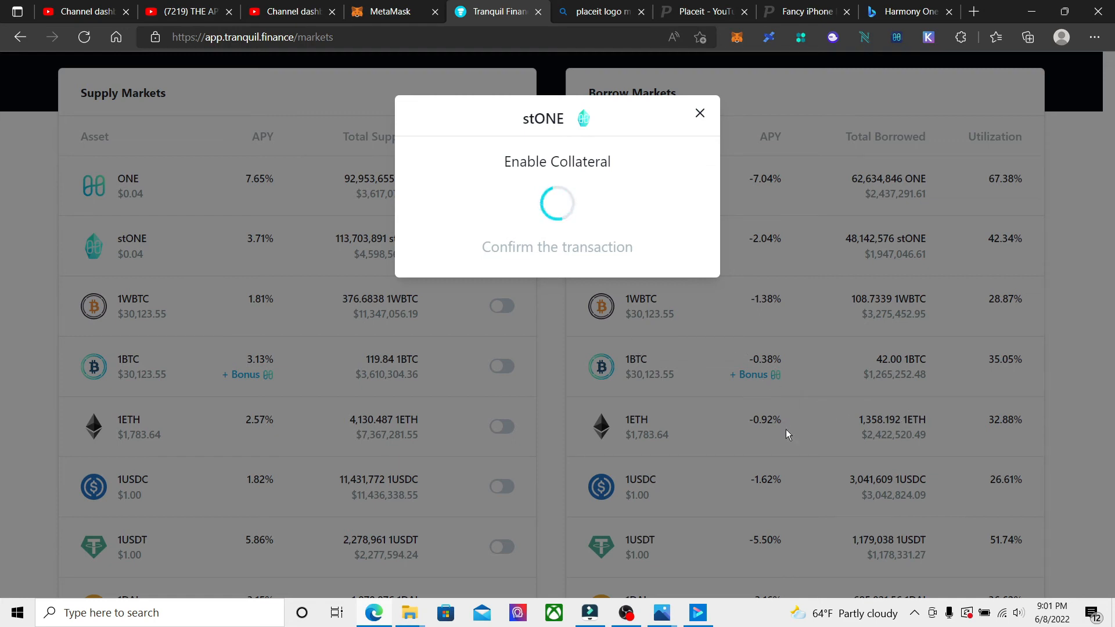
left_click(699, 113)
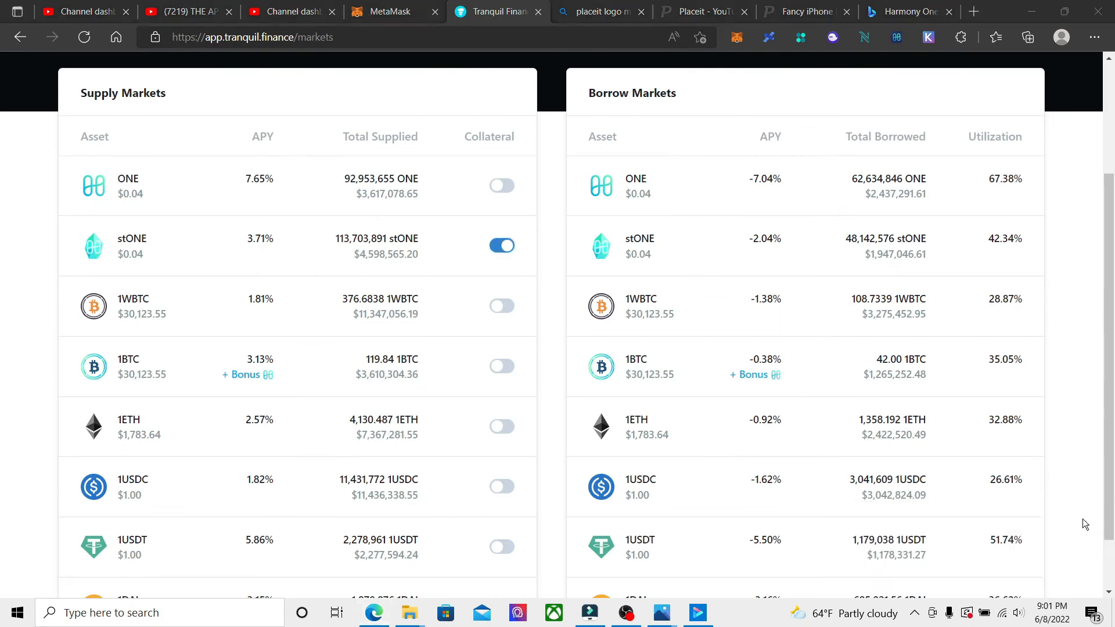
Approve stONE from its market dialog and confirm the approval transaction
left_click(132, 245)
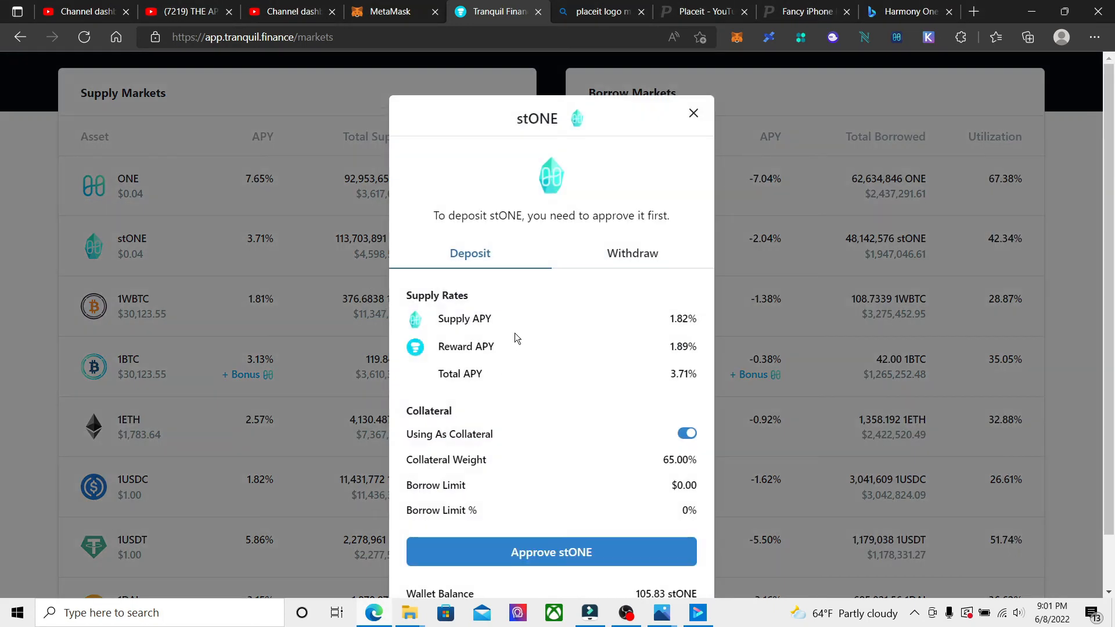
mouse_move(531, 391)
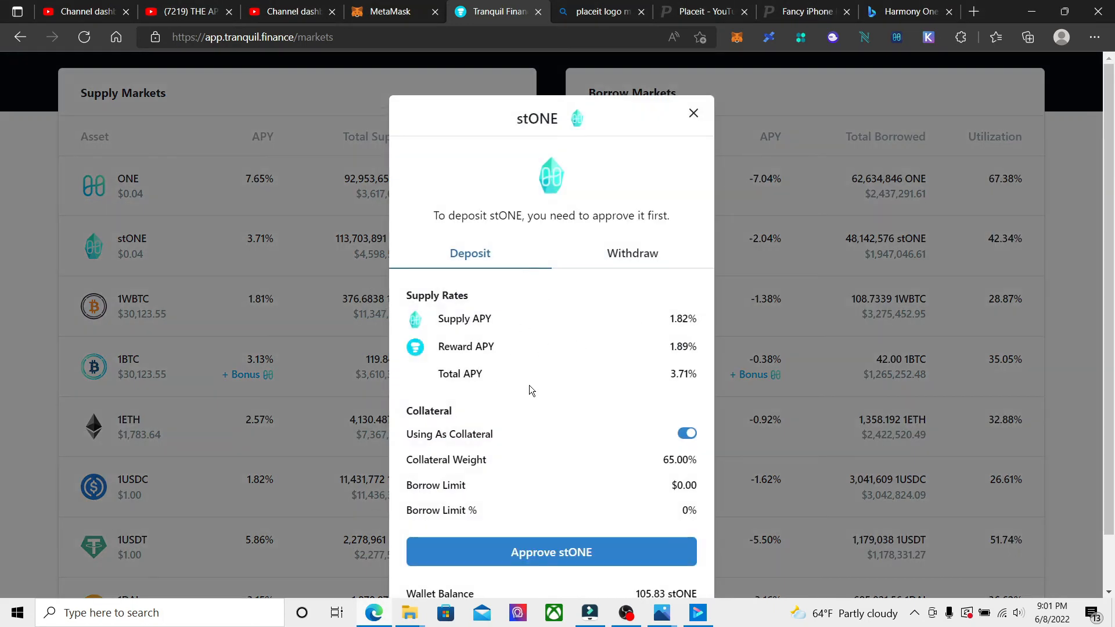
mouse_move(617, 380)
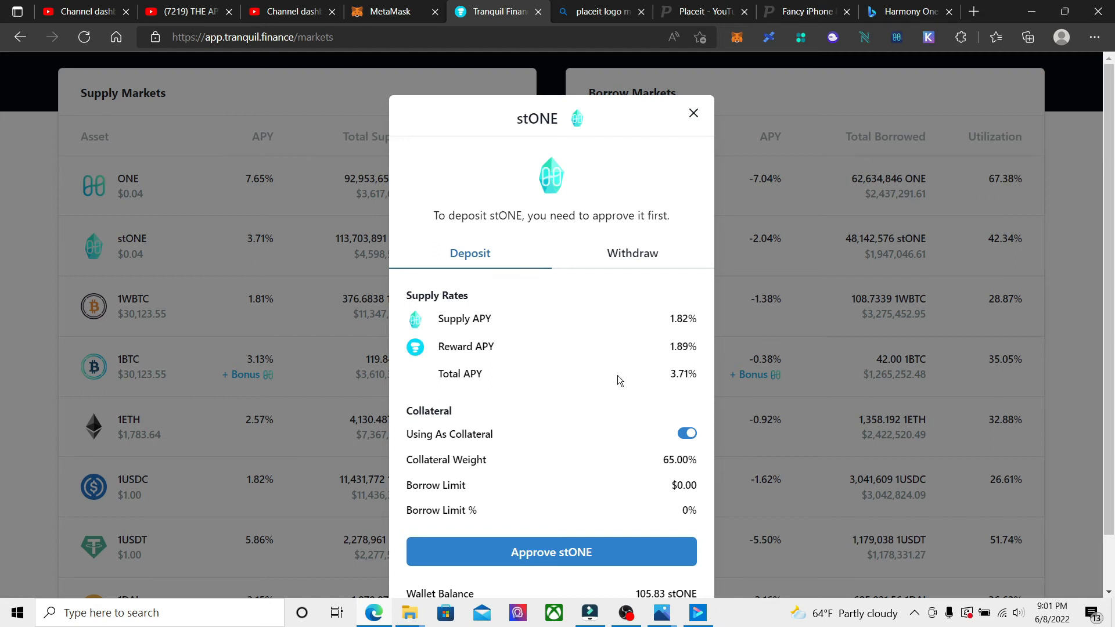
left_click(550, 551)
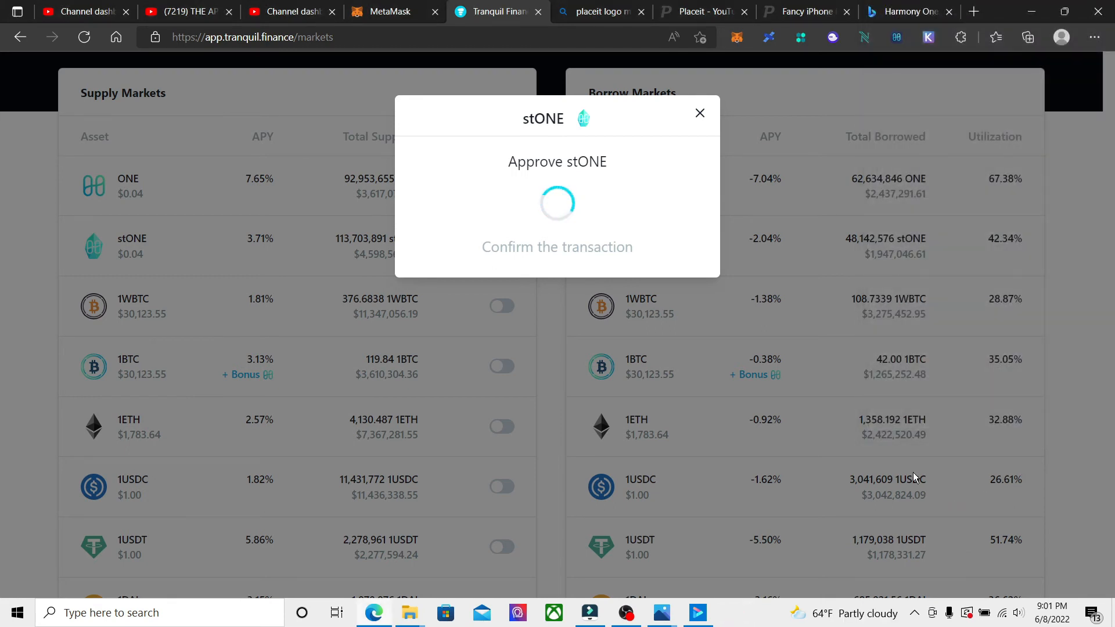
mouse_move(673, 313)
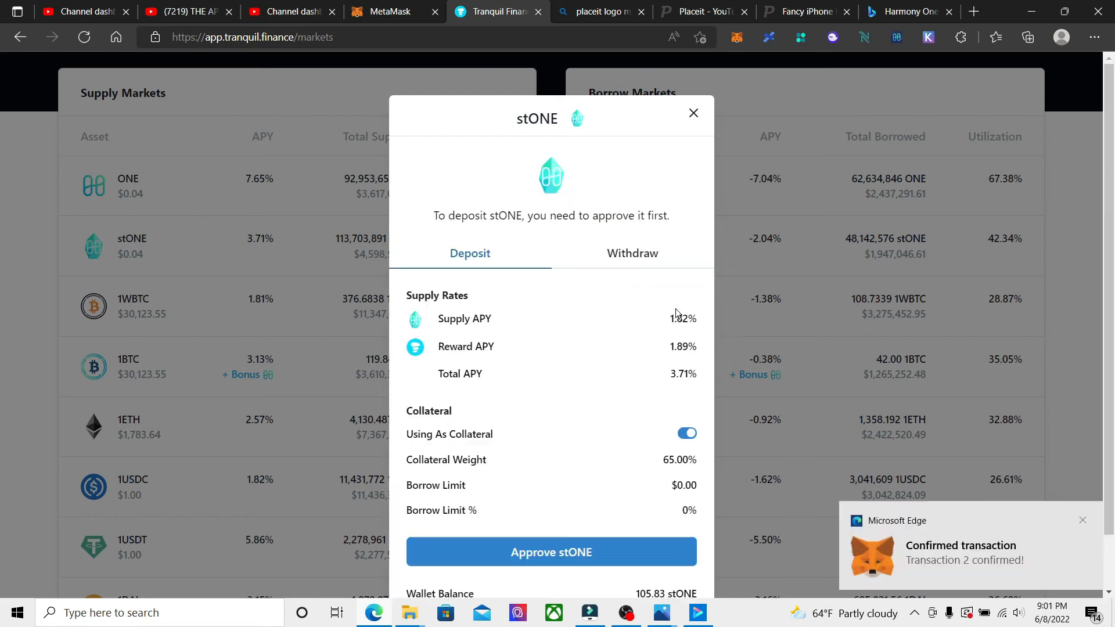
left_click(550, 552)
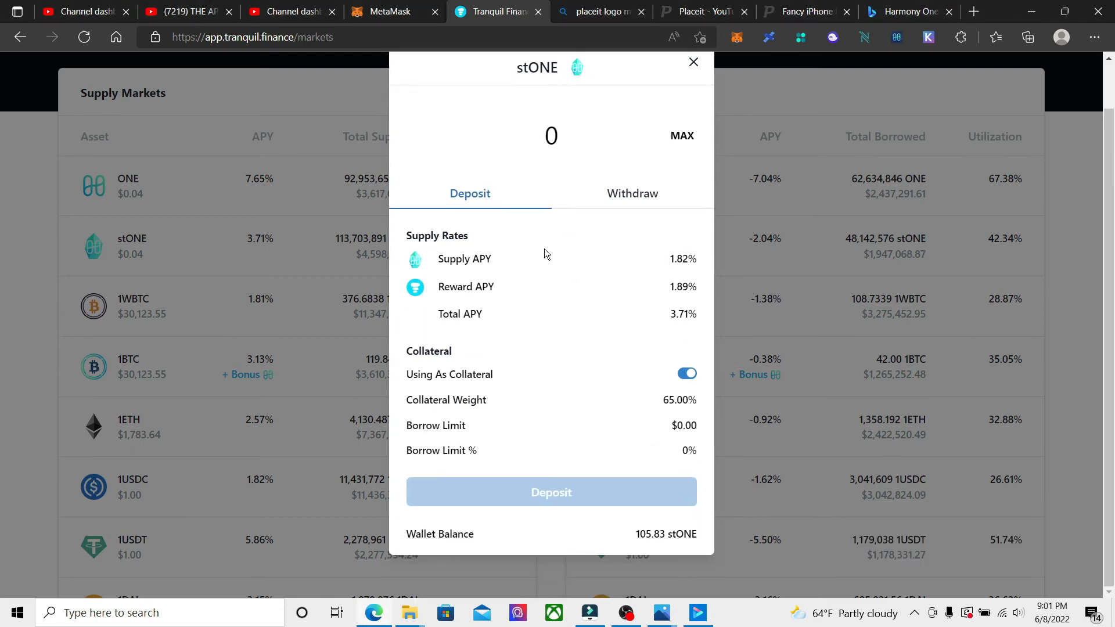
mouse_move(681, 136)
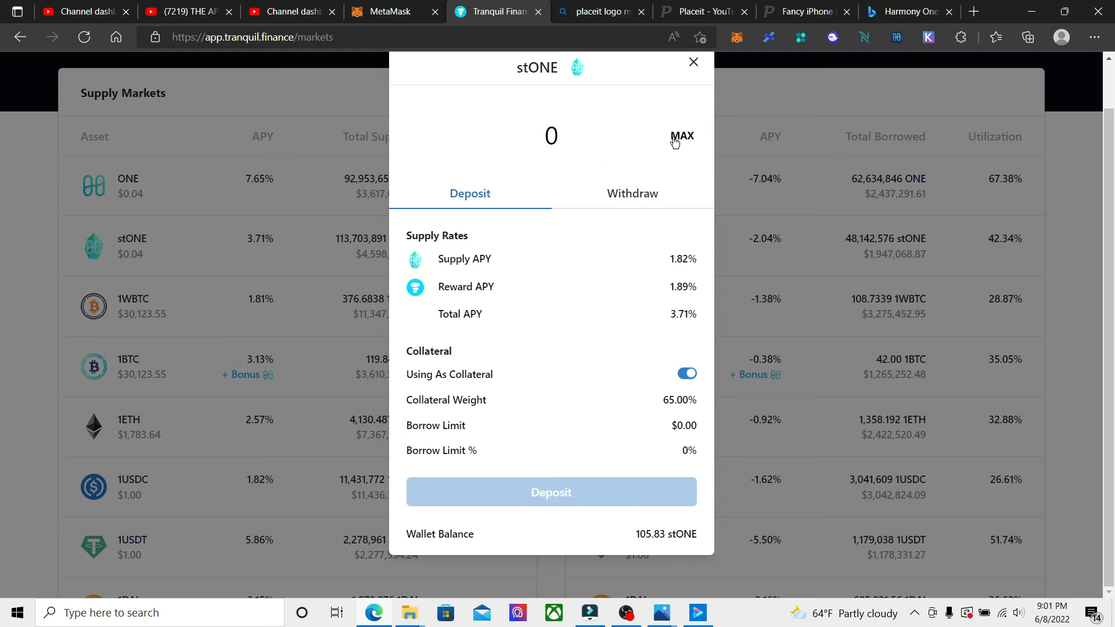
Deposit the full 105.83 stONE wallet balance using MAX
left_click(680, 136)
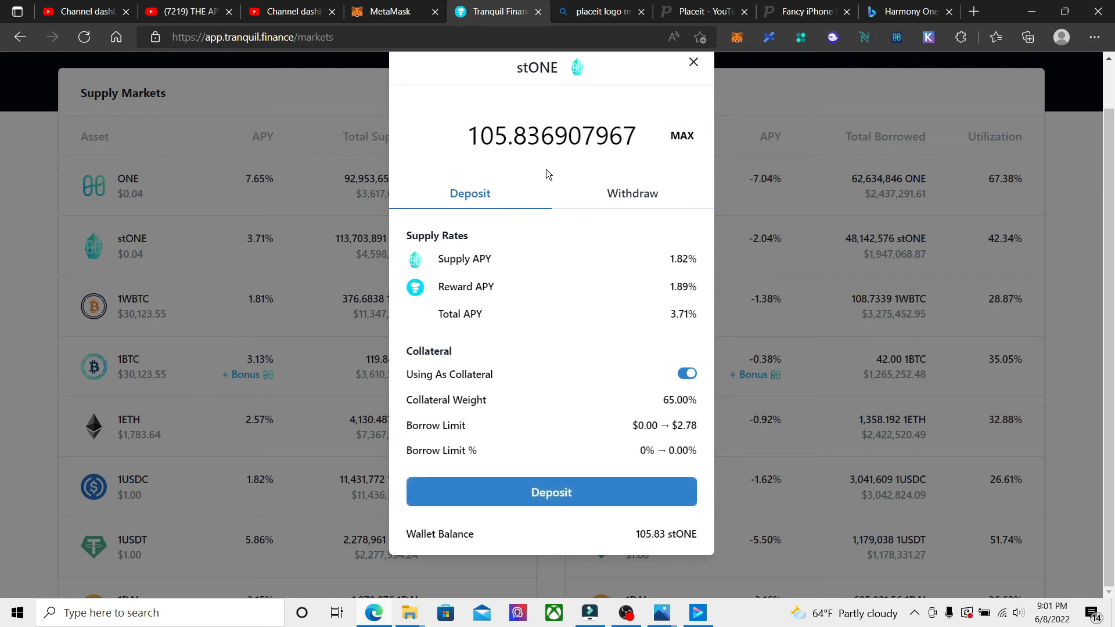
mouse_move(621, 189)
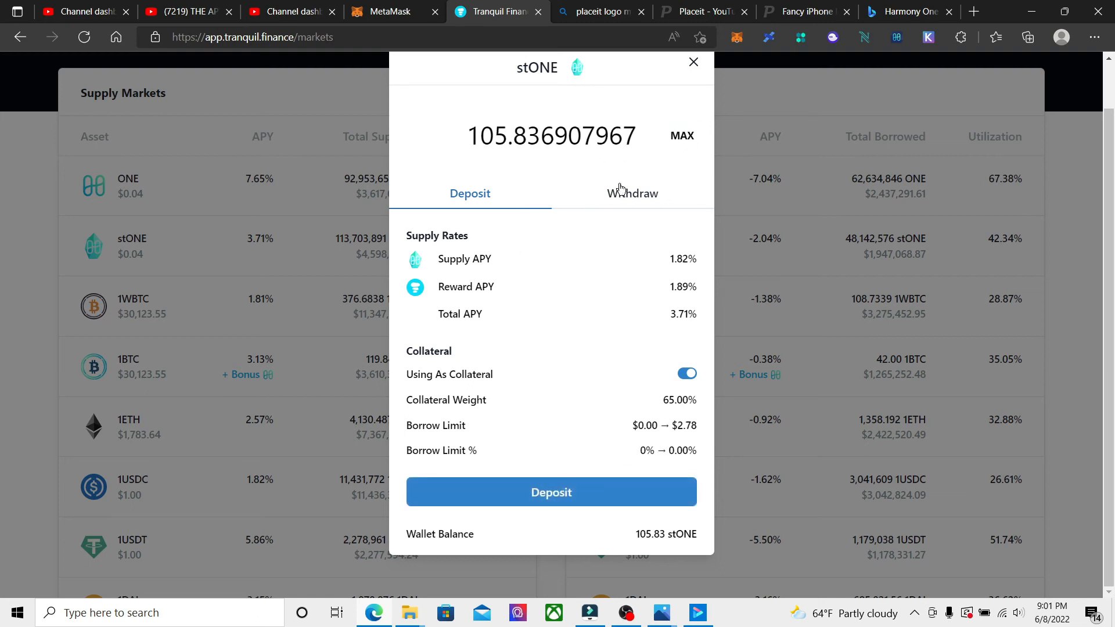
mouse_move(551, 492)
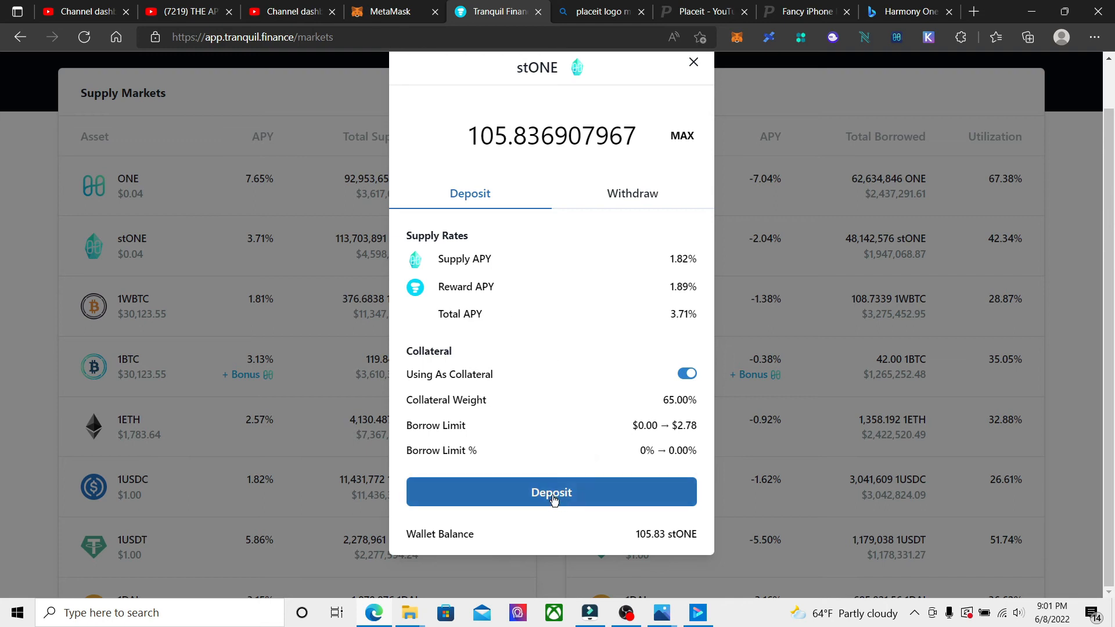
left_click(551, 491)
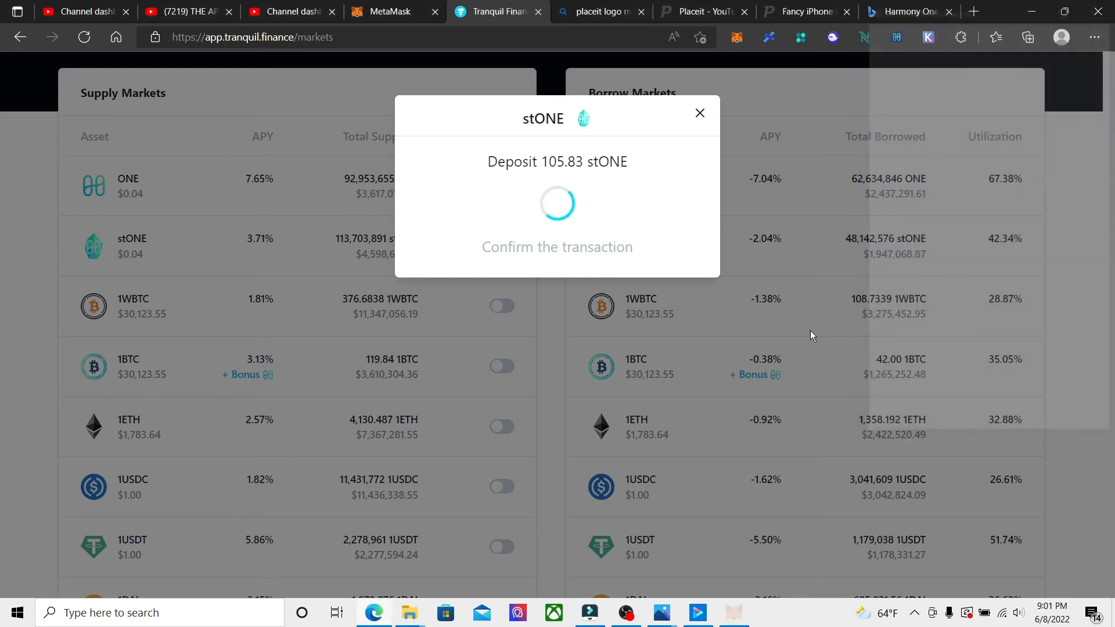
mouse_move(929, 583)
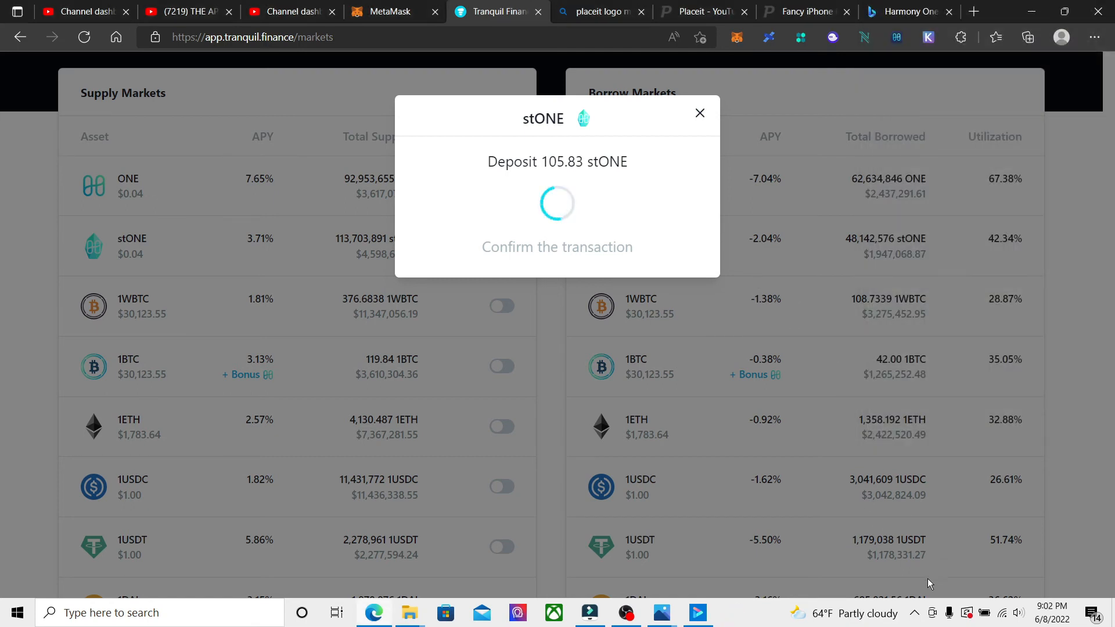
mouse_move(613, 348)
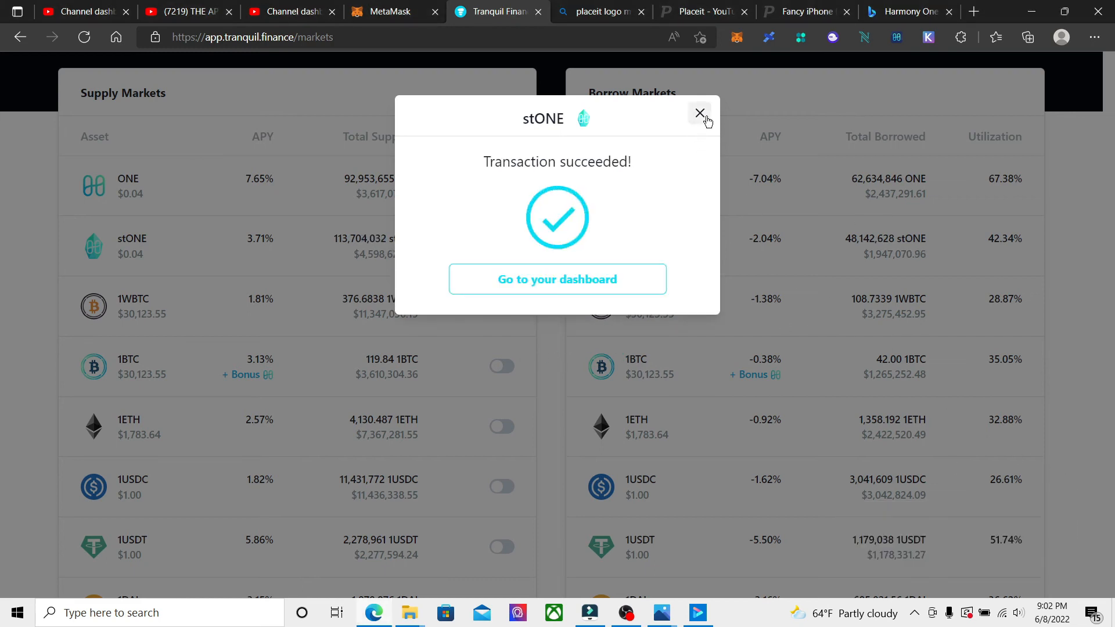
Review the dashboard: 105.83 stONE as collateral, $4.28 balance, 3.71% net APY
left_click(557, 279)
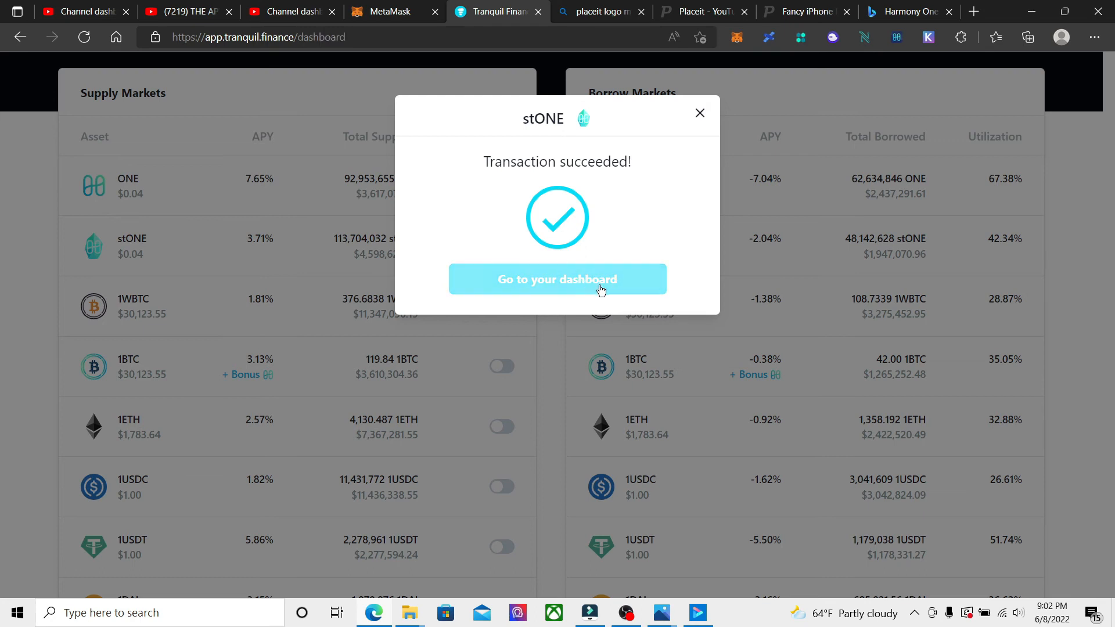
left_click(557, 279)
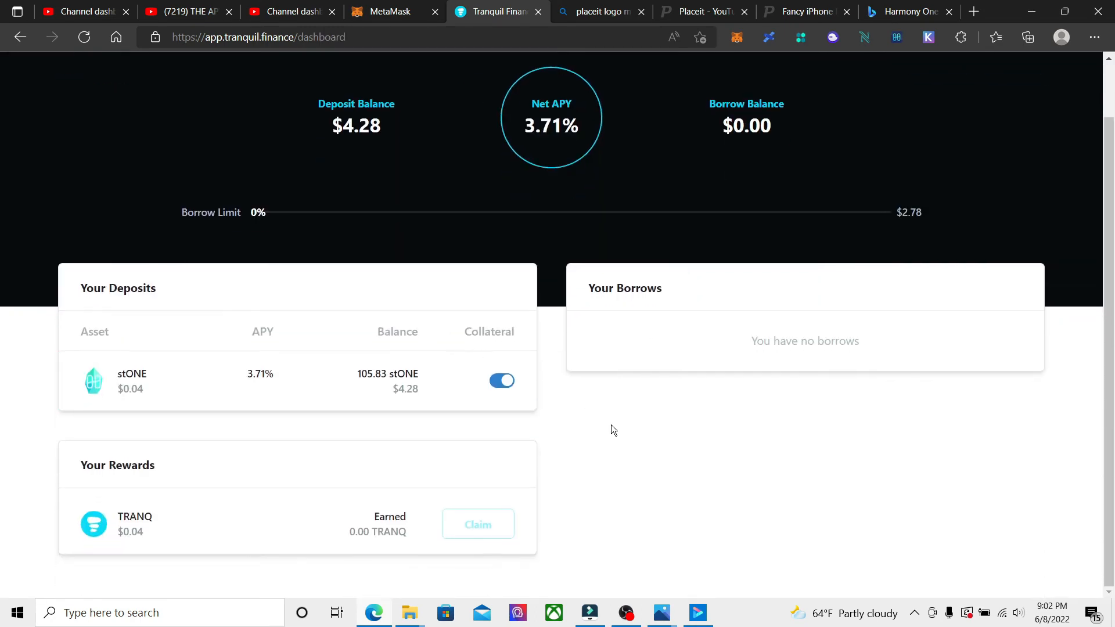
mouse_move(170, 398)
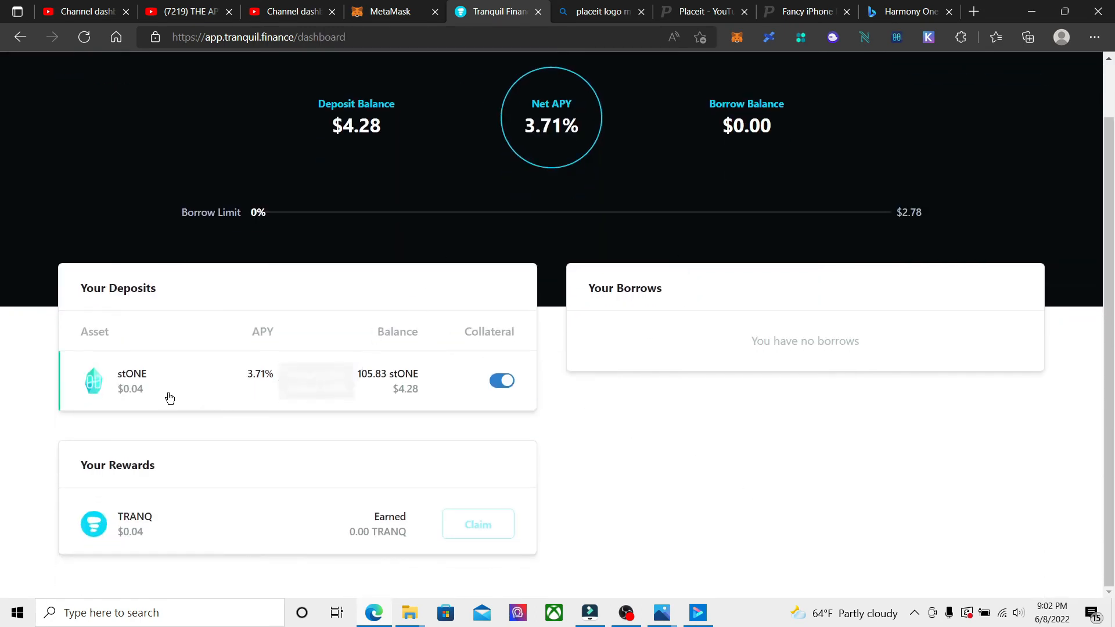
mouse_move(261, 326)
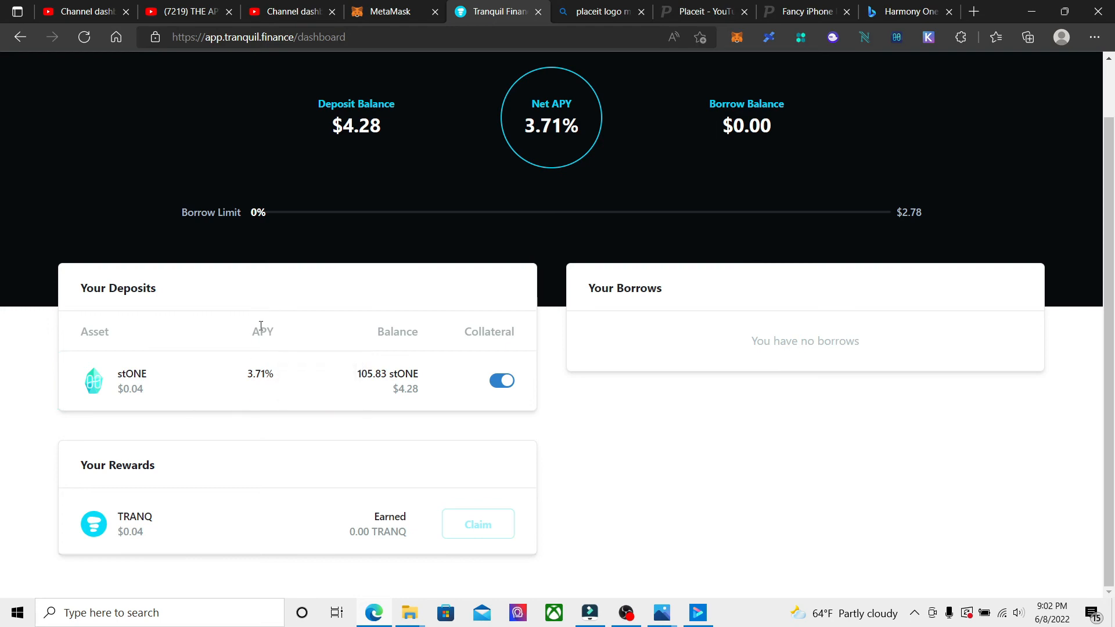
mouse_move(499, 482)
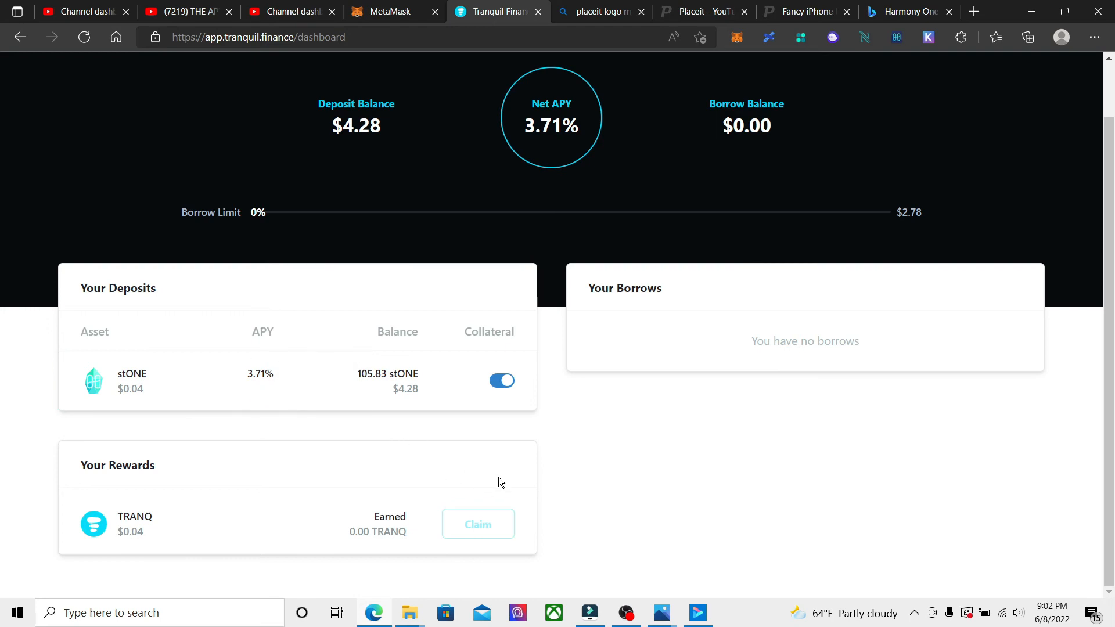
mouse_move(87, 534)
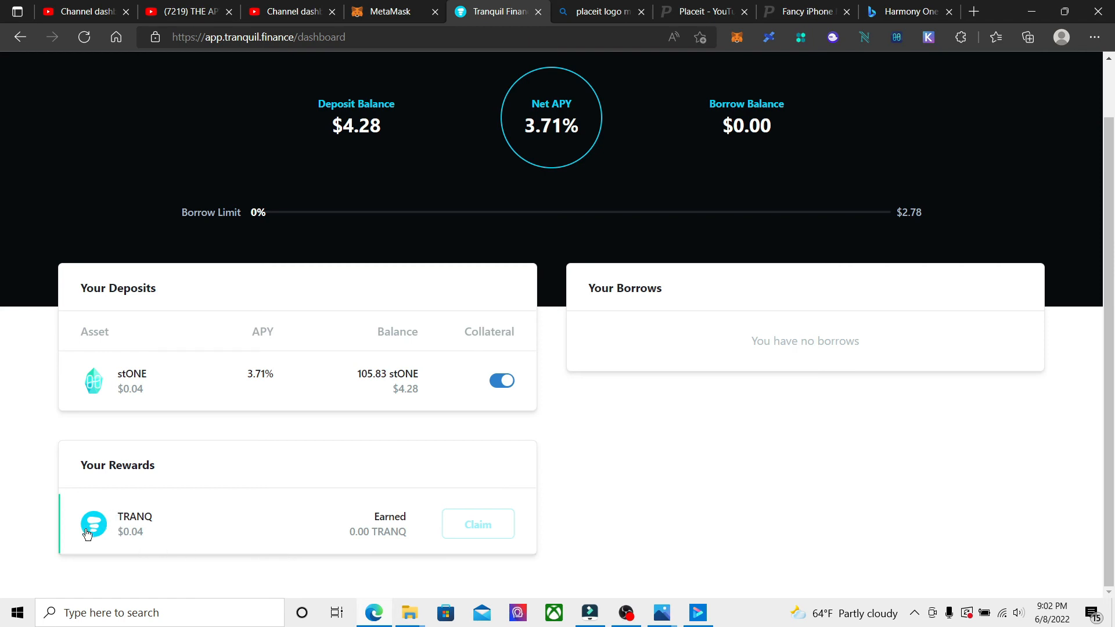
mouse_move(649, 517)
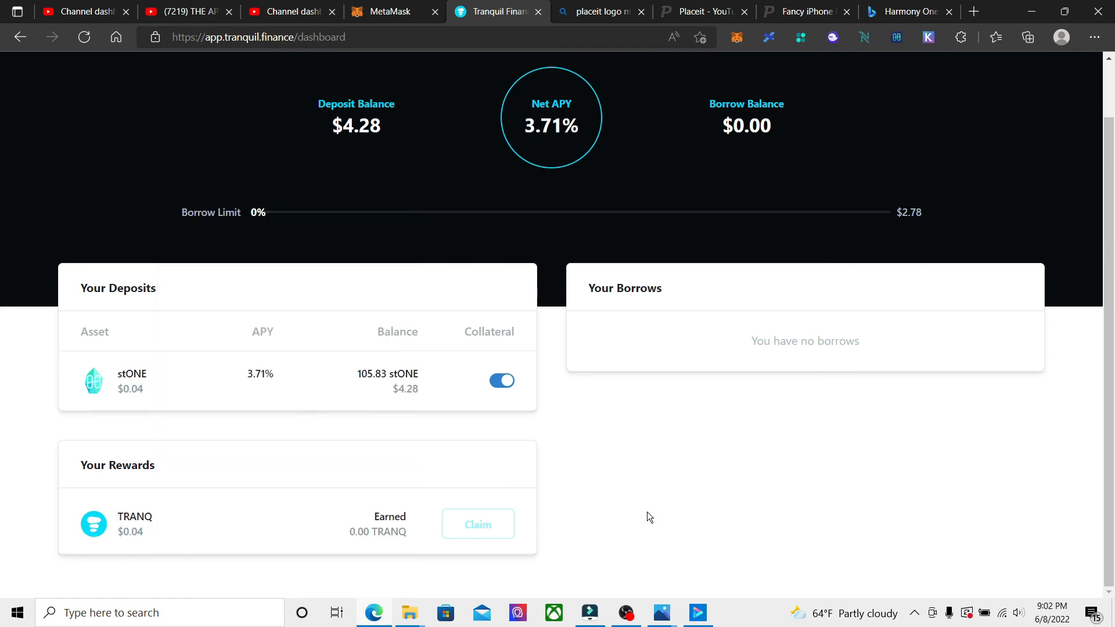
scroll("up", 3)
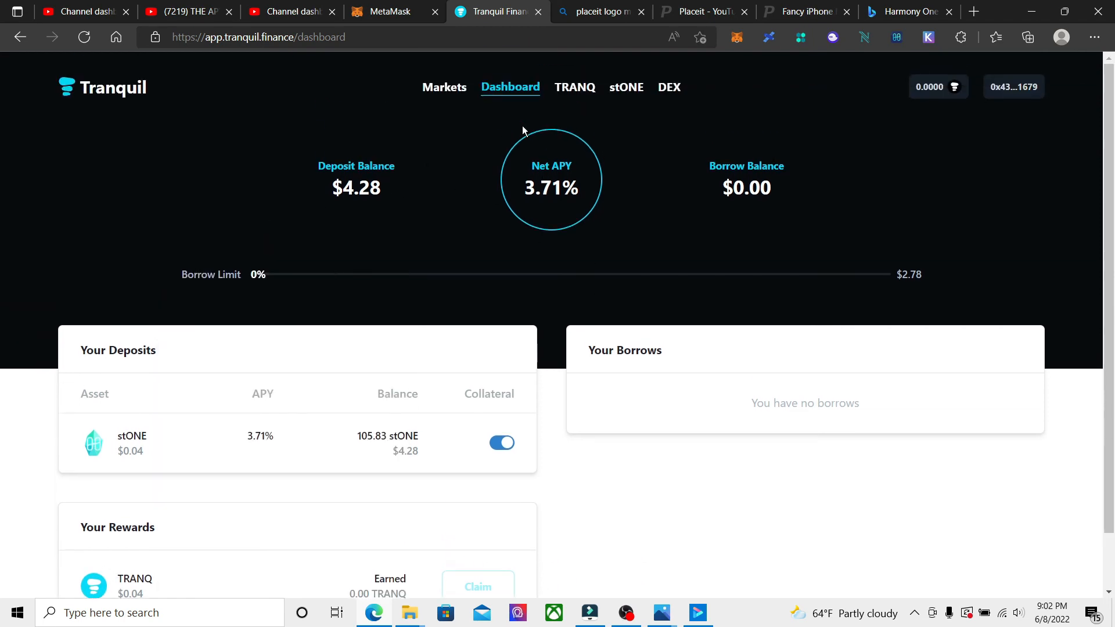
Return to Markets and review borrow rates and APY reward breakdowns
left_click(444, 86)
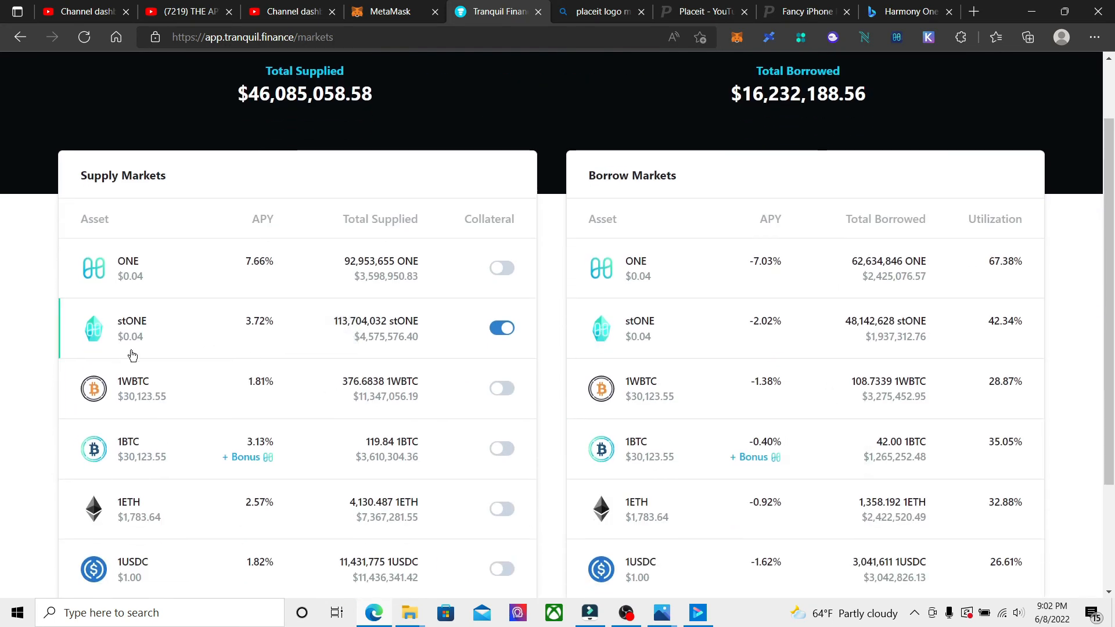
mouse_move(768, 411)
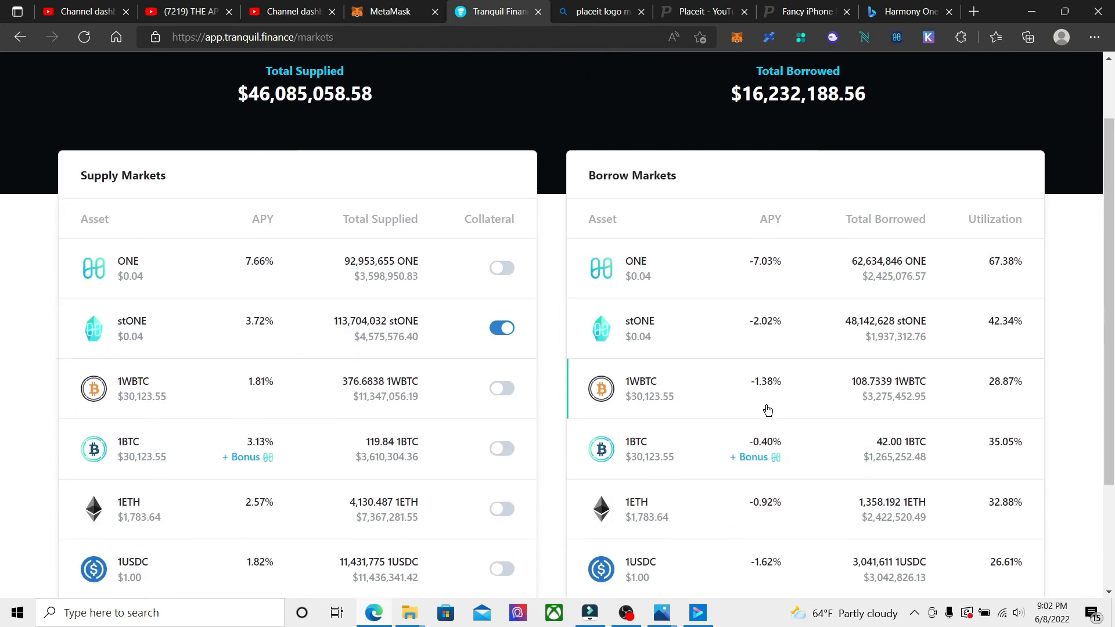
mouse_move(711, 343)
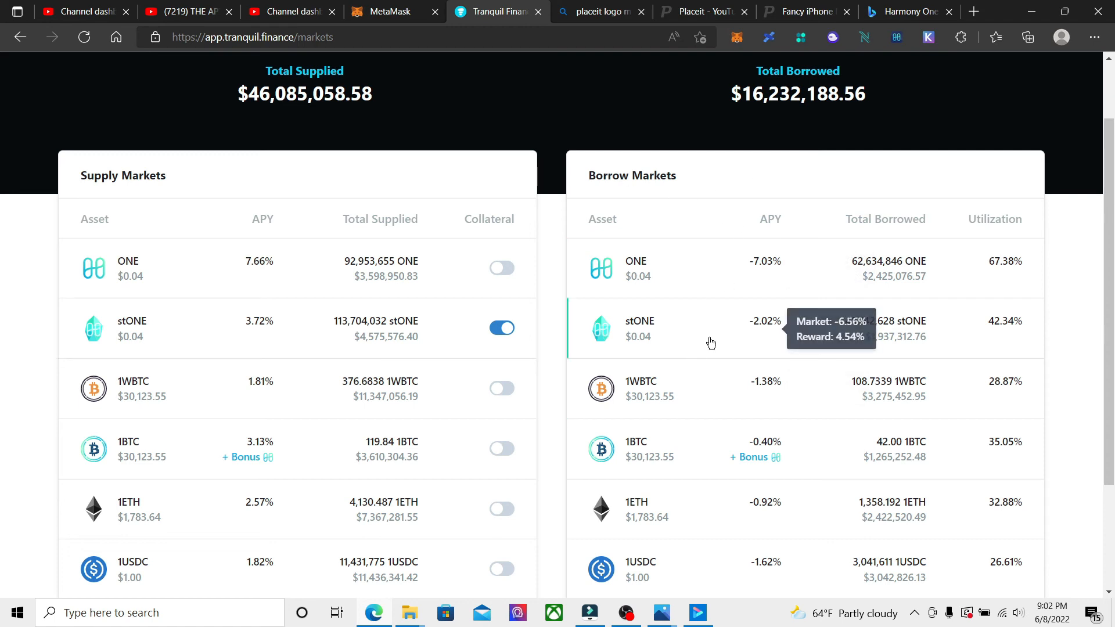
mouse_move(731, 381)
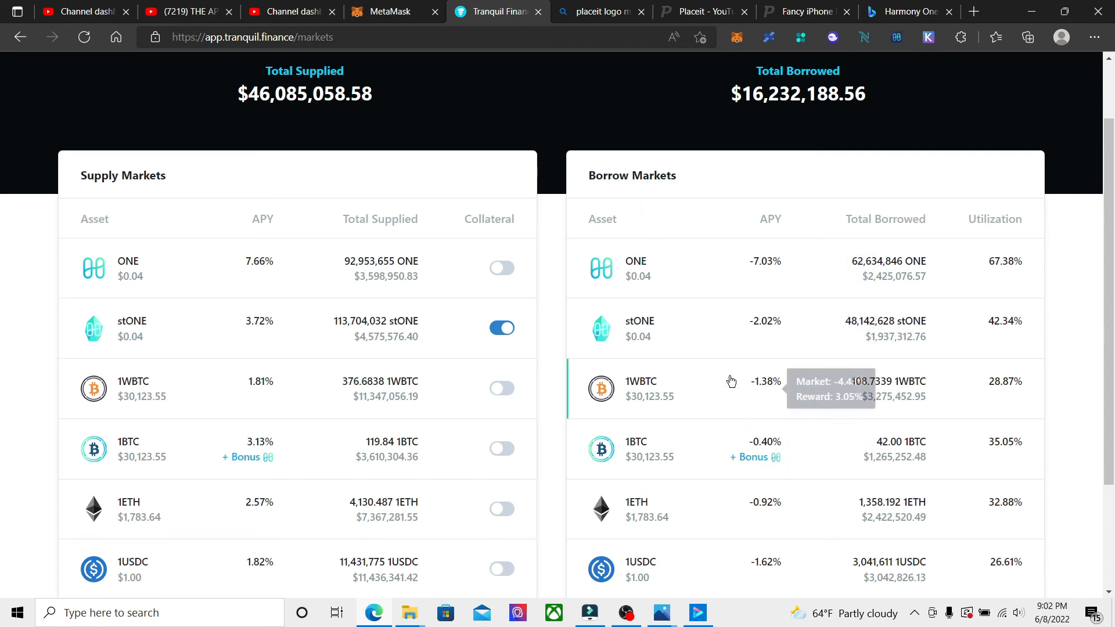
mouse_move(852, 341)
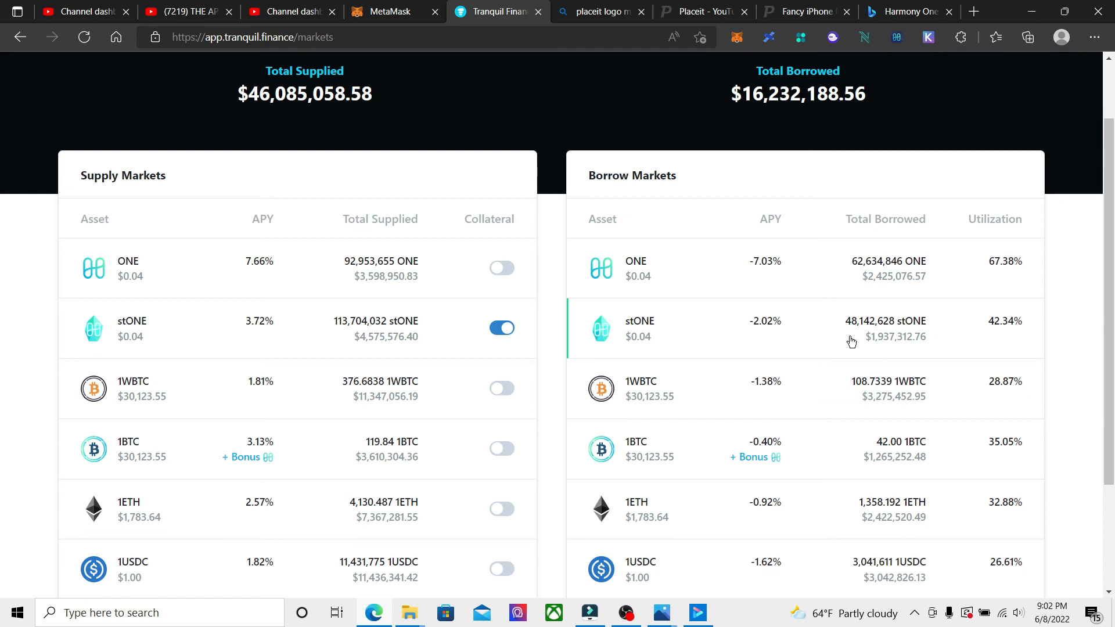
mouse_move(858, 339)
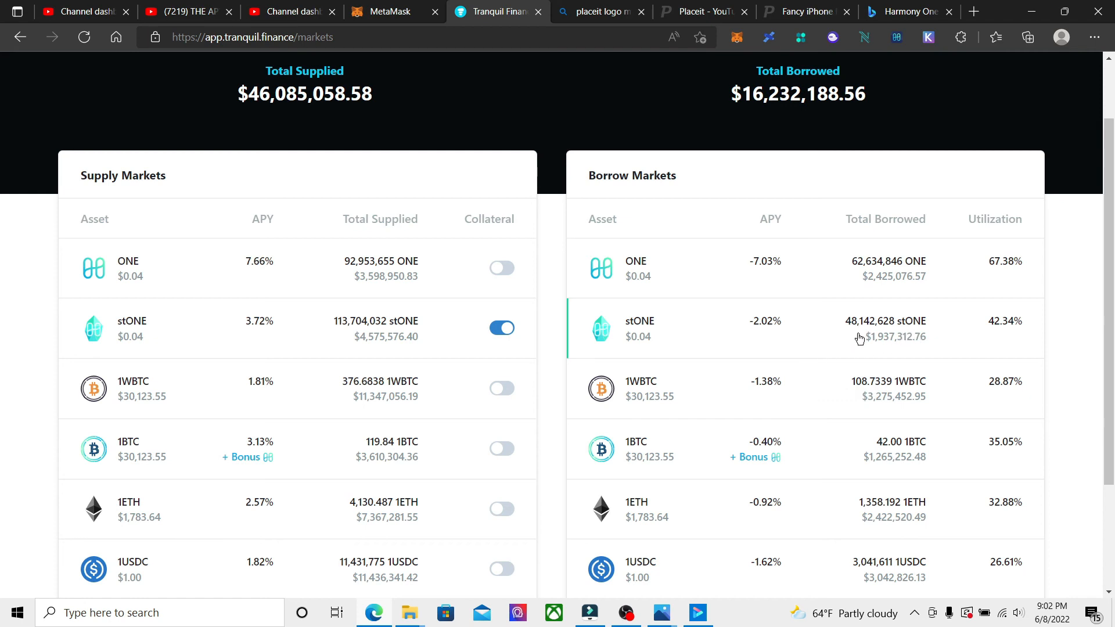
mouse_move(950, 262)
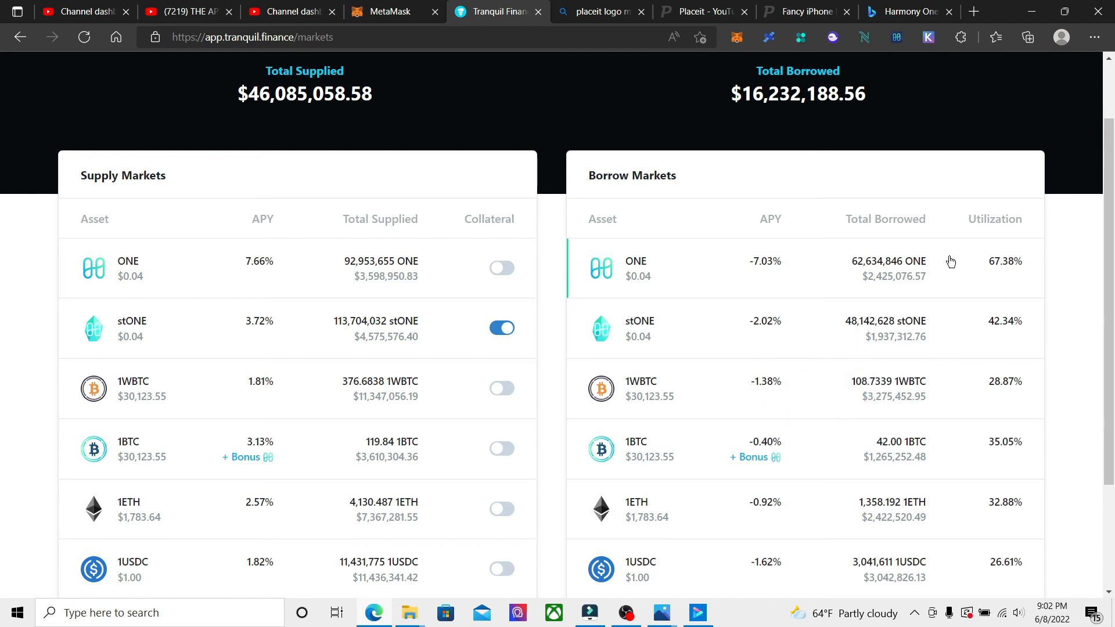
mouse_move(889, 314)
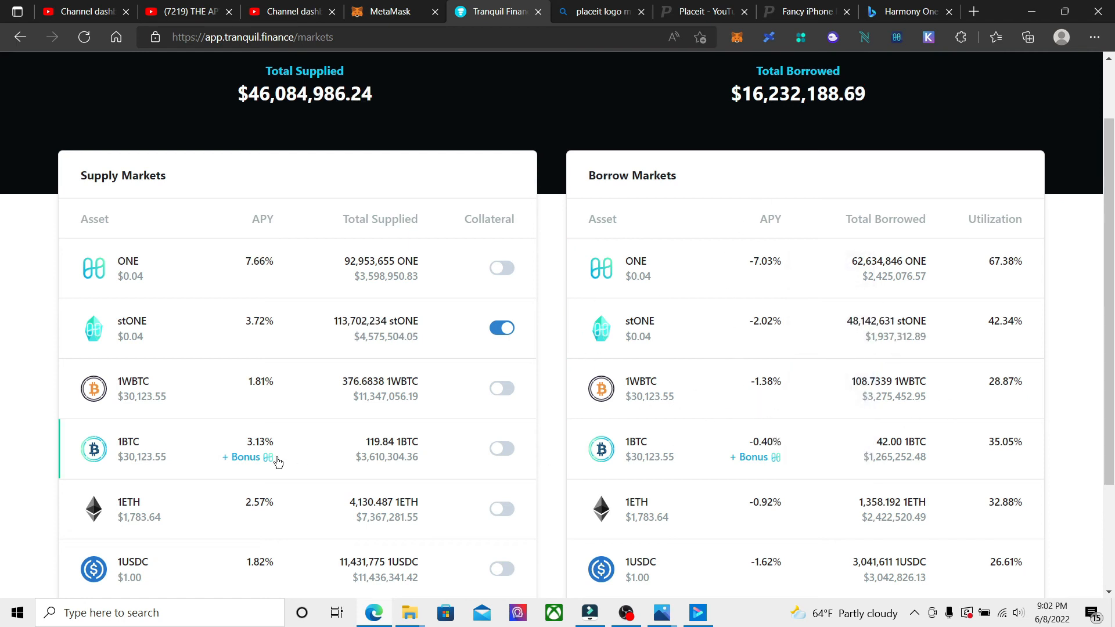
mouse_move(248, 456)
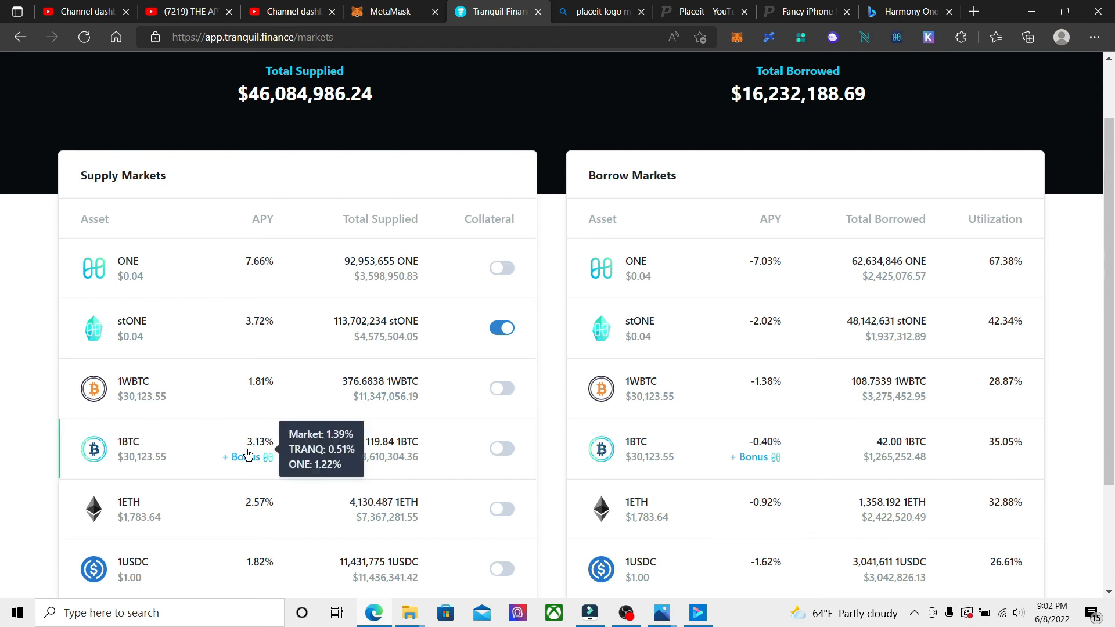
scroll("up", 3)
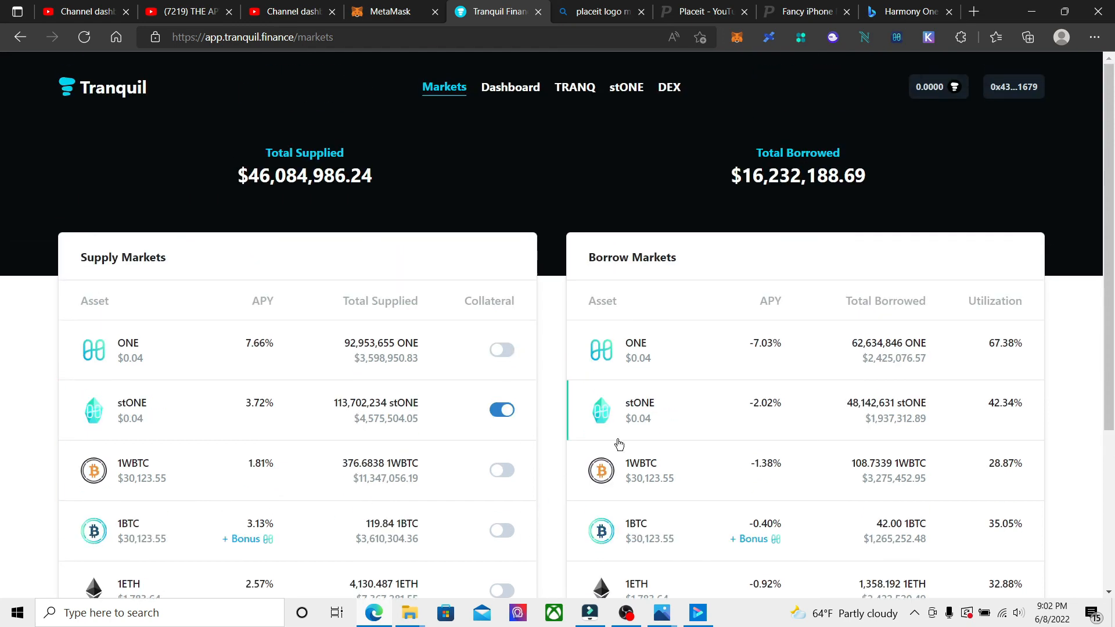
Return to the stONE staking page via Dashboard and review the Stake ONE panel (9.97 ONE balance)
left_click(510, 87)
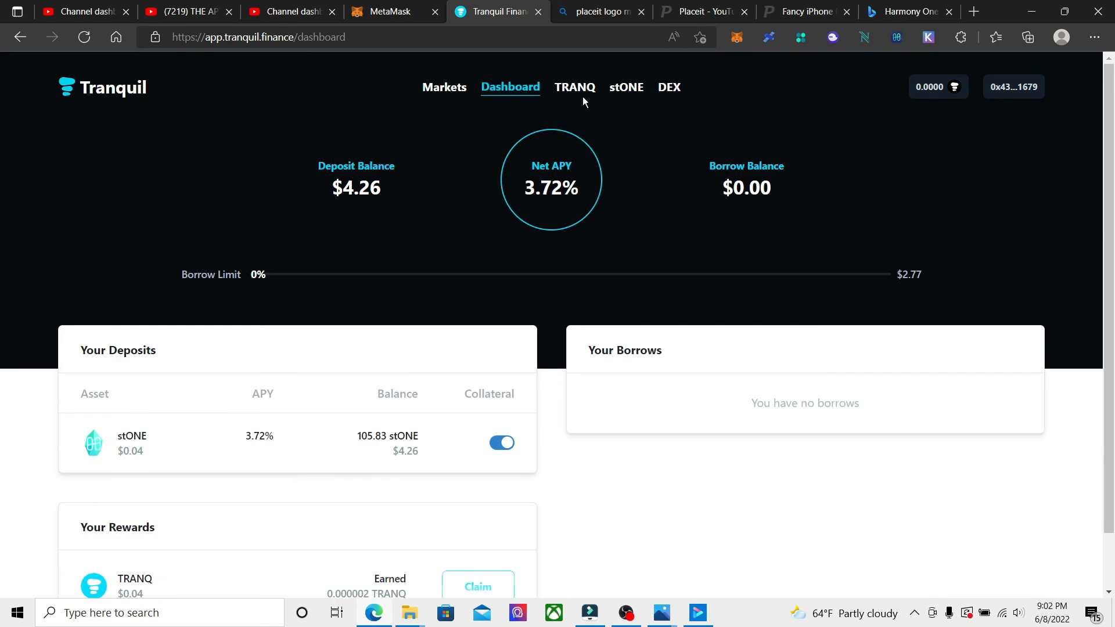
left_click(626, 87)
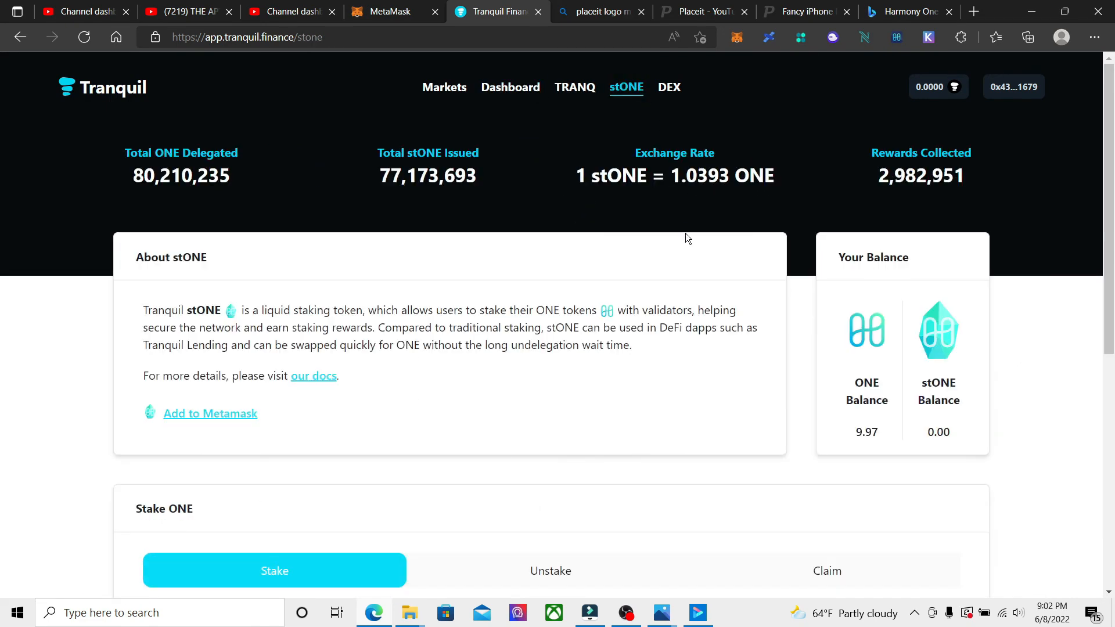
mouse_move(634, 273)
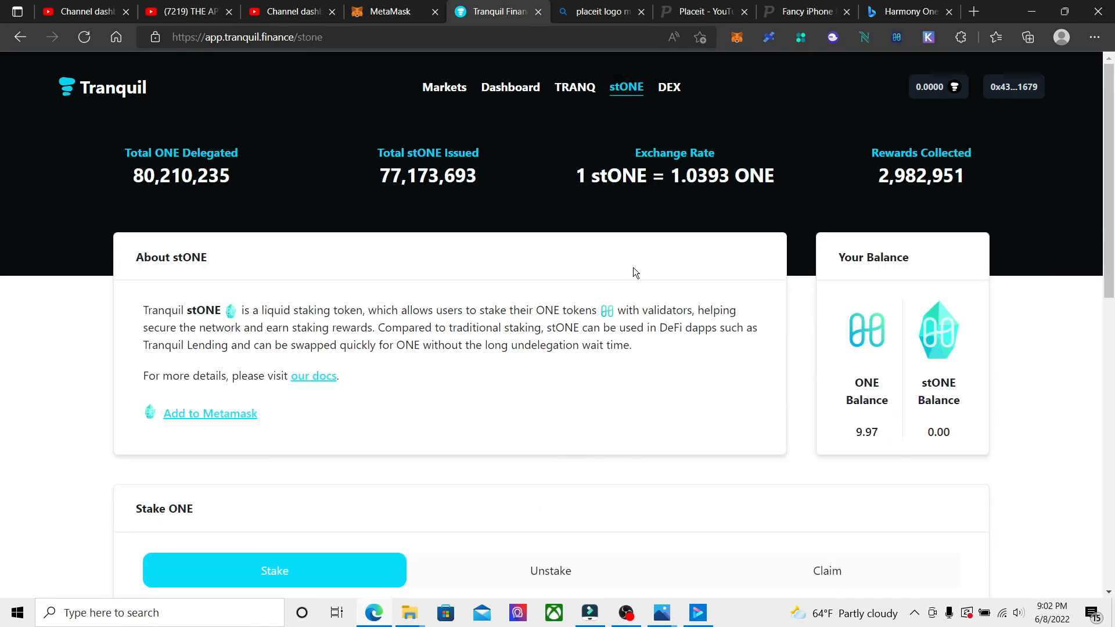
scroll("down", 3)
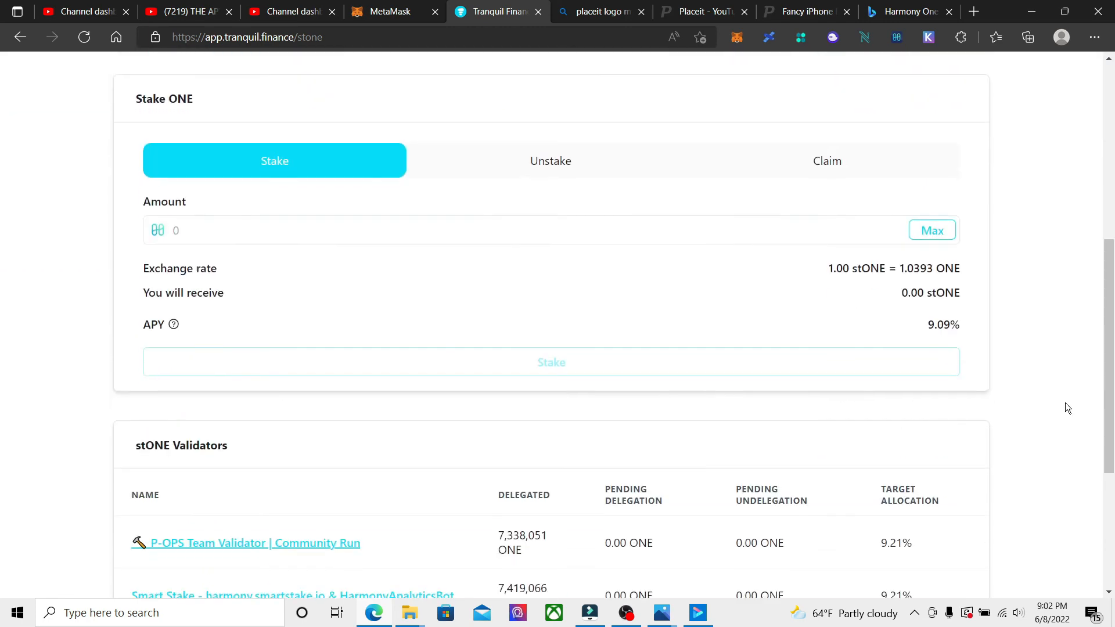
scroll("up", 3)
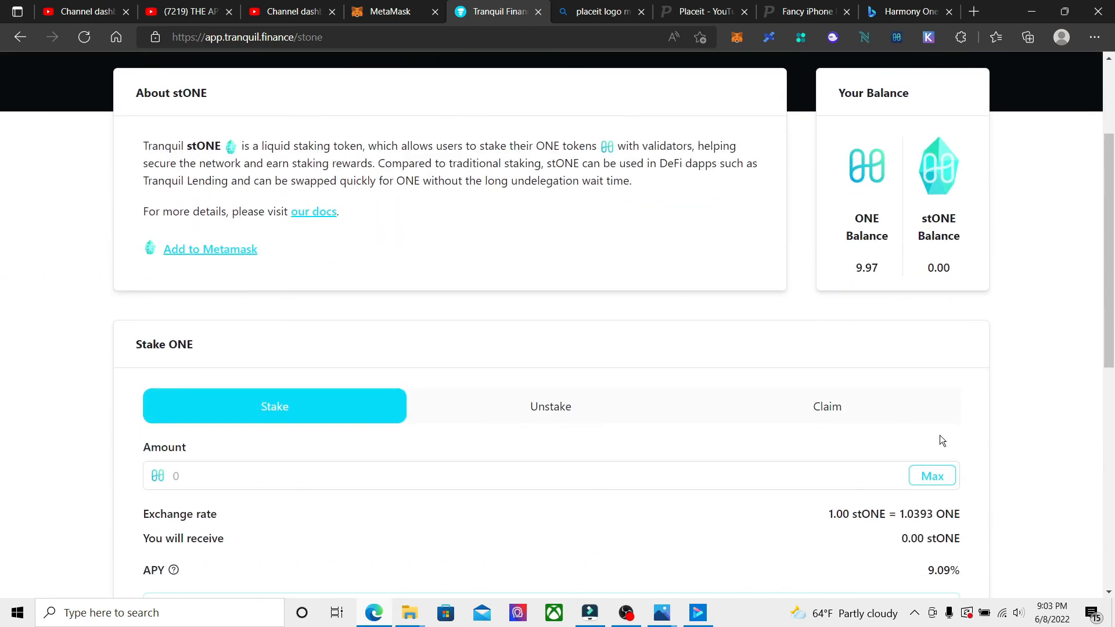
mouse_move(894, 425)
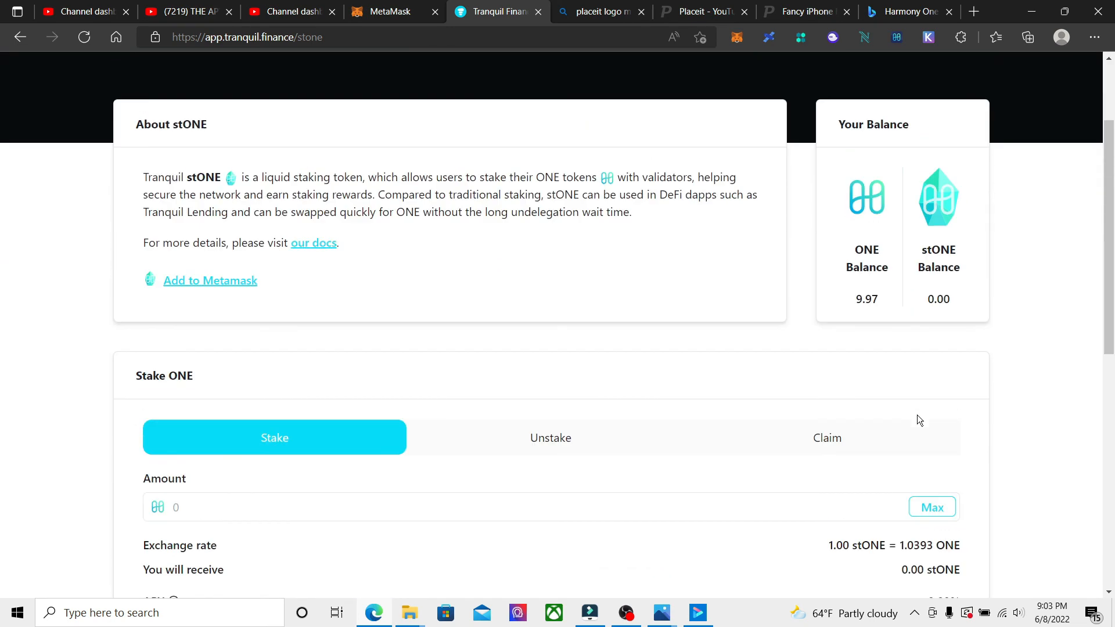
scroll("up", 3)
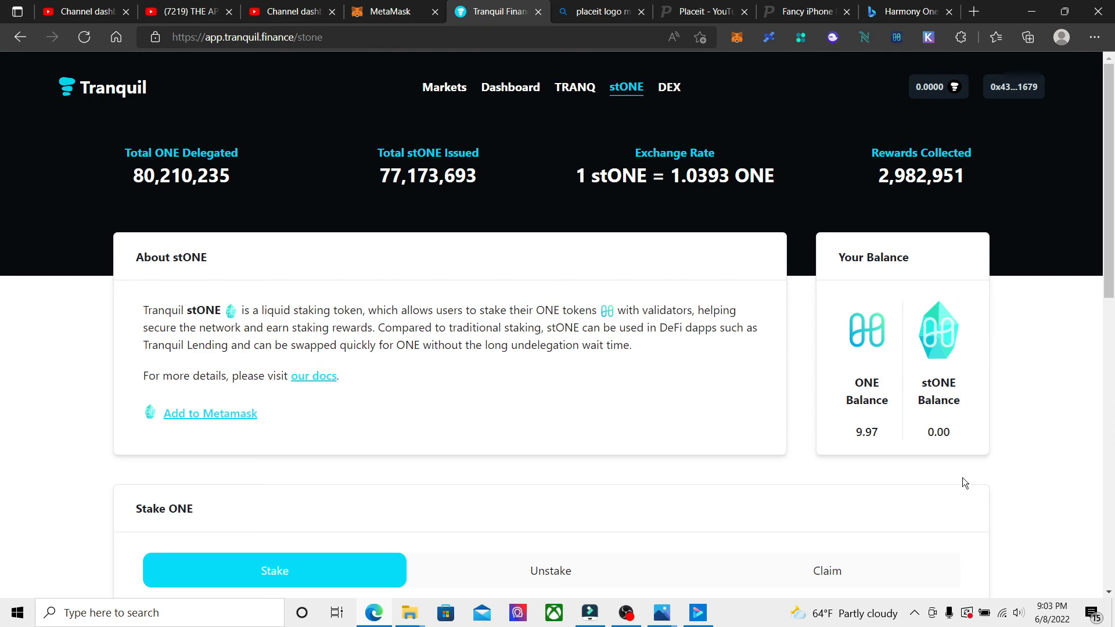
Review market rates, then return to the dashboard showing 105.83 stONE collateral and 3.71% net APY
left_click(444, 86)
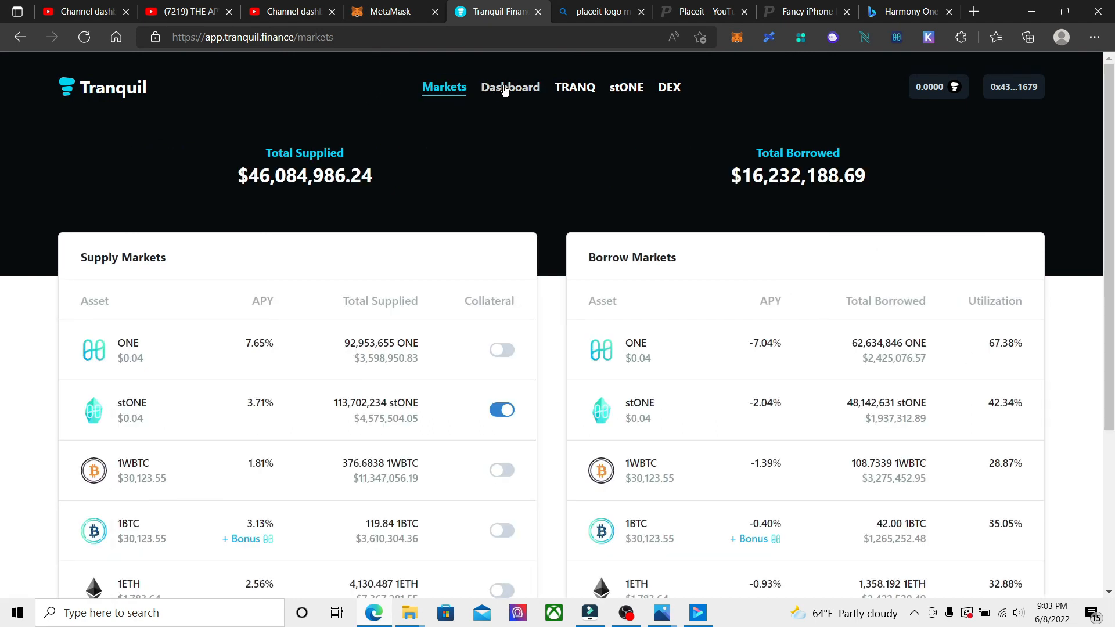
mouse_move(151, 430)
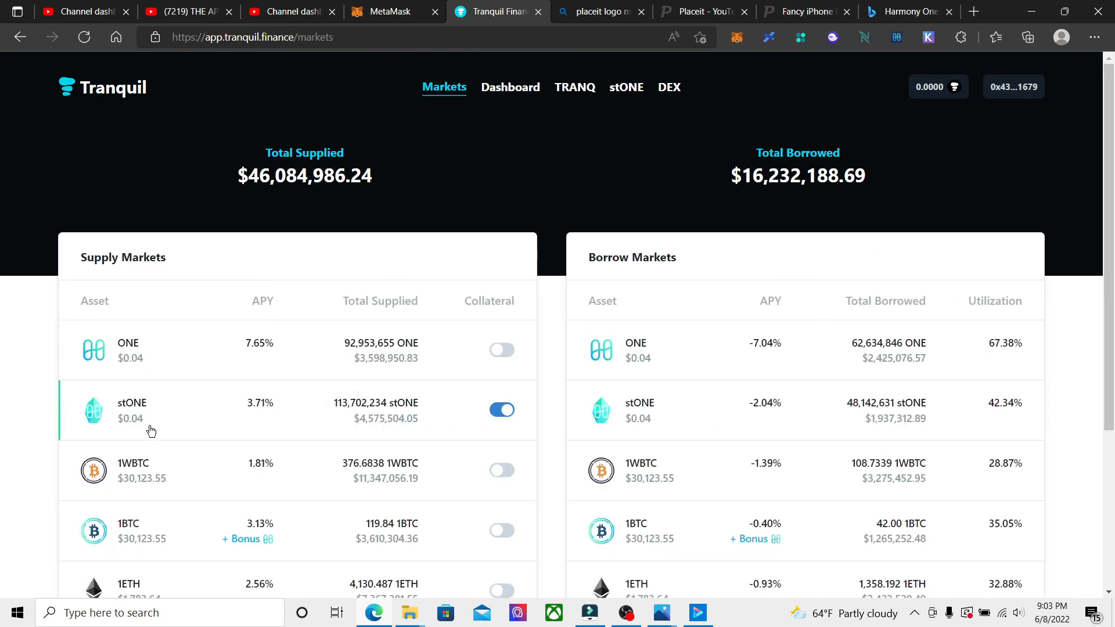
mouse_move(73, 395)
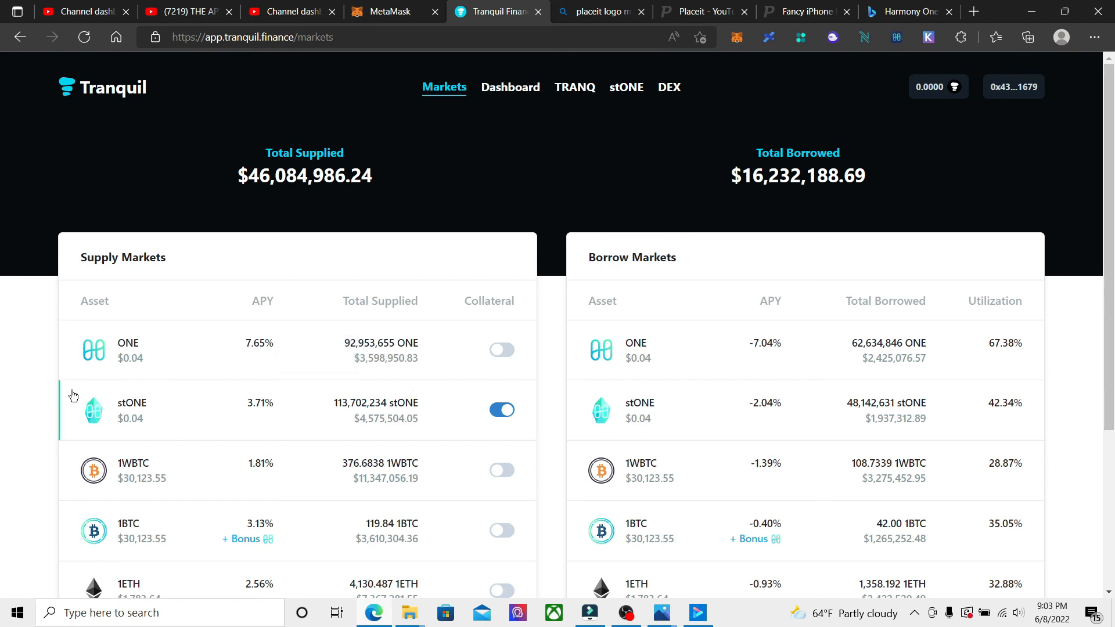
mouse_move(289, 434)
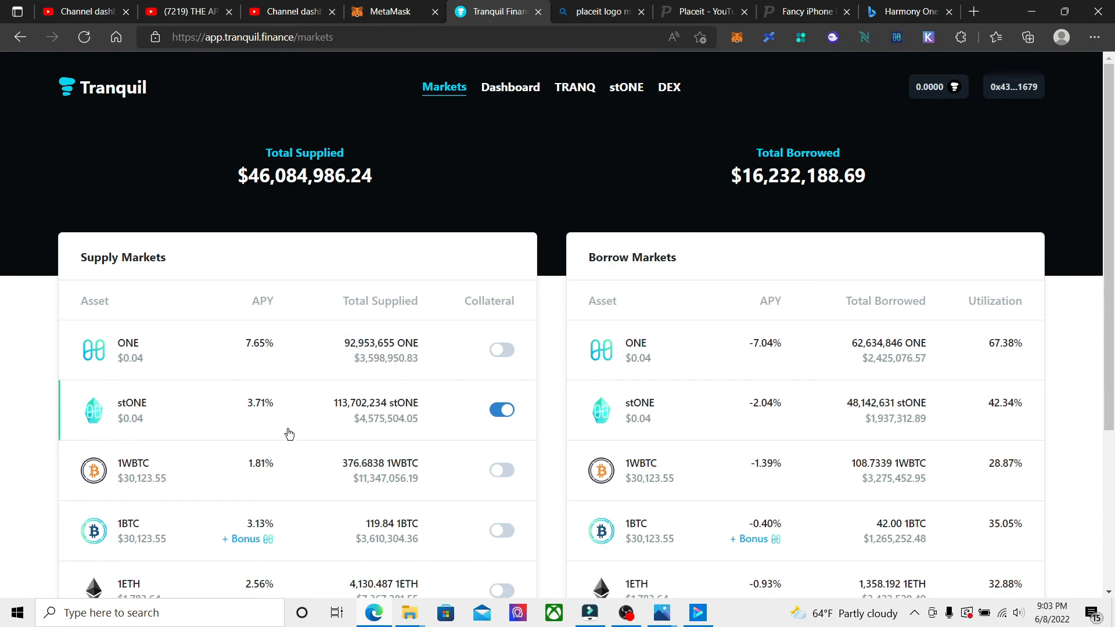
mouse_move(452, 425)
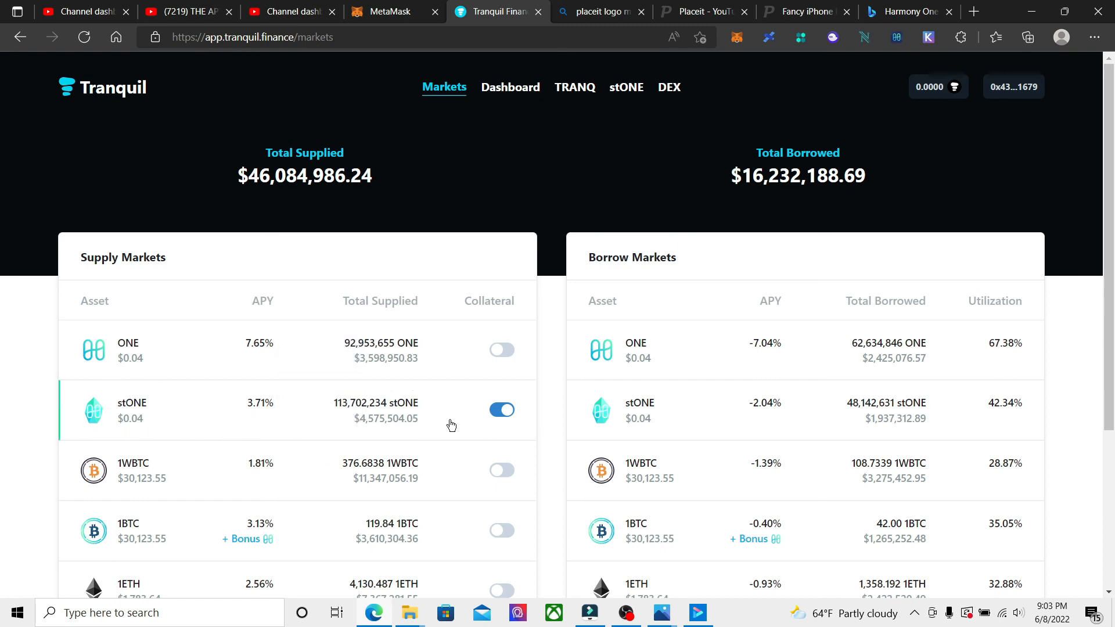
left_click(510, 87)
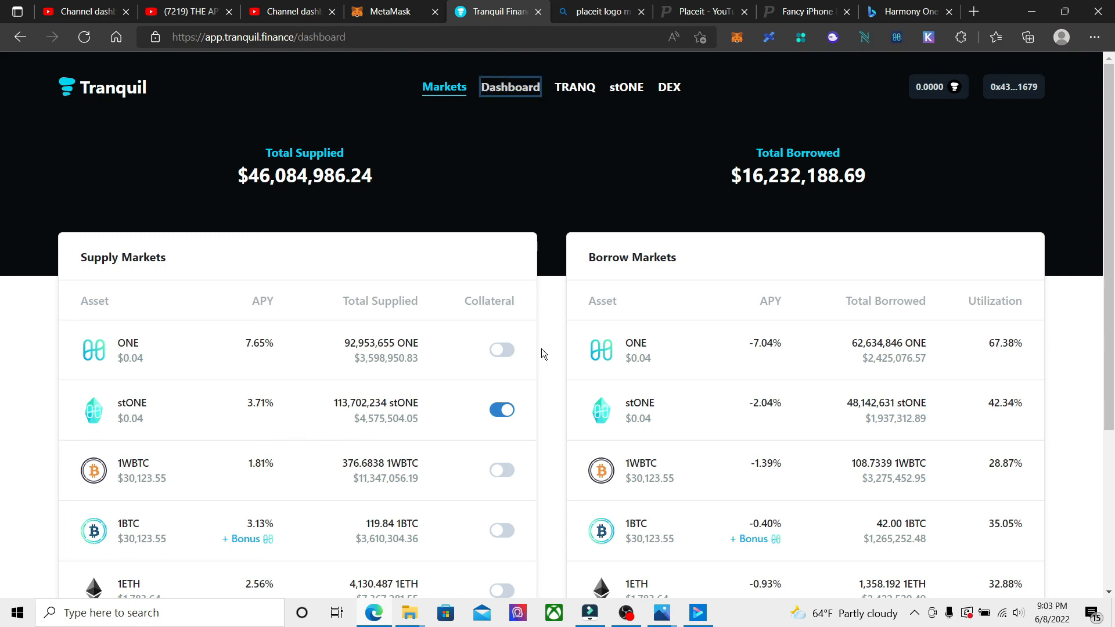
scroll("down", 3)
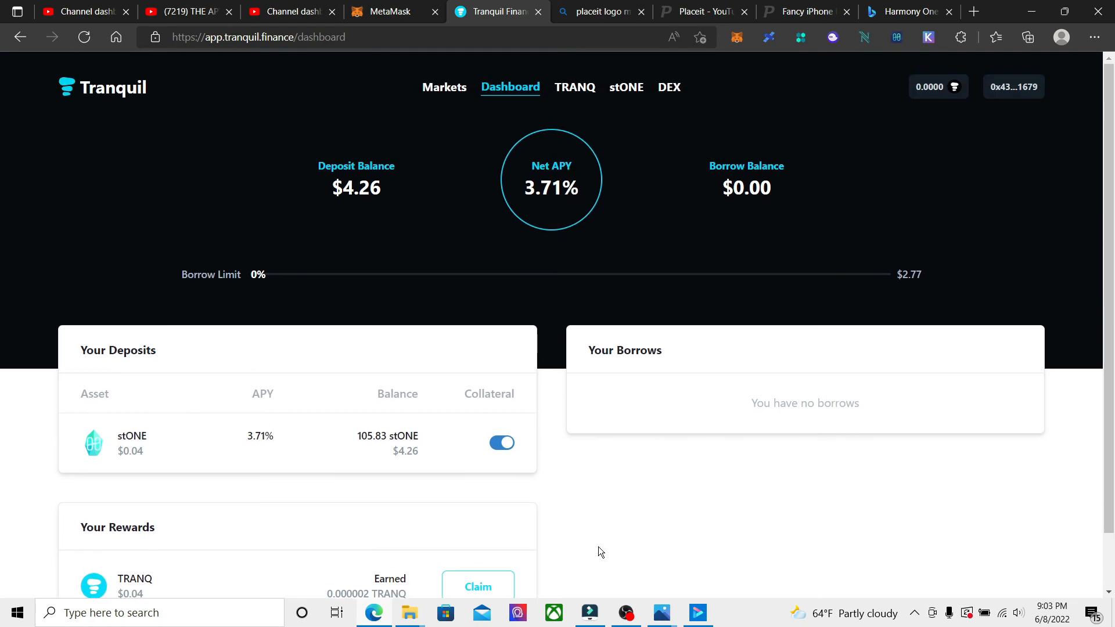
mouse_move(632, 478)
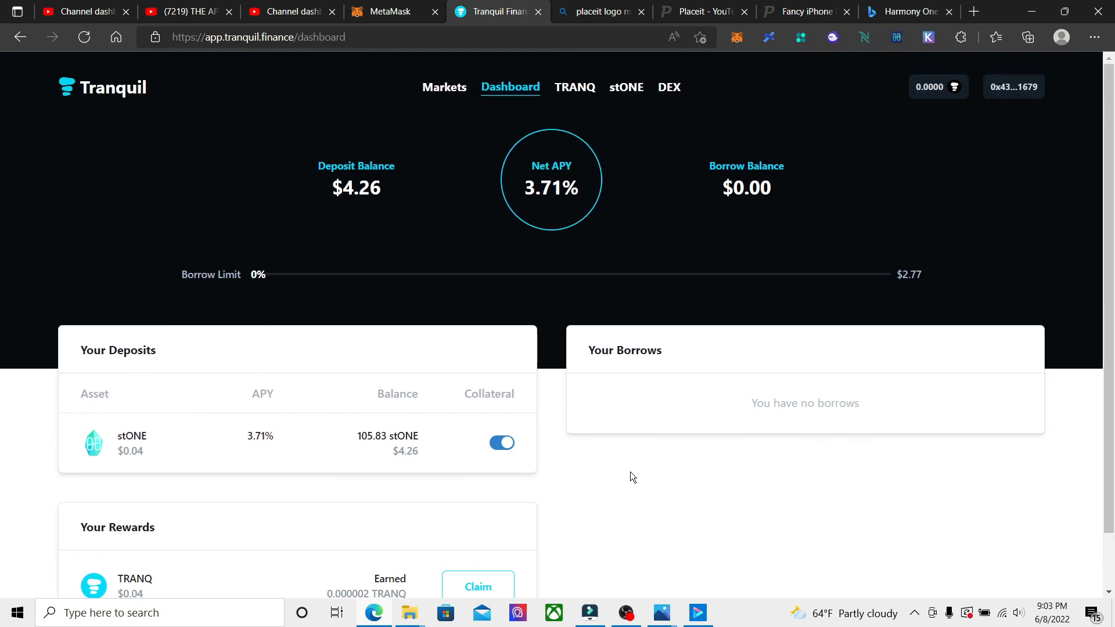